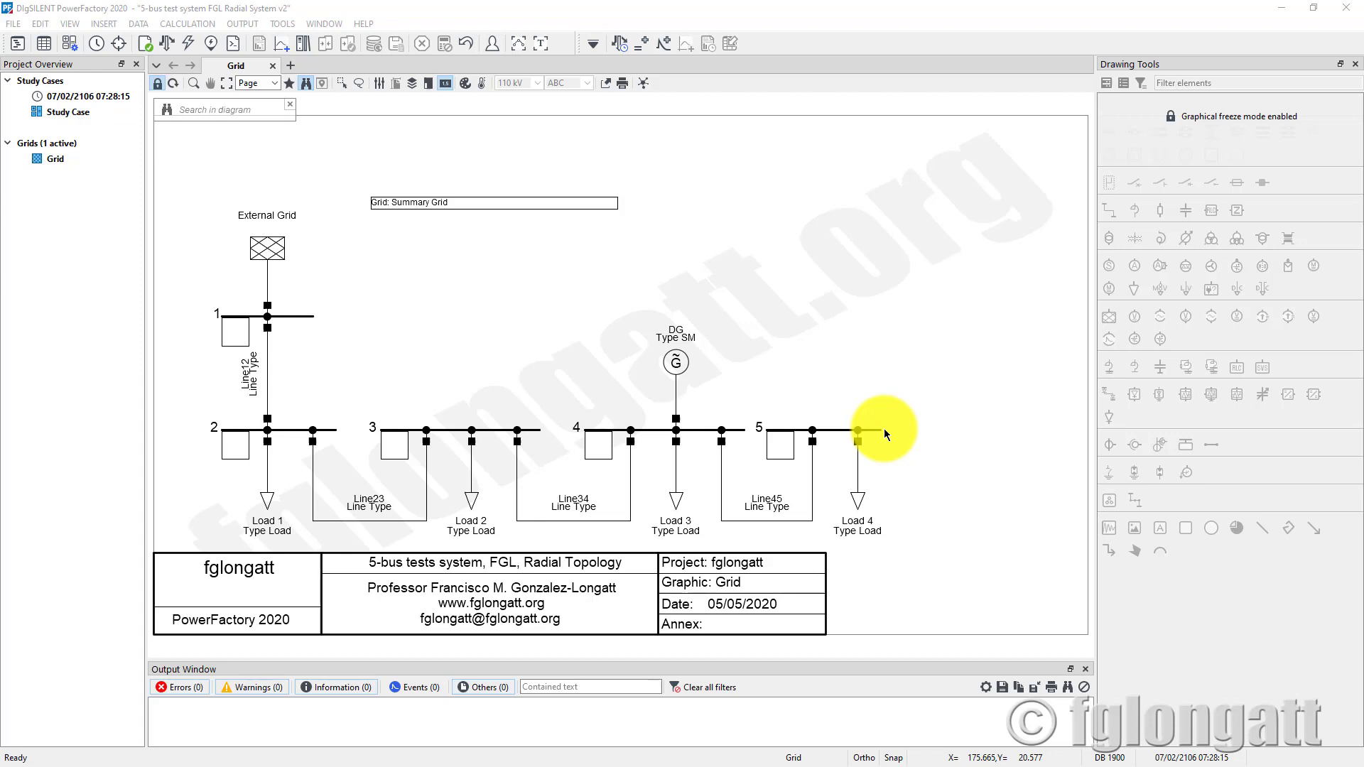
pyautogui.moveTo(247, 332)
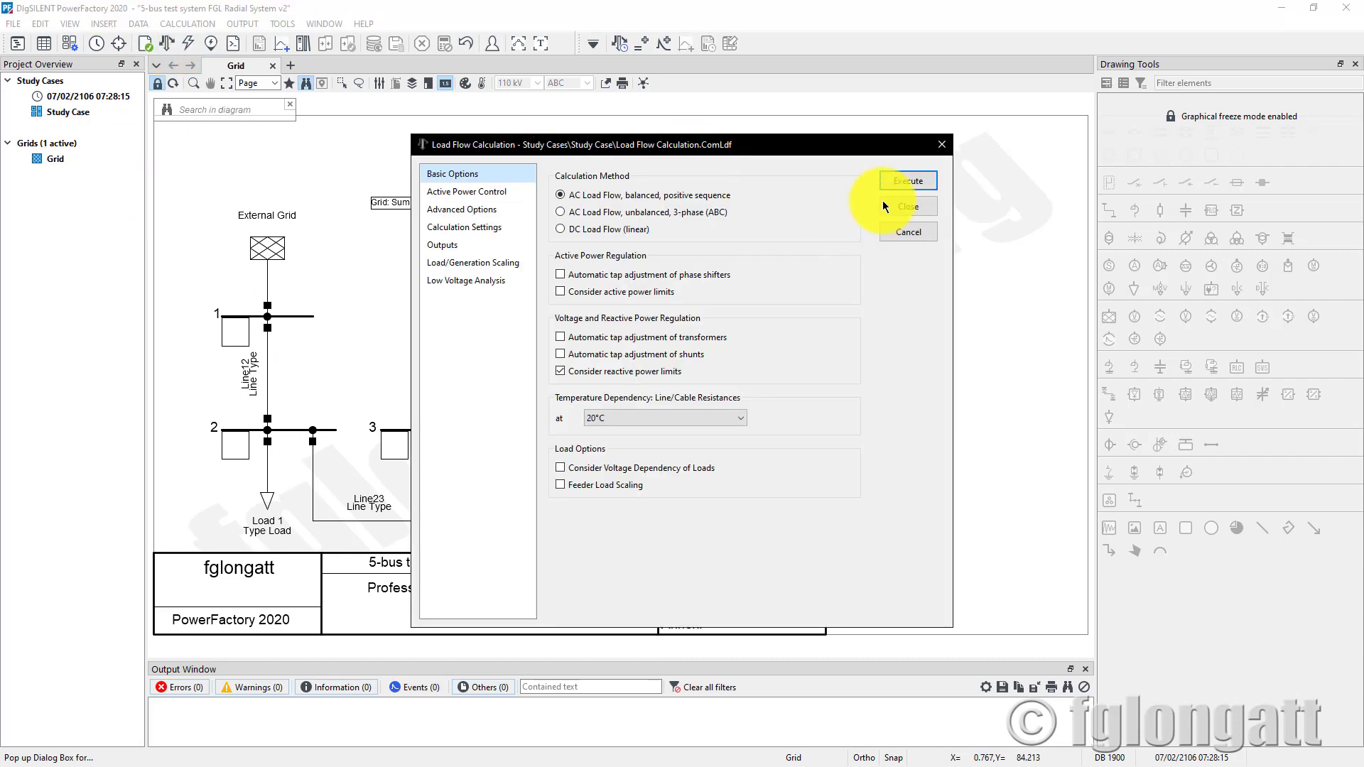
# Step: Run a balanced AC load flow on the 5-bus radial grid
pyautogui.click(907, 180)
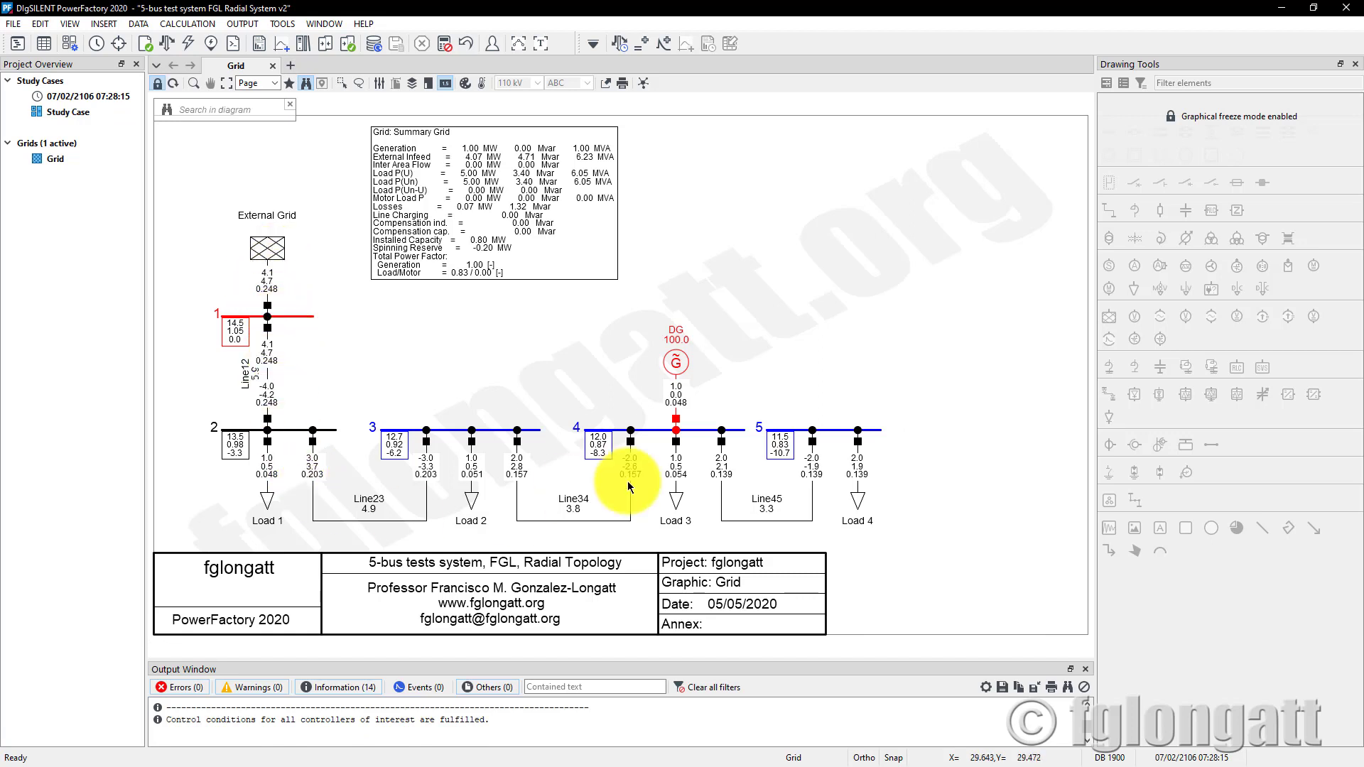
pyautogui.moveTo(840, 435)
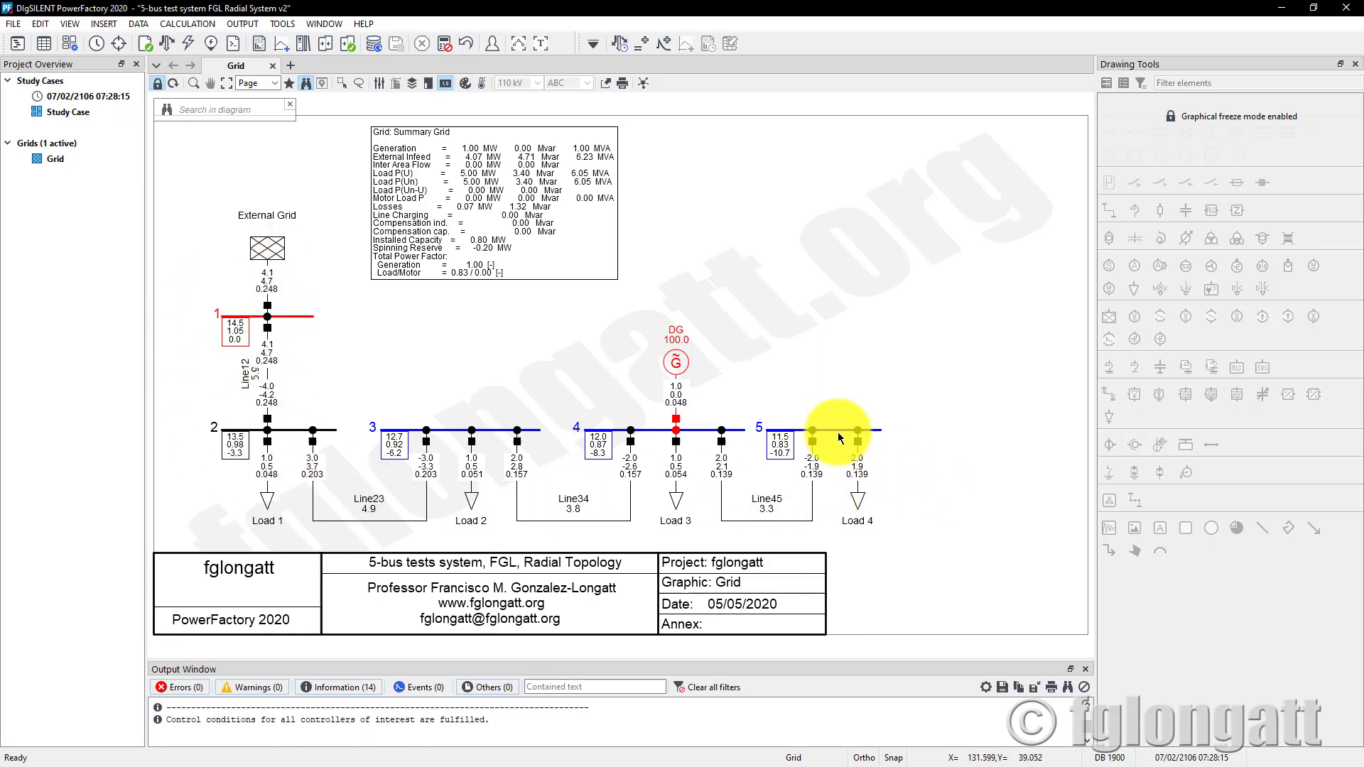
pyautogui.moveTo(824, 426)
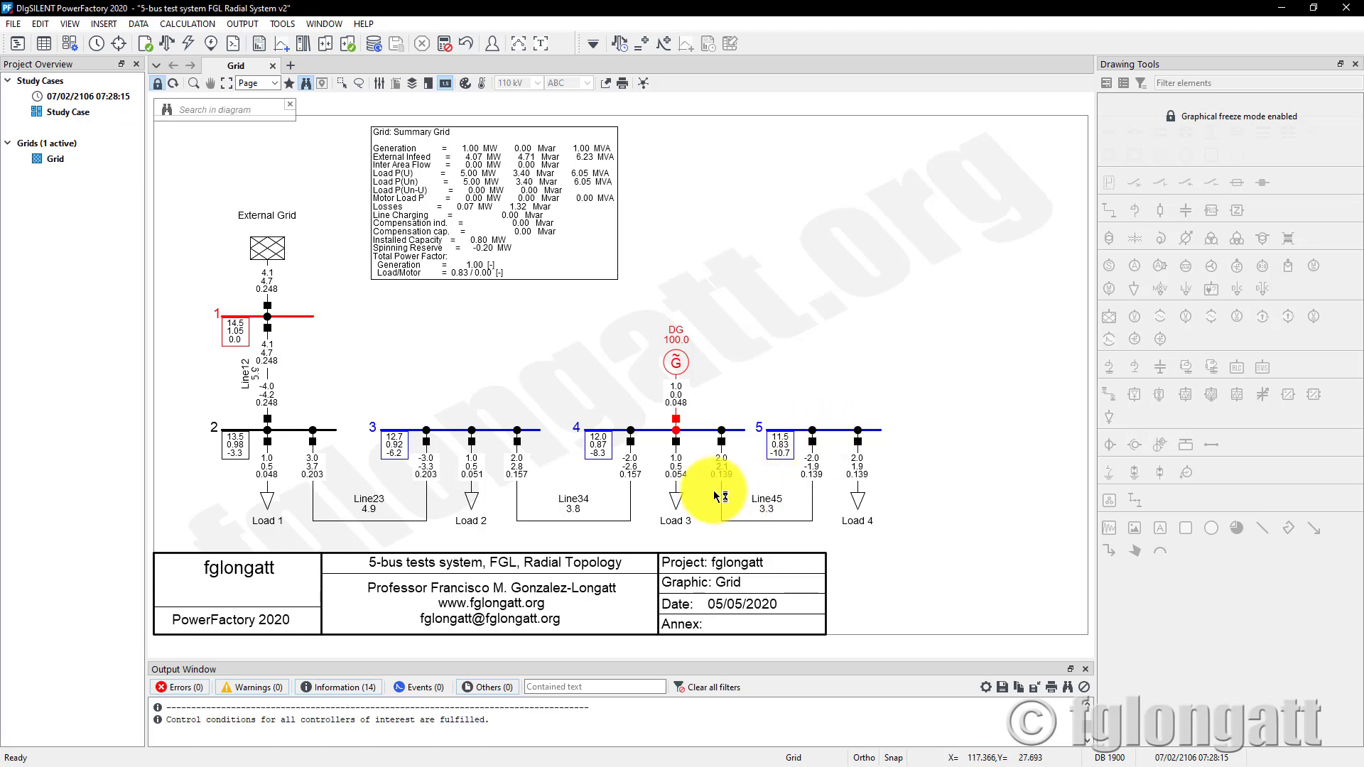
pyautogui.doubleClick(712, 496)
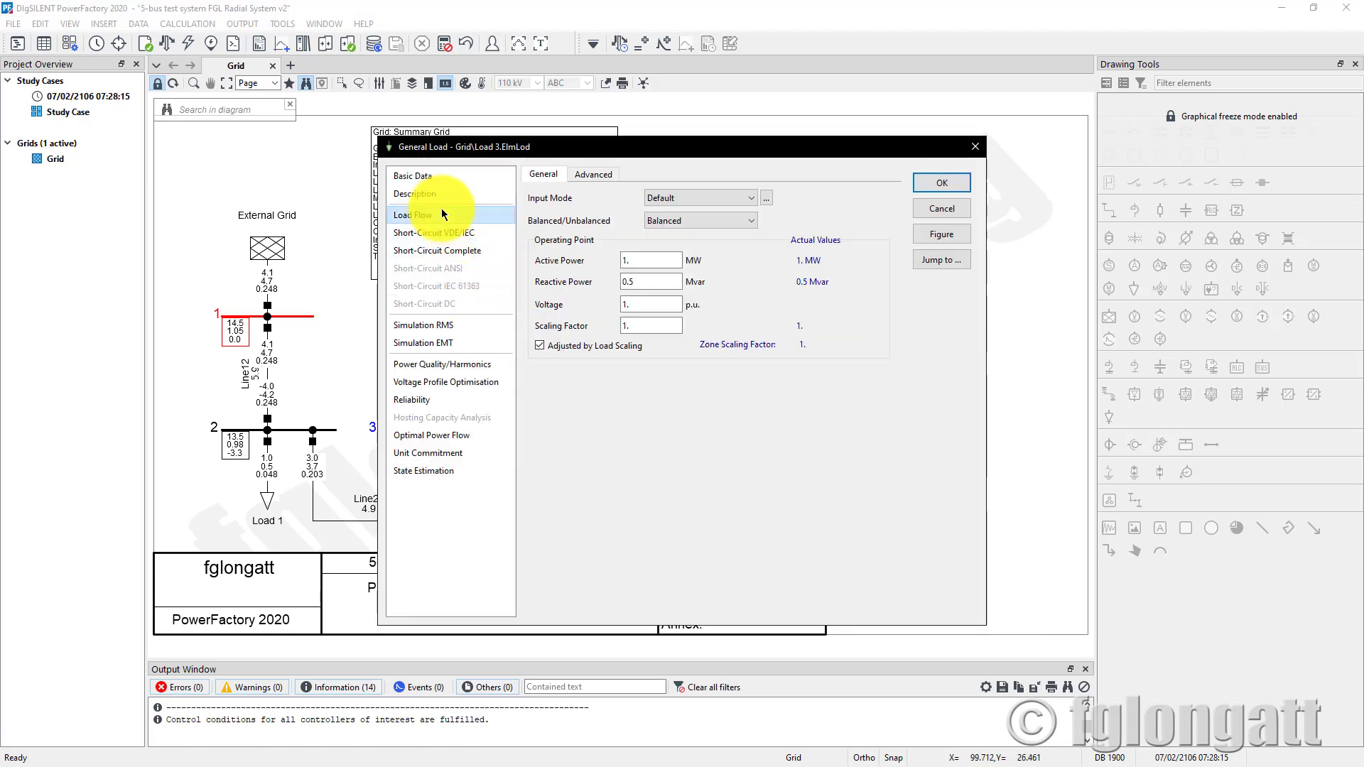
pyautogui.click(651, 260)
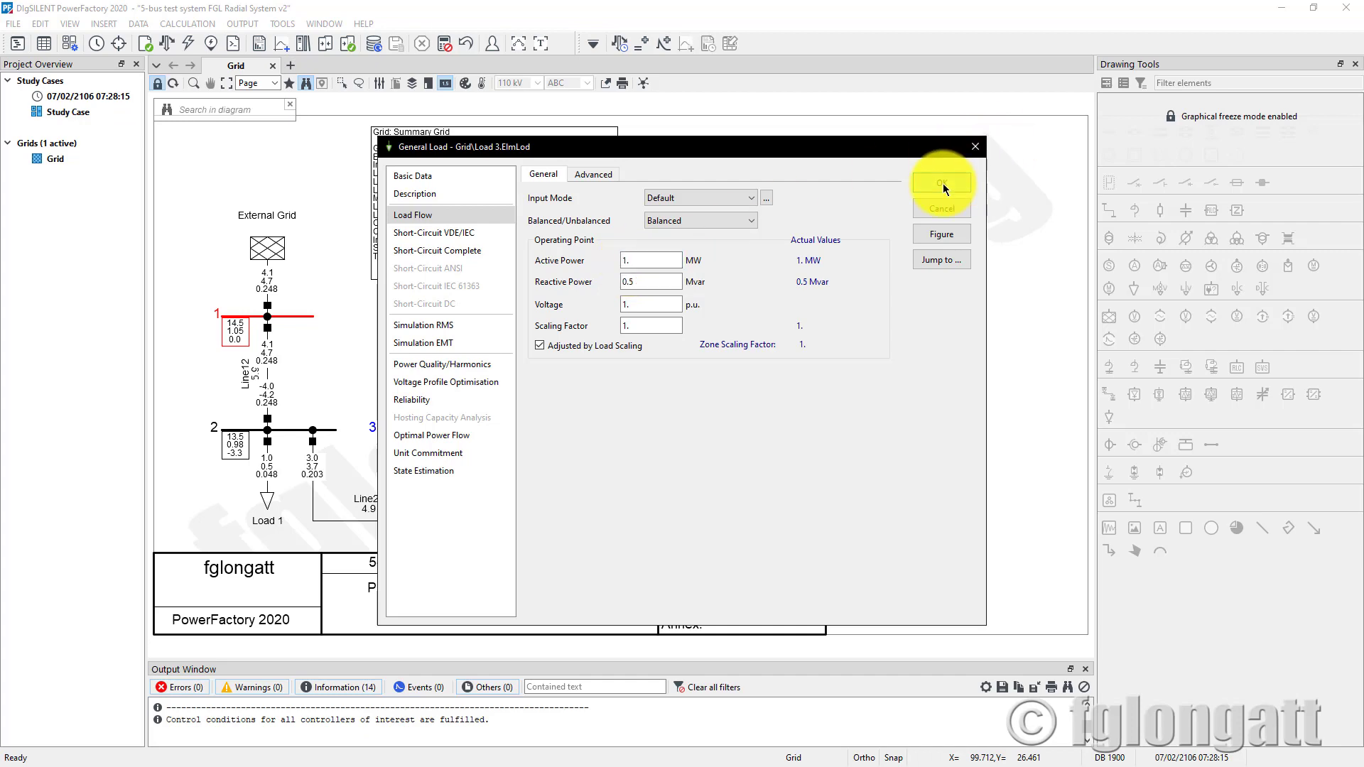
pyautogui.click(940, 184)
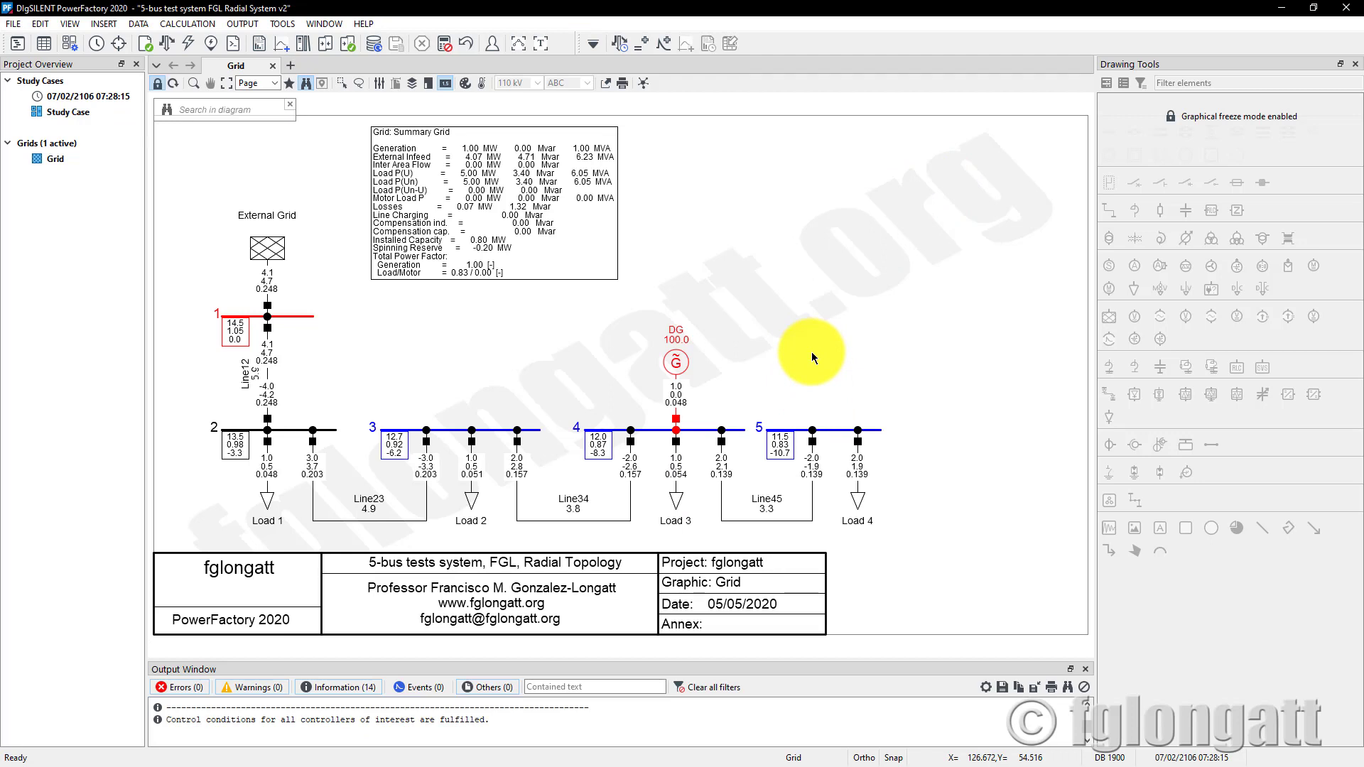
pyautogui.moveTo(815, 361)
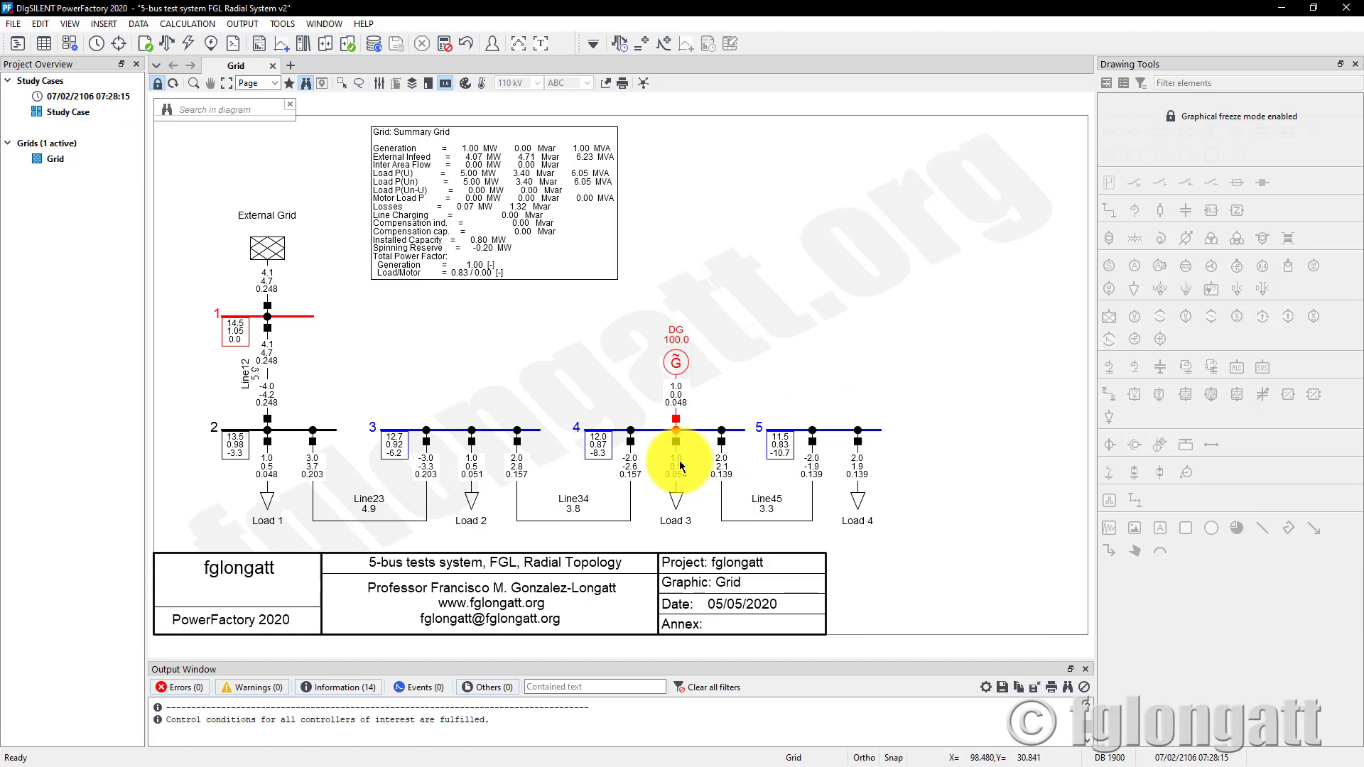
pyautogui.moveTo(681, 465)
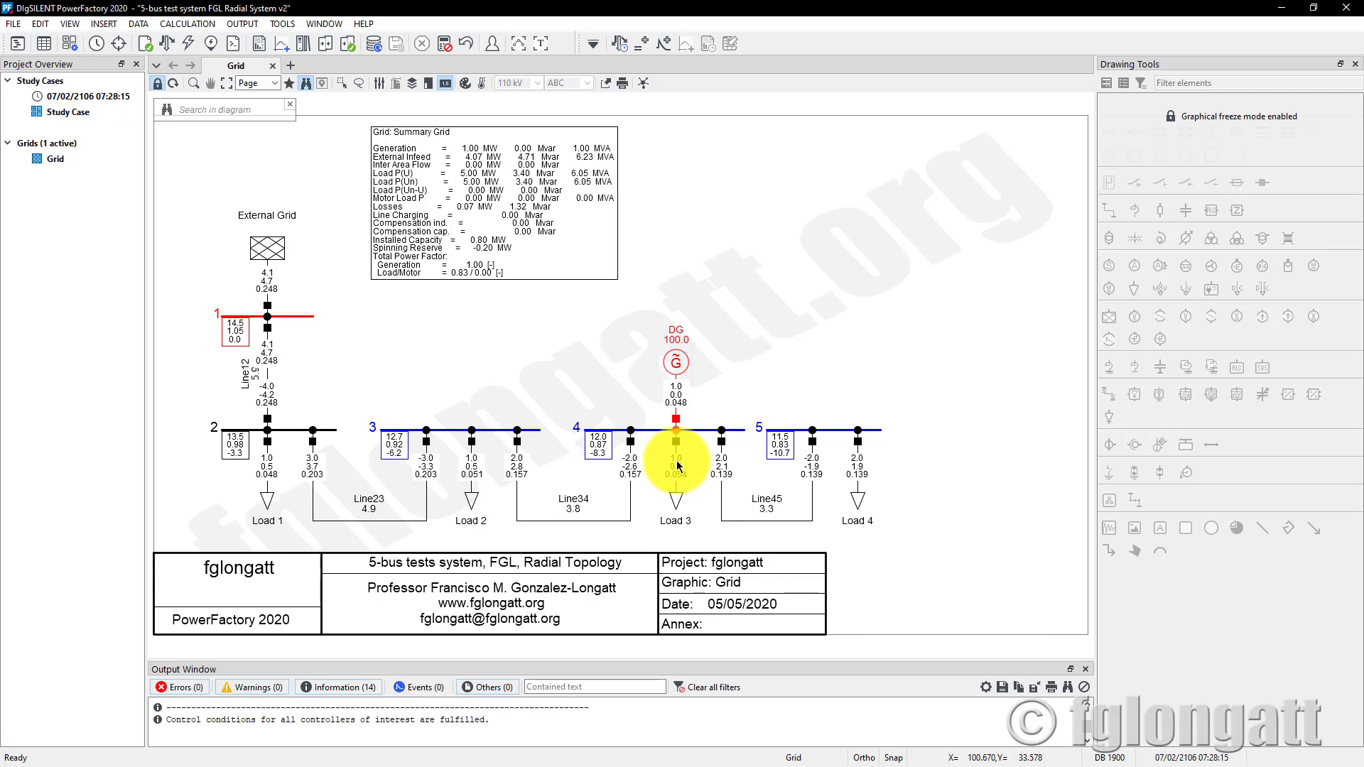
# Step: Edit the study case so load flow power is reported in kW/kvar (kilo) instead of mega
pyautogui.click(69, 111)
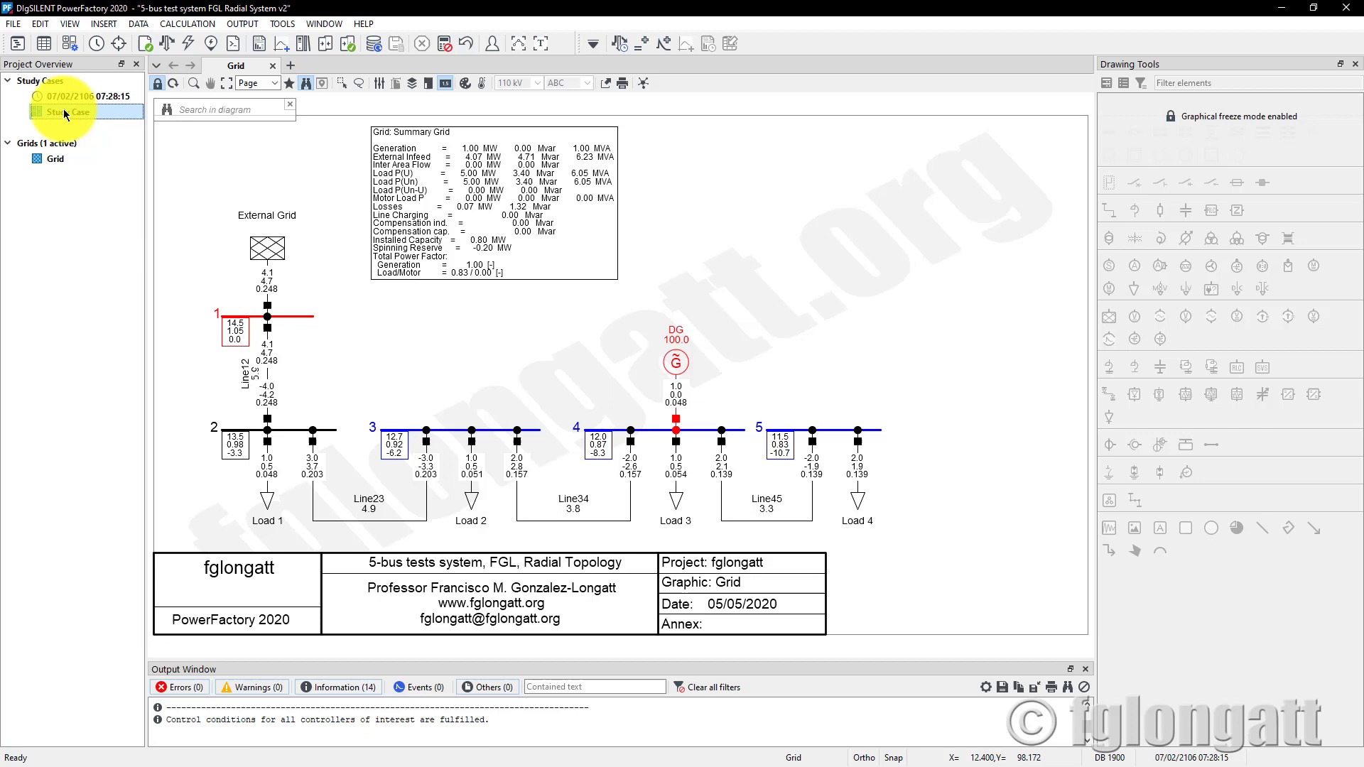
pyautogui.rightClick(60, 111)
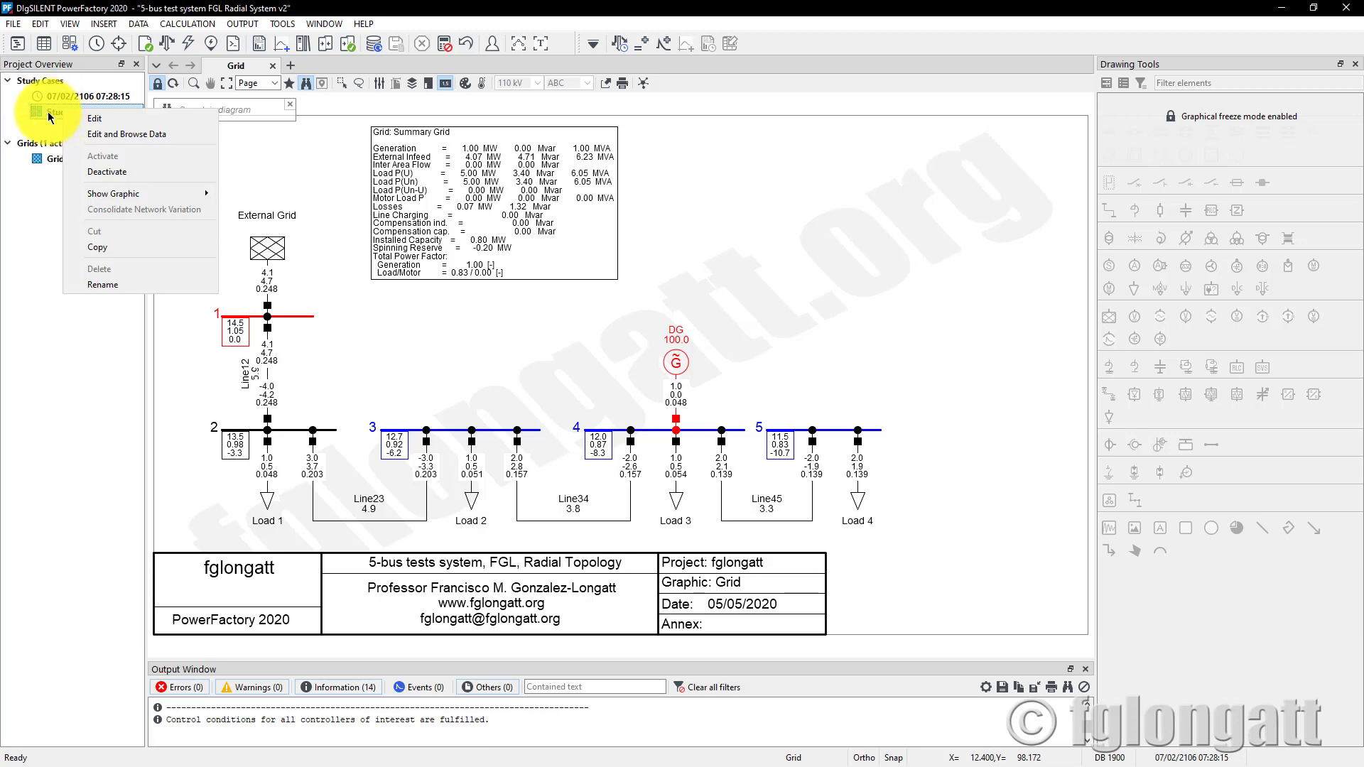
pyautogui.click(65, 111)
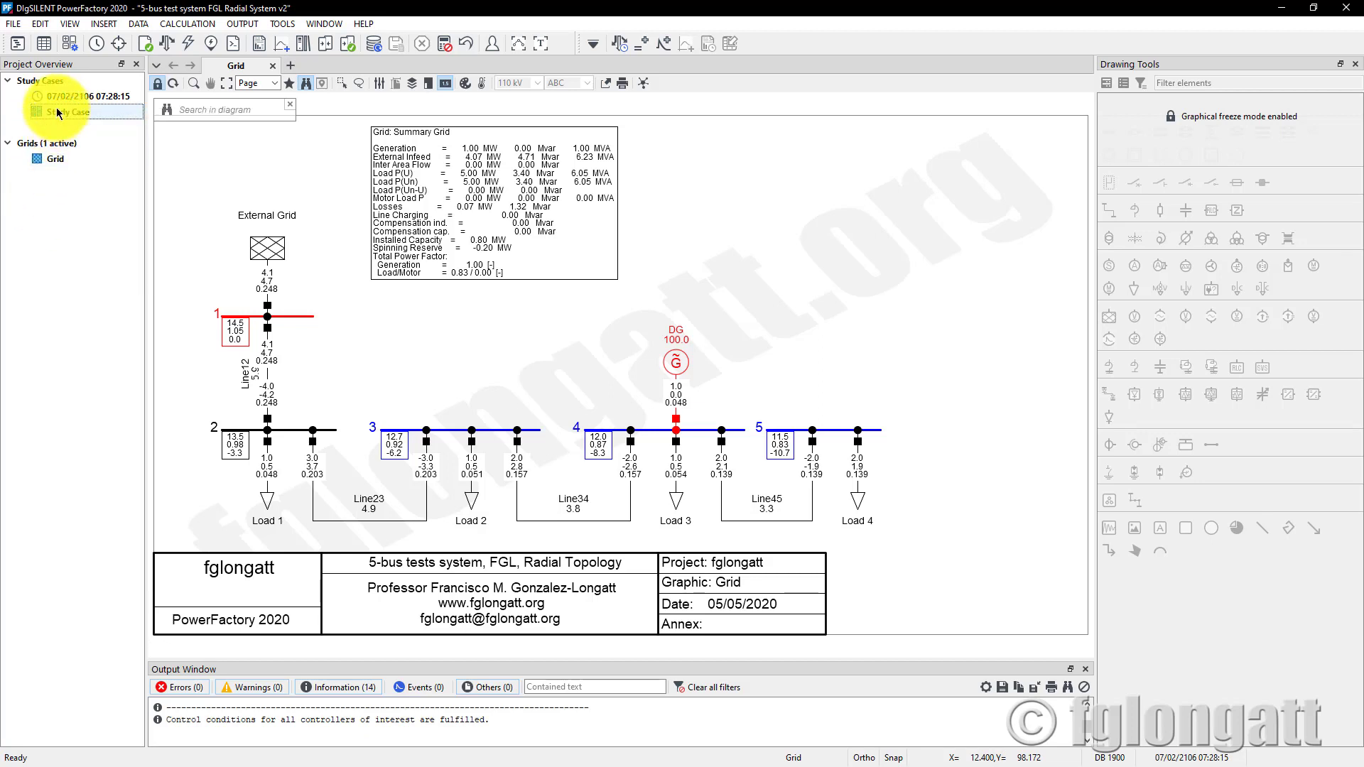
pyautogui.click(66, 111)
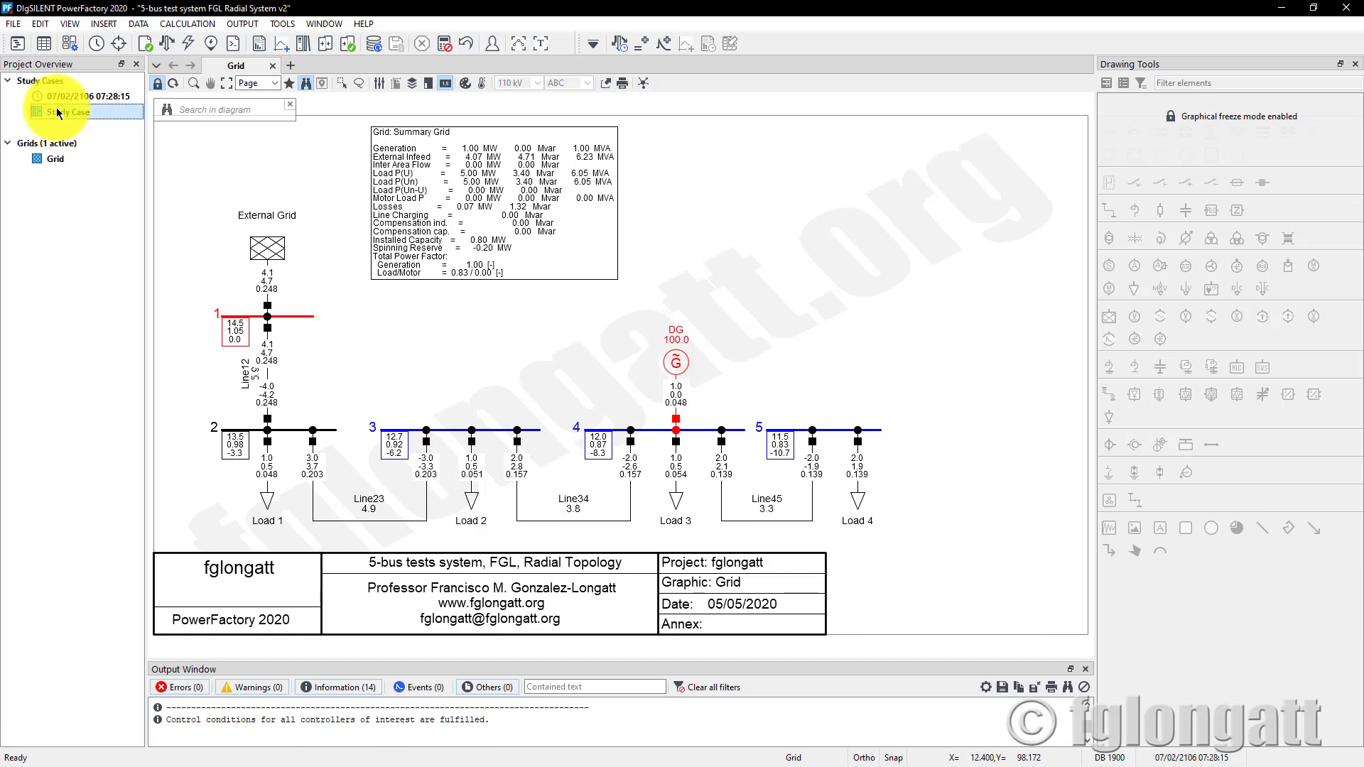
pyautogui.rightClick(65, 111)
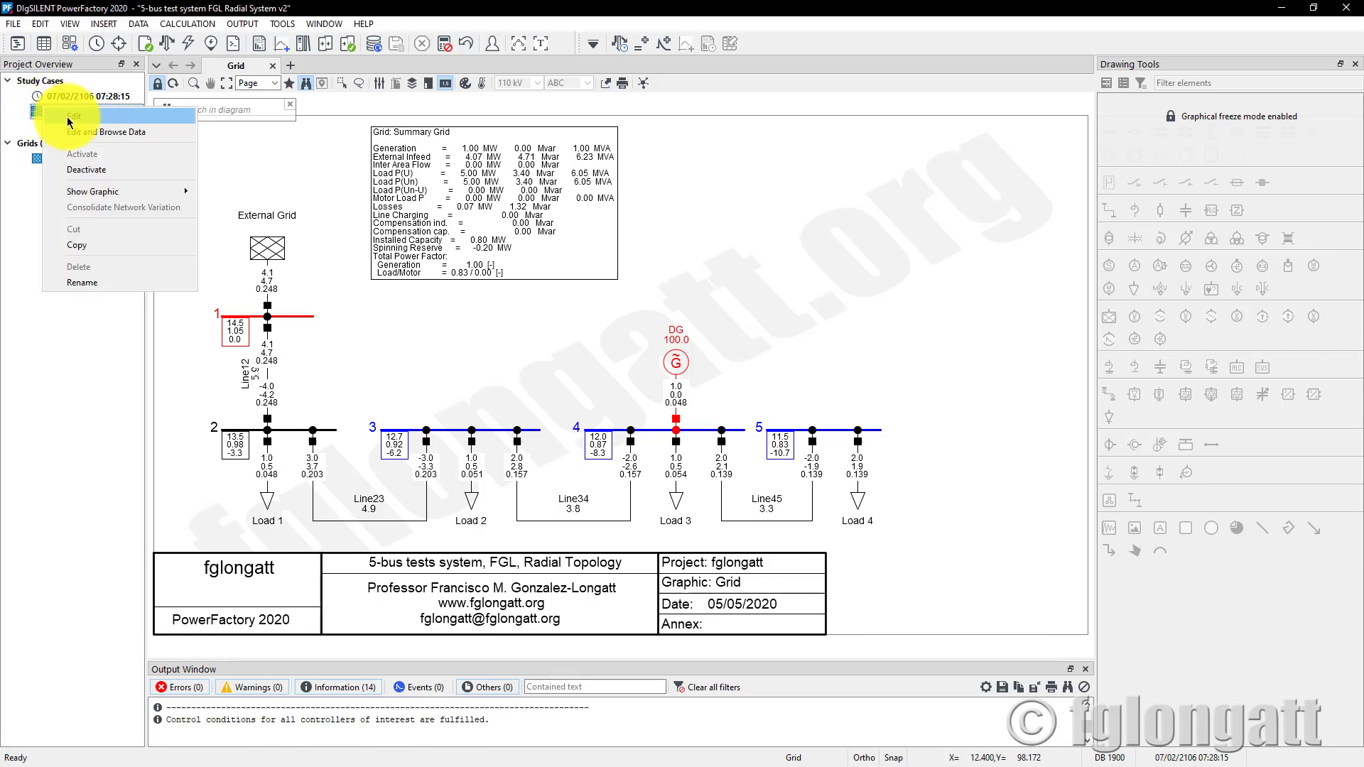
pyautogui.click(65, 115)
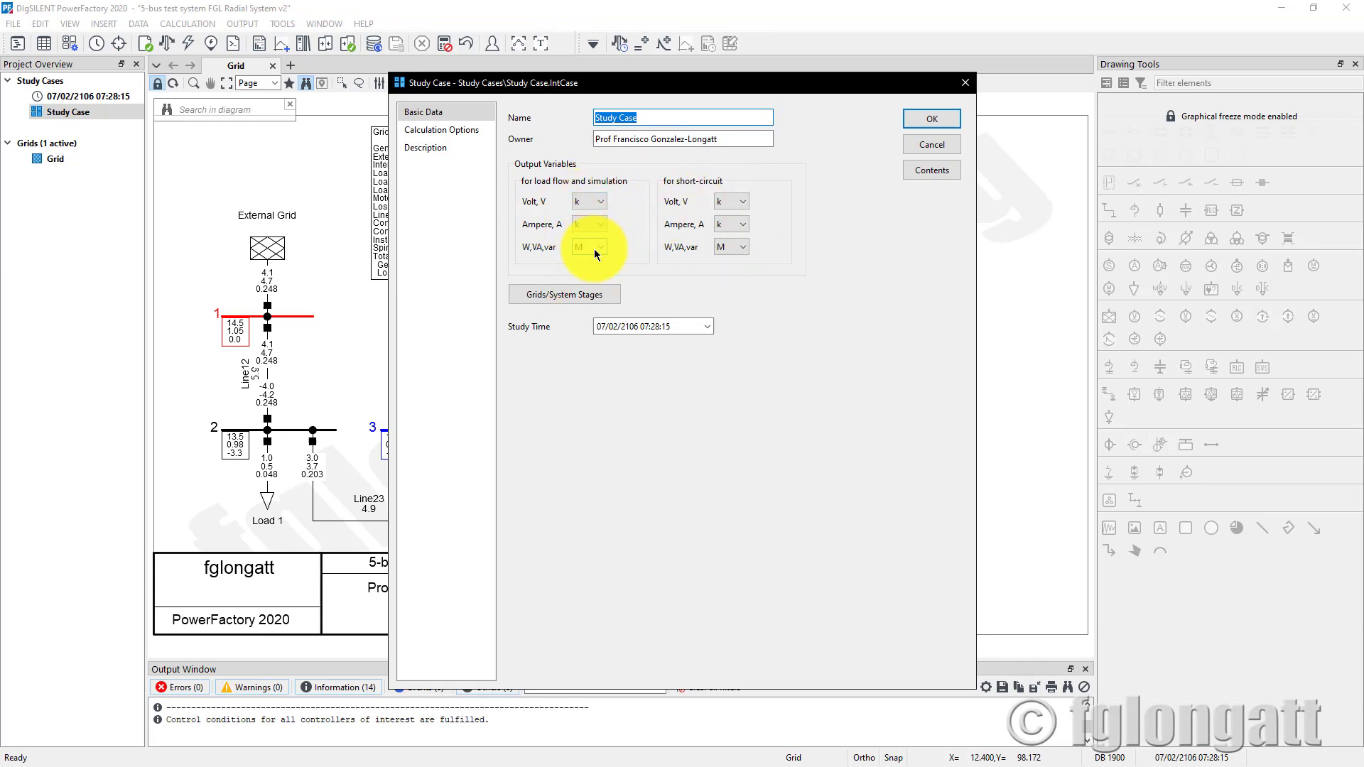
pyautogui.click(601, 248)
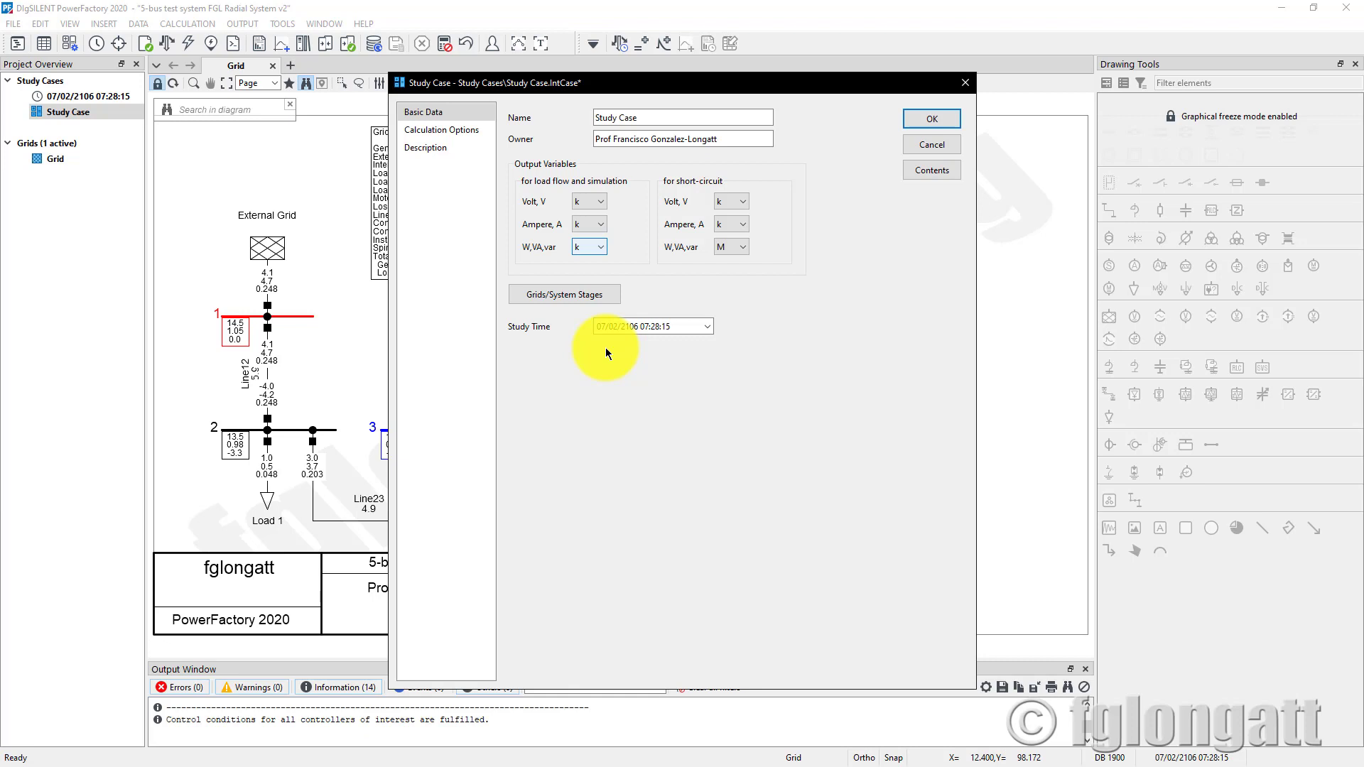
pyautogui.click(929, 118)
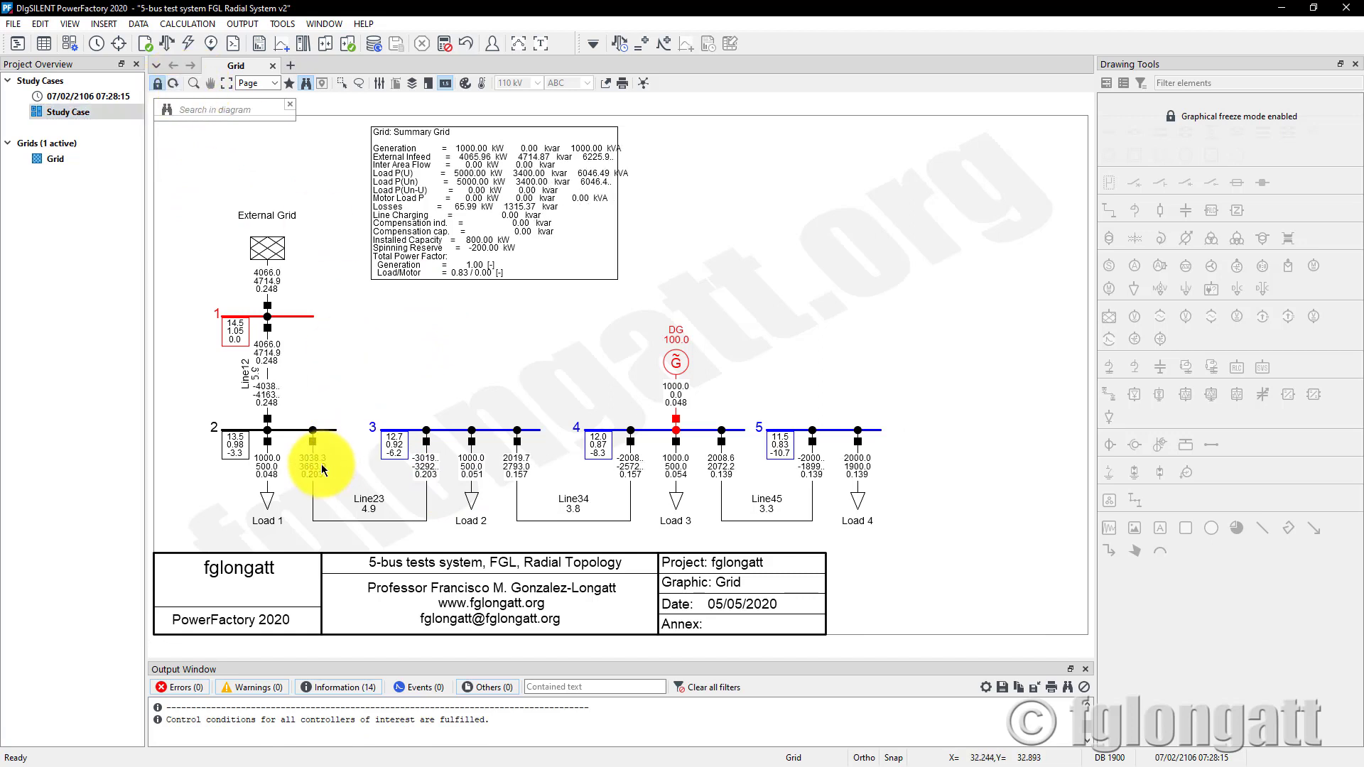
pyautogui.moveTo(319, 459)
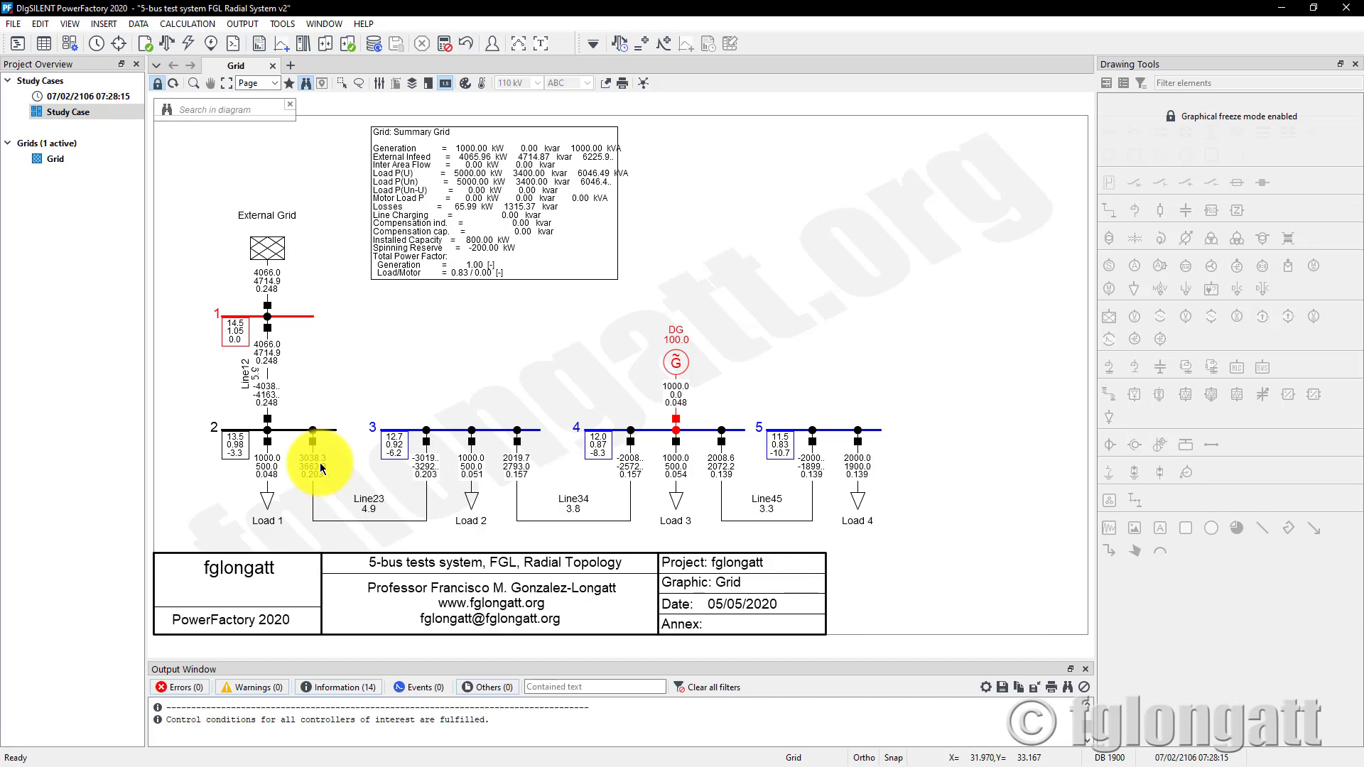
pyautogui.moveTo(335, 467)
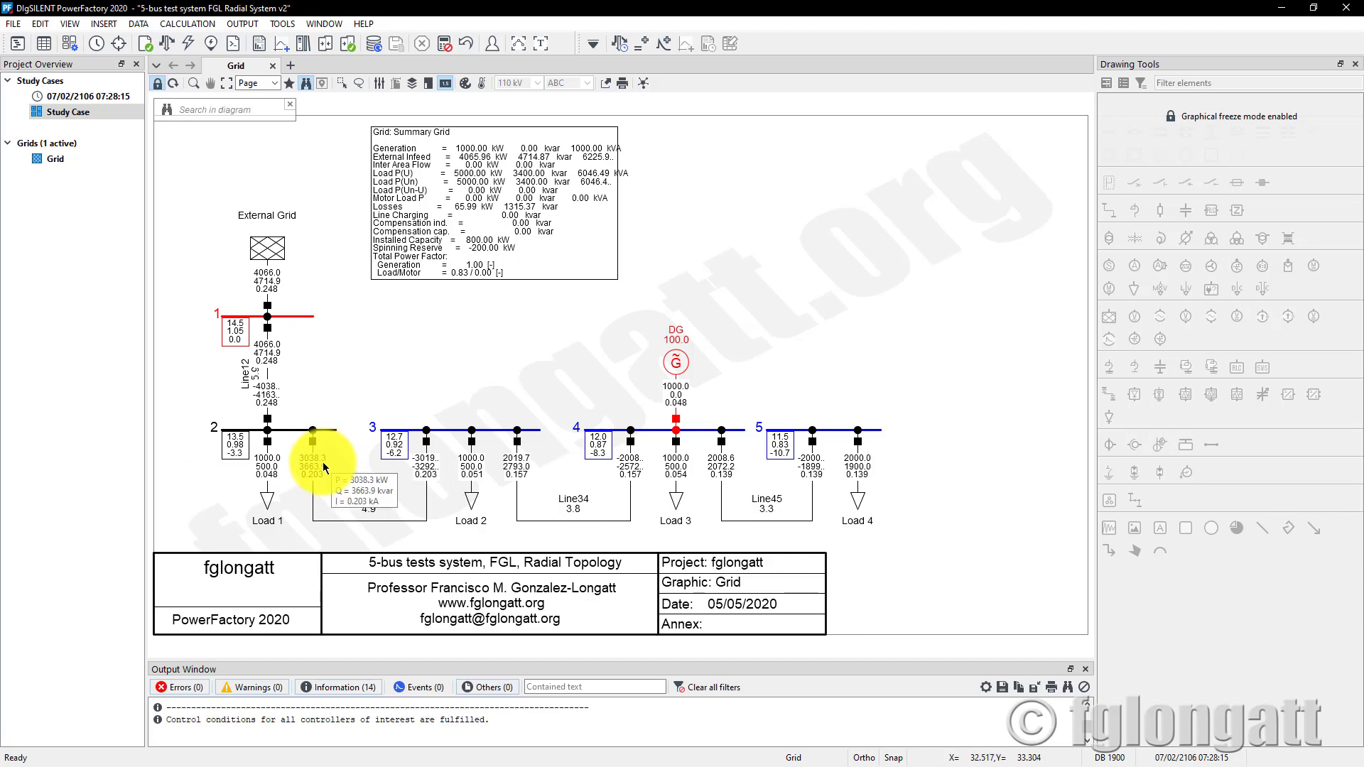
# Step: Check Line23 flows in kW, keep the kilo study case setting, and turn off Graphical Freeze Mode
pyautogui.click(66, 111)
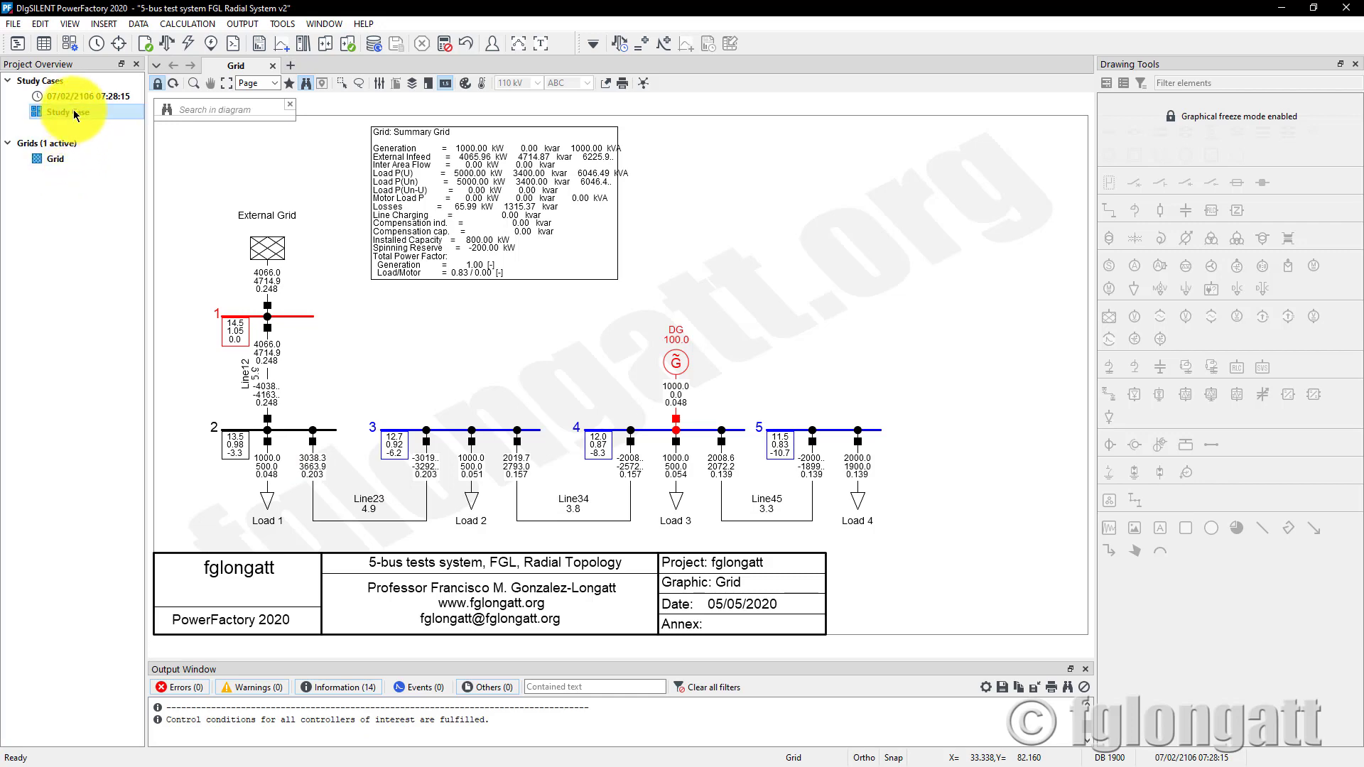
pyautogui.doubleClick(60, 110)
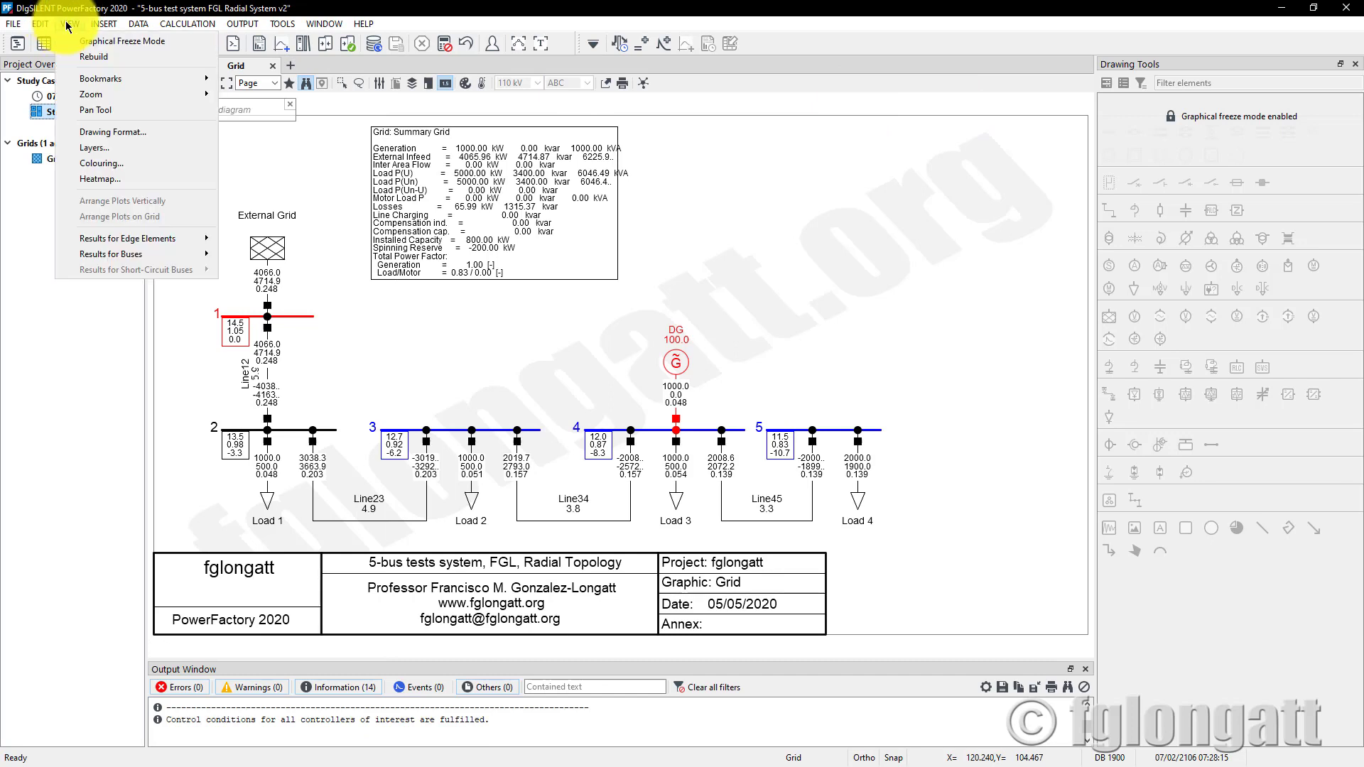
pyautogui.click(39, 24)
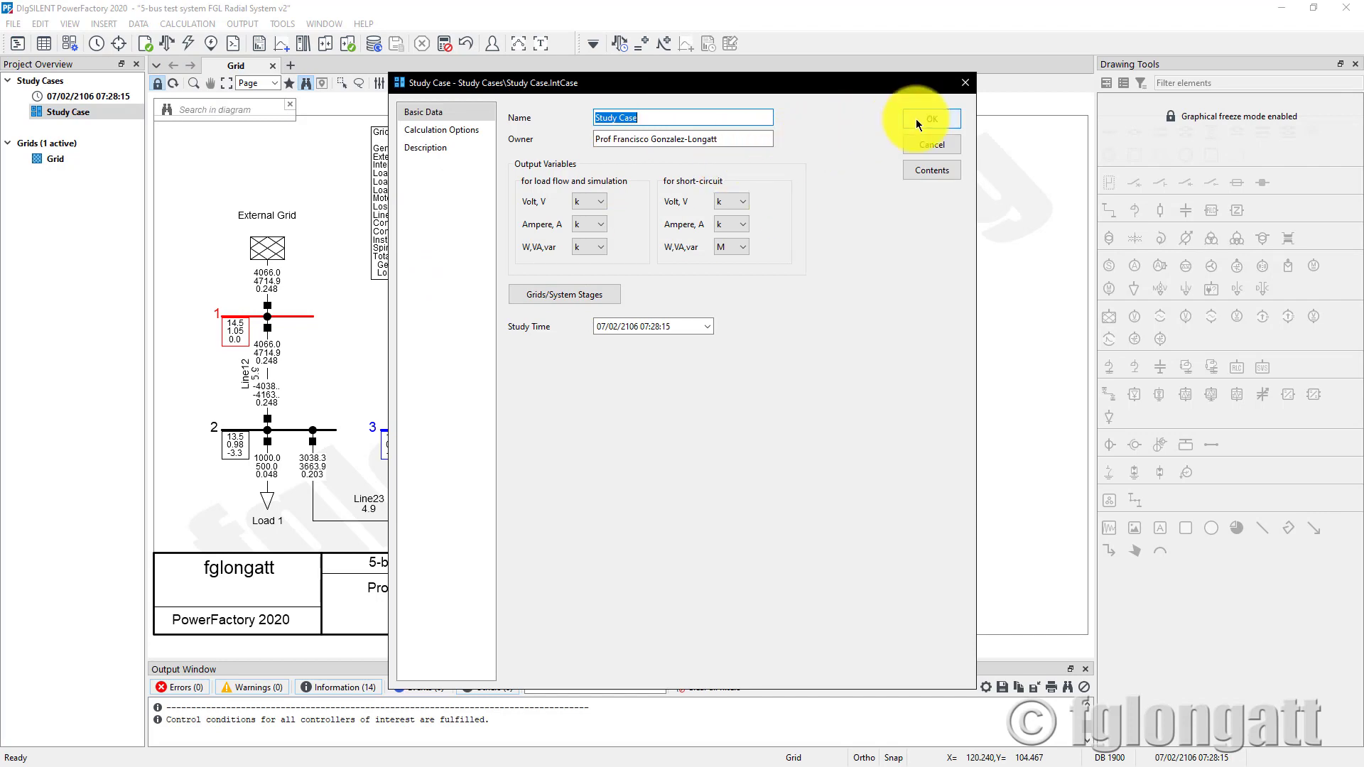
pyautogui.click(926, 119)
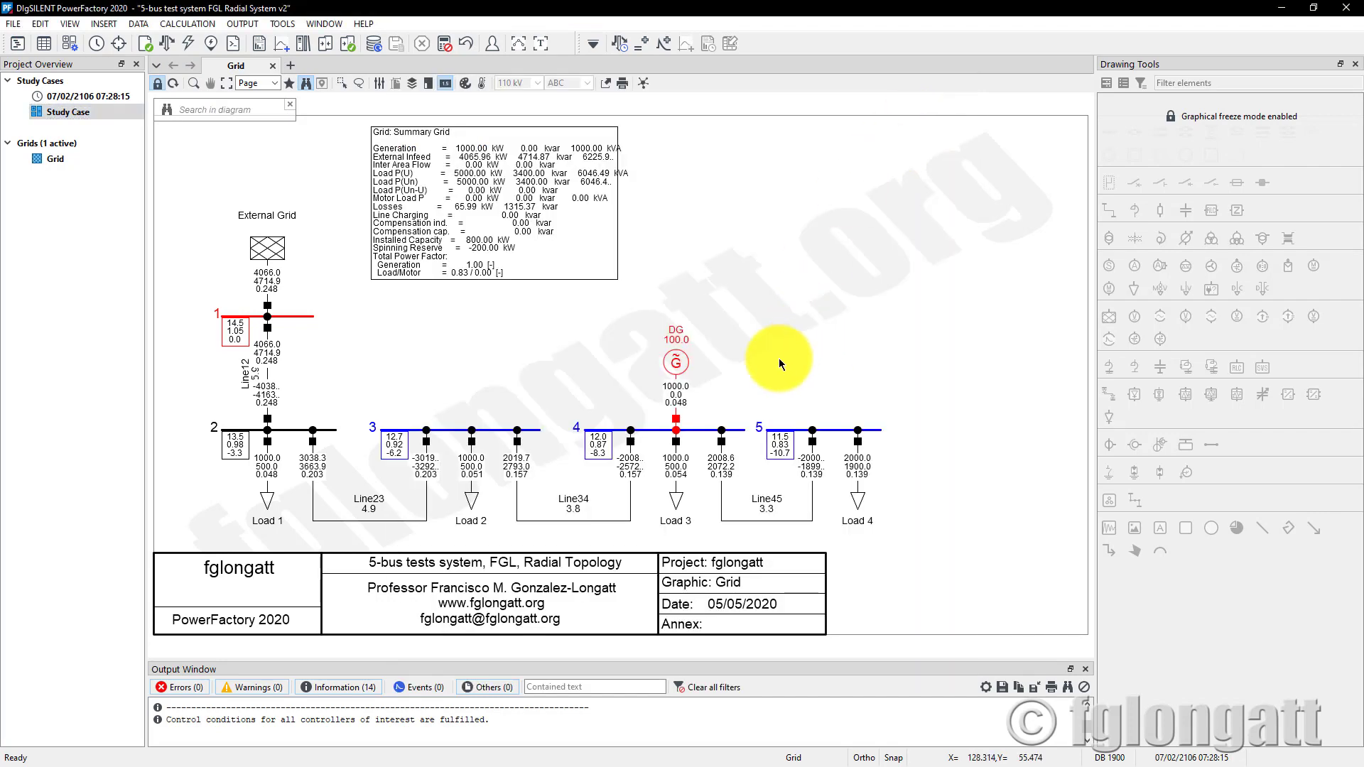
pyautogui.moveTo(478, 512)
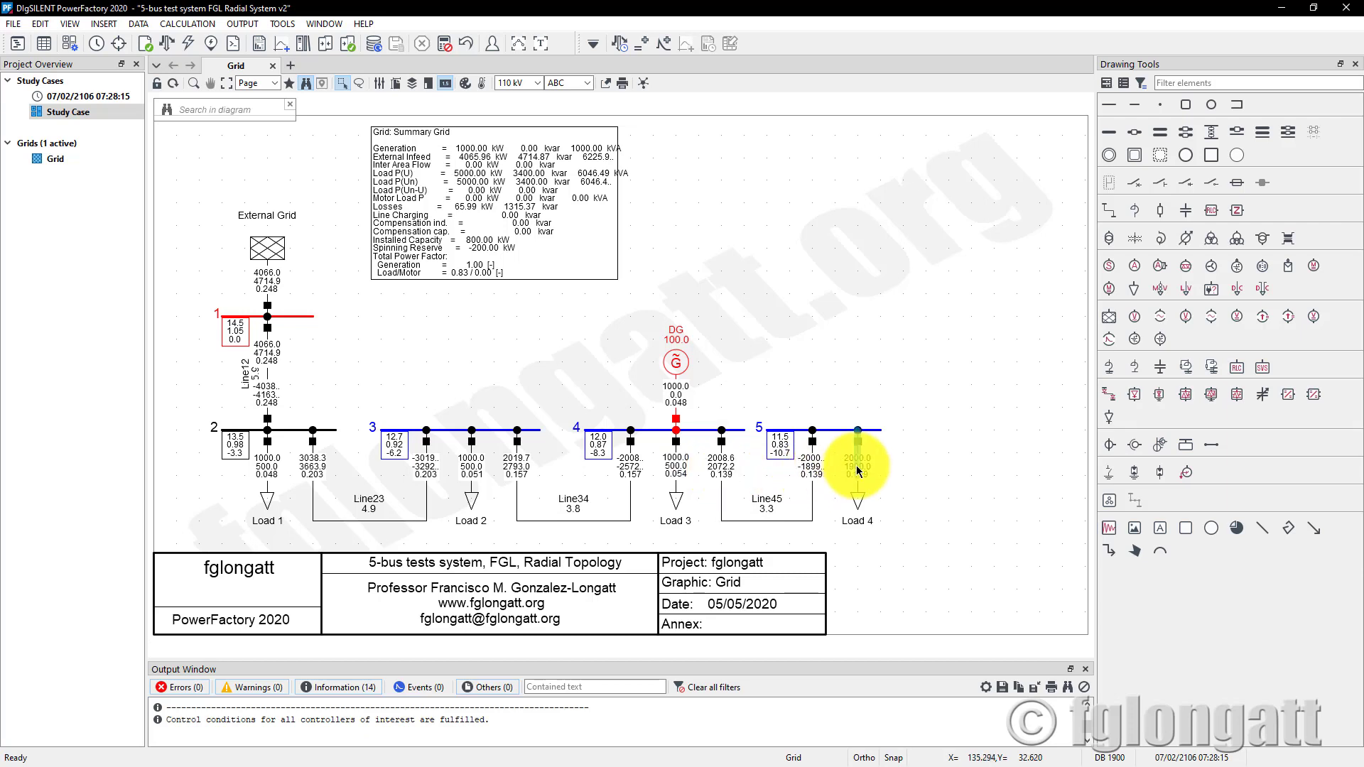
# Step: Format Load 4's branch flow results with names, '=' signs, units and two decimals (P=2000.00 kW)
pyautogui.rightClick(858, 470)
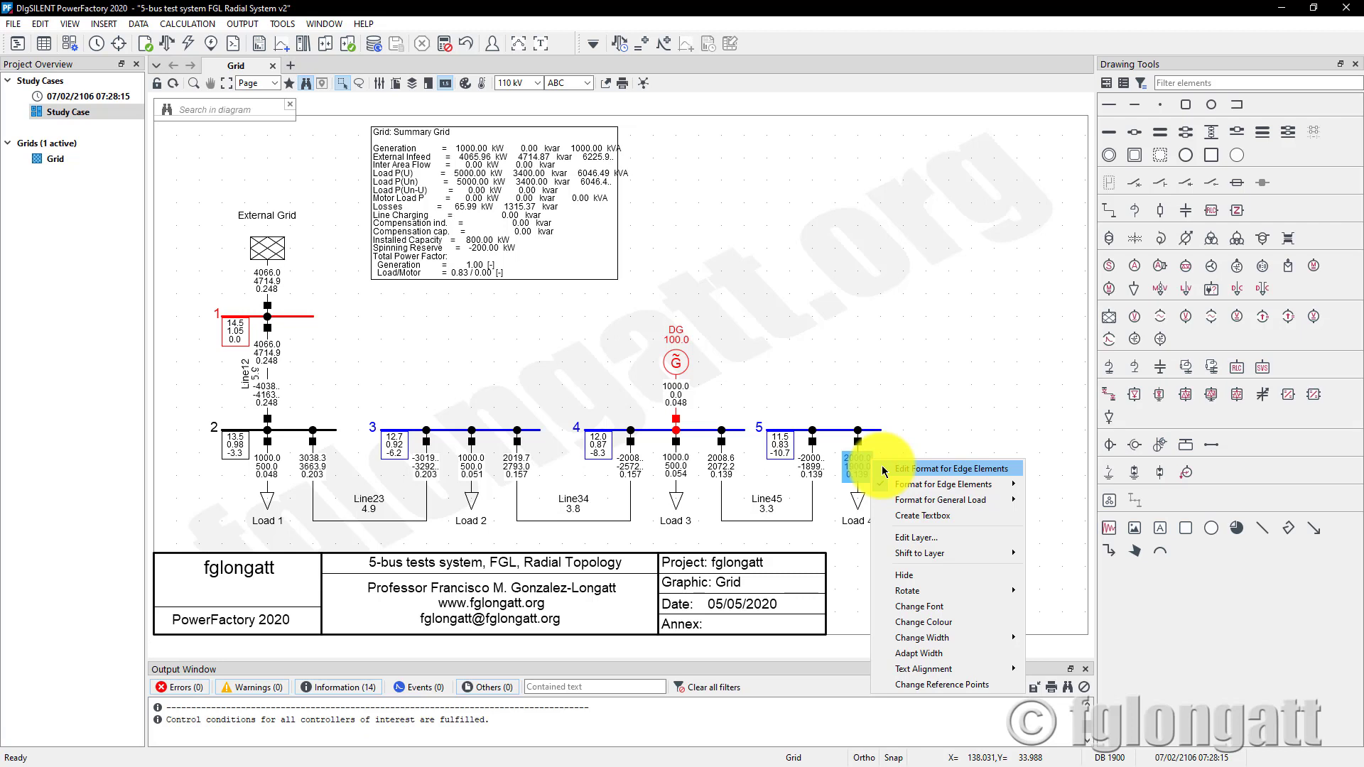
pyautogui.click(922, 469)
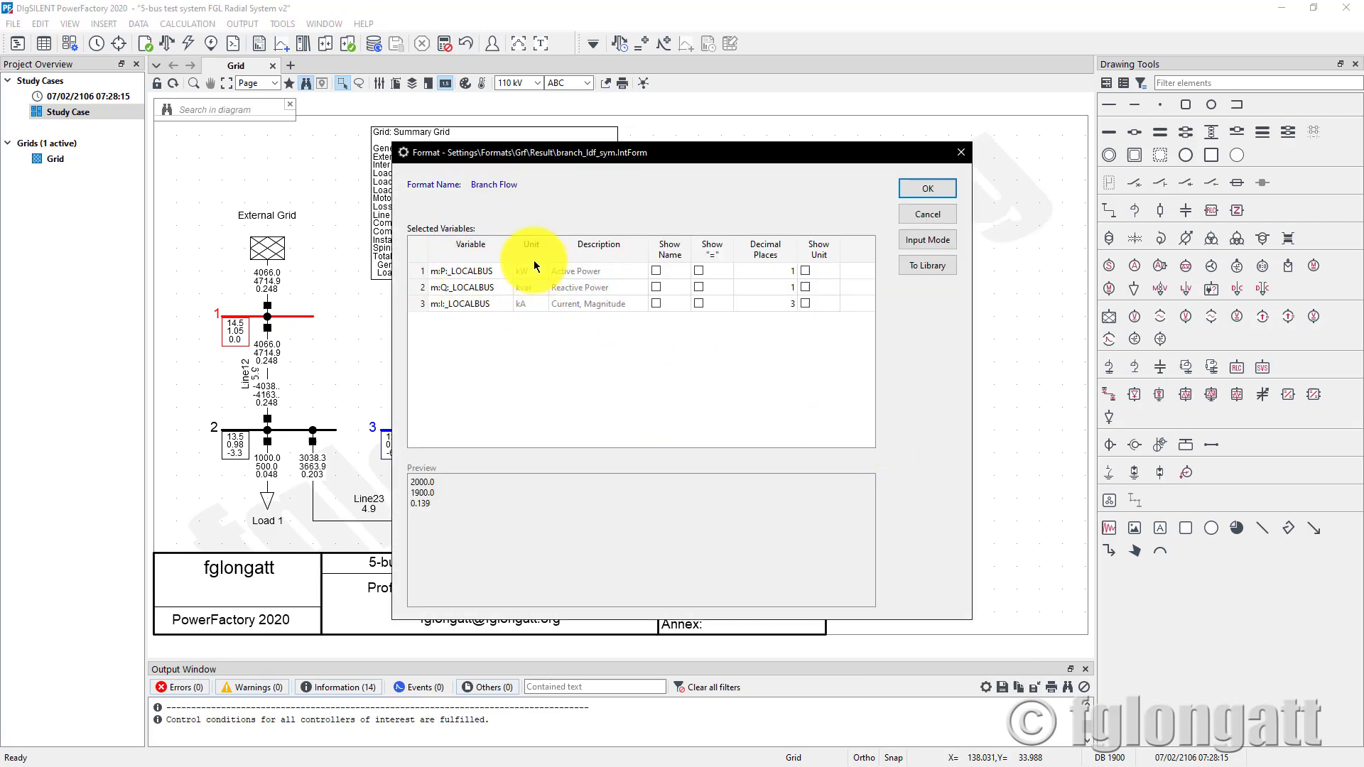
pyautogui.moveTo(529, 312)
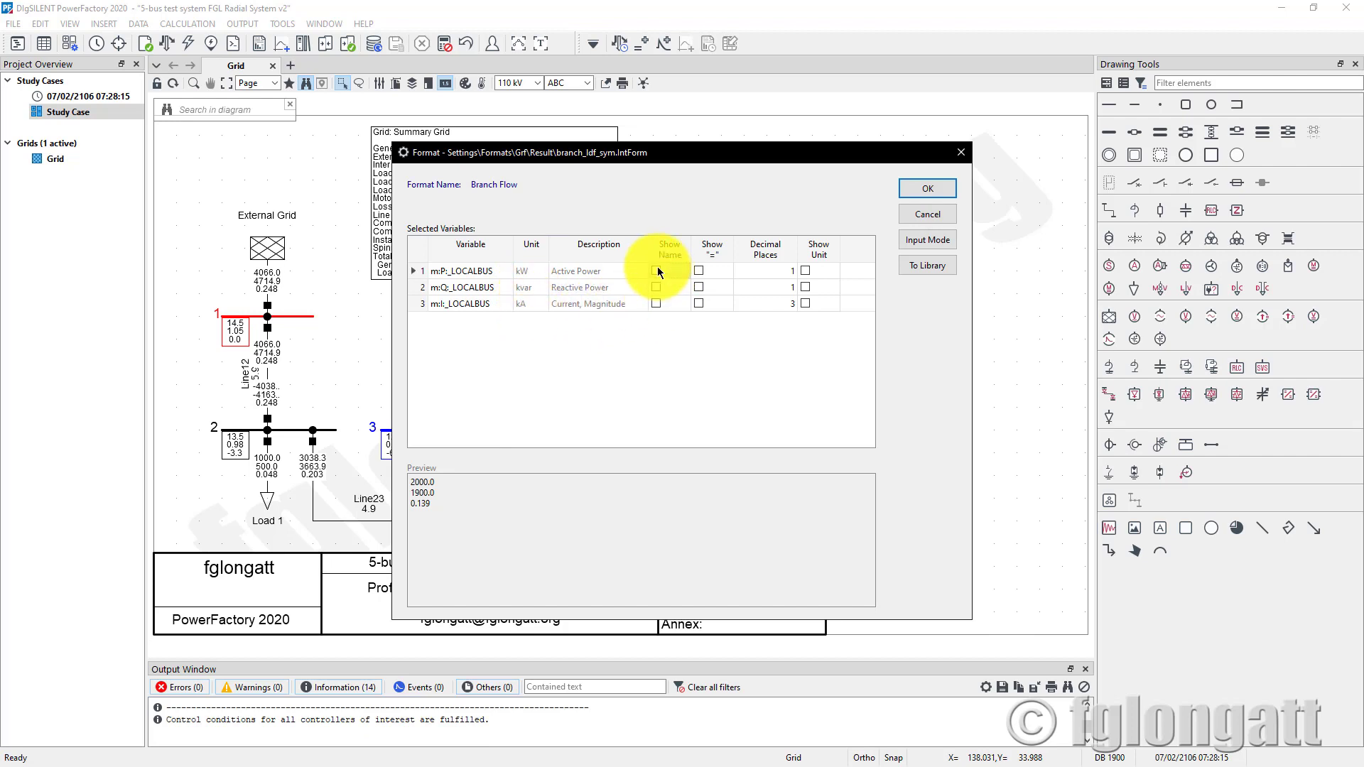
pyautogui.click(656, 270)
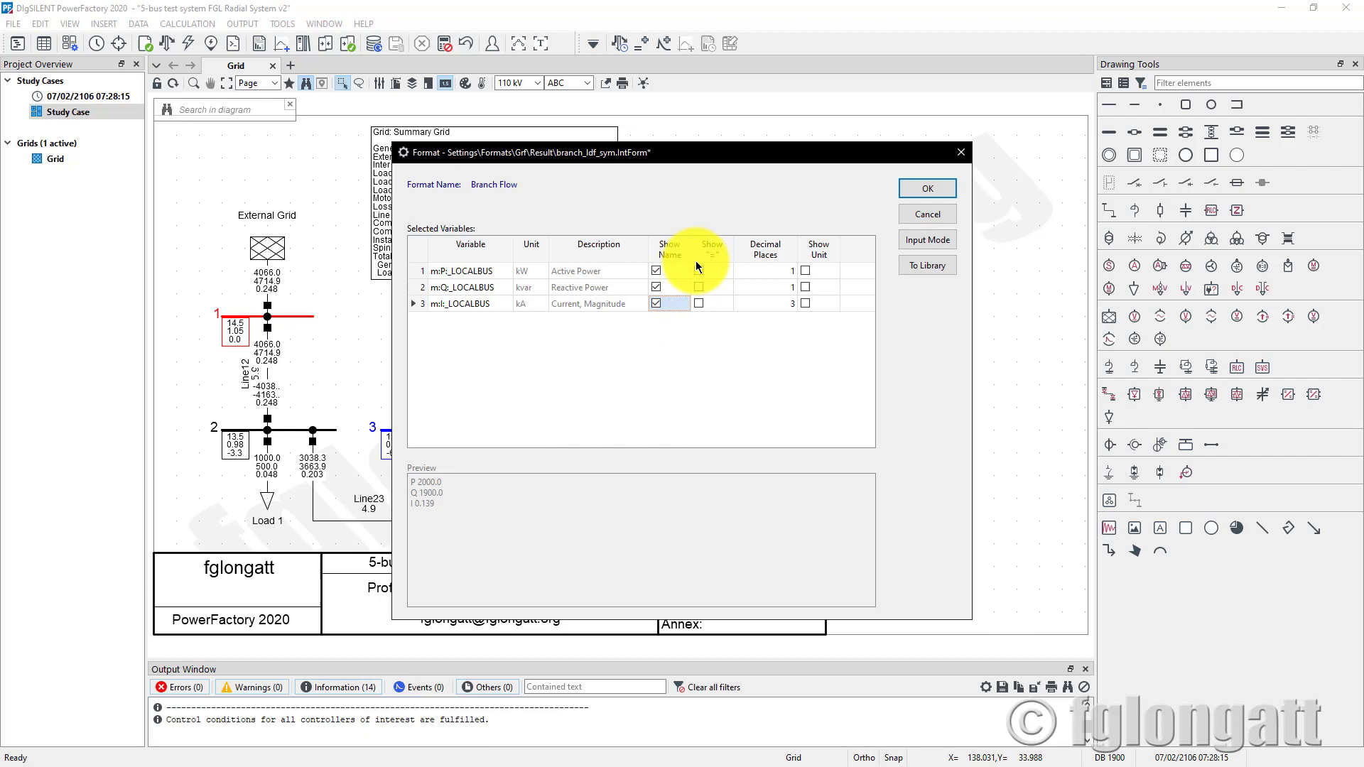
pyautogui.click(697, 270)
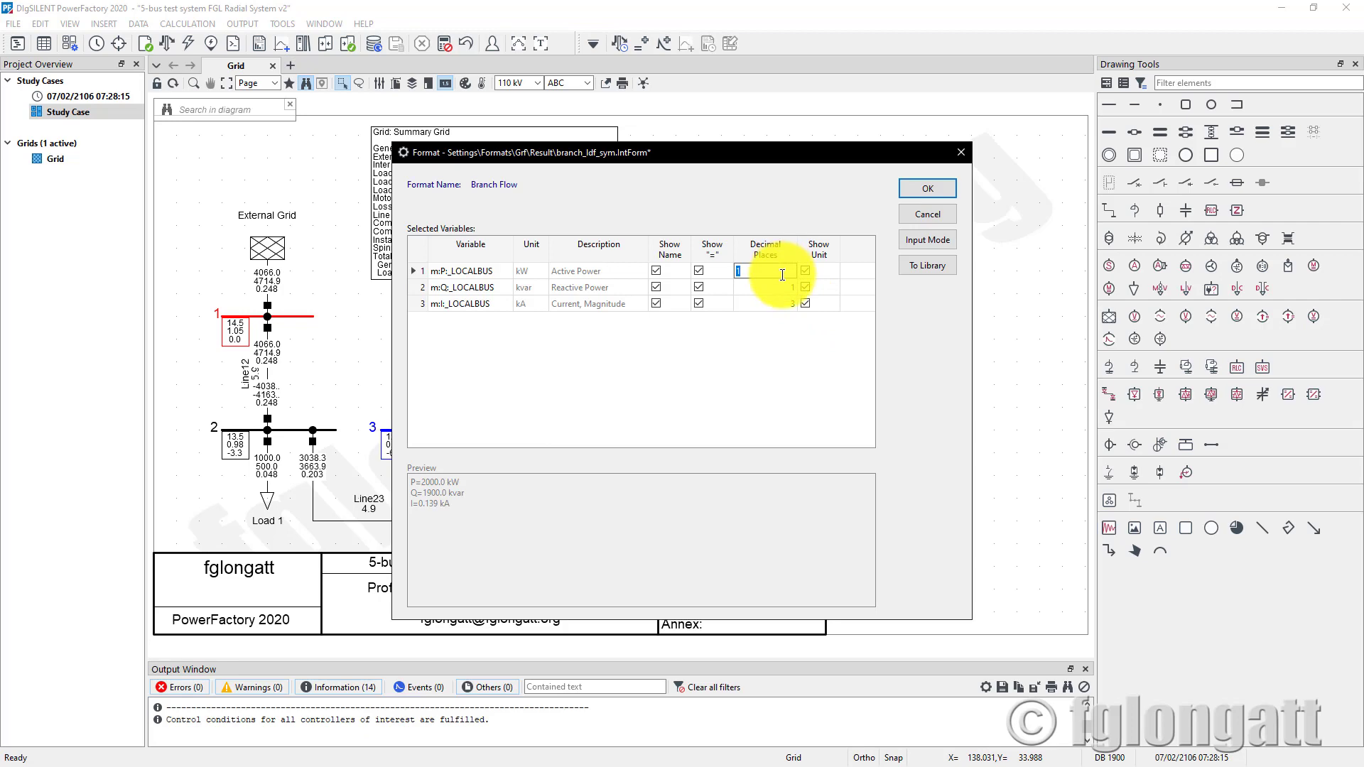
pyautogui.click(765, 287)
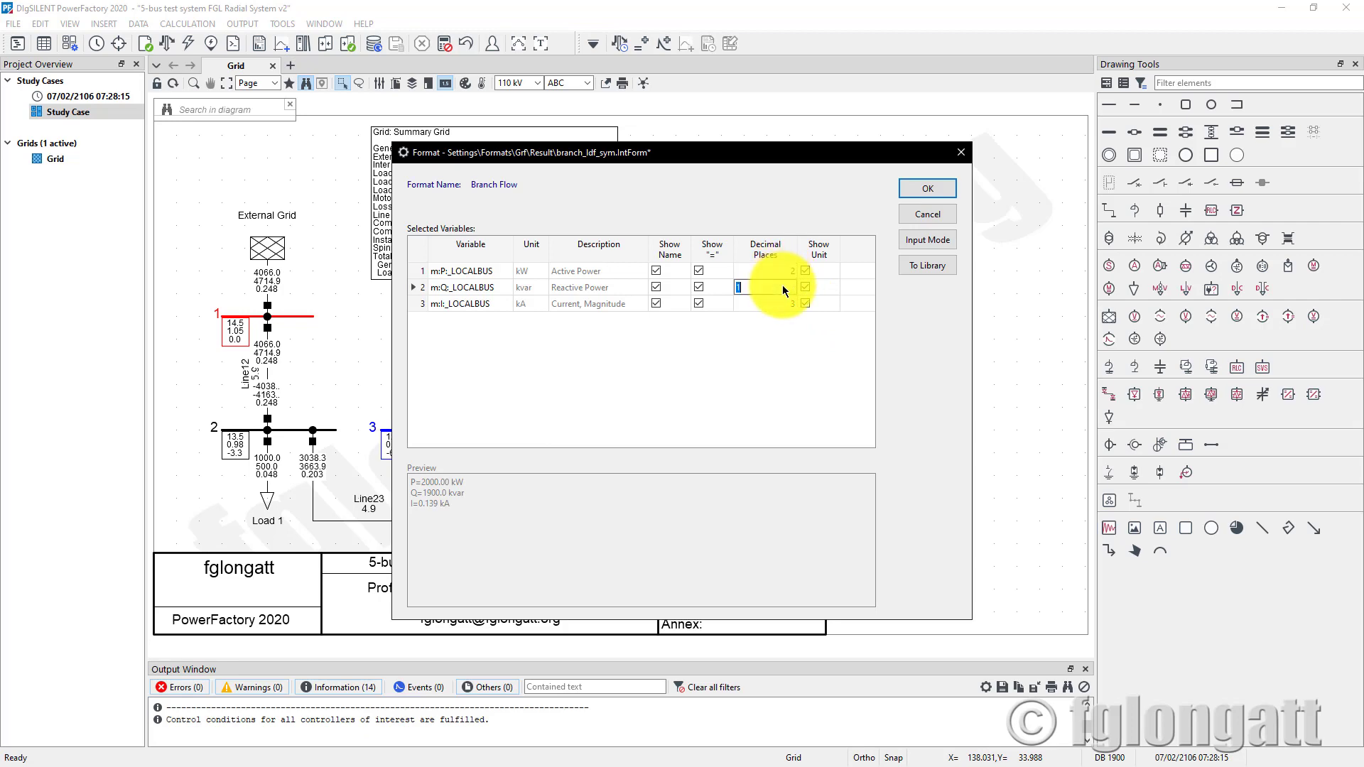
pyautogui.click(925, 188)
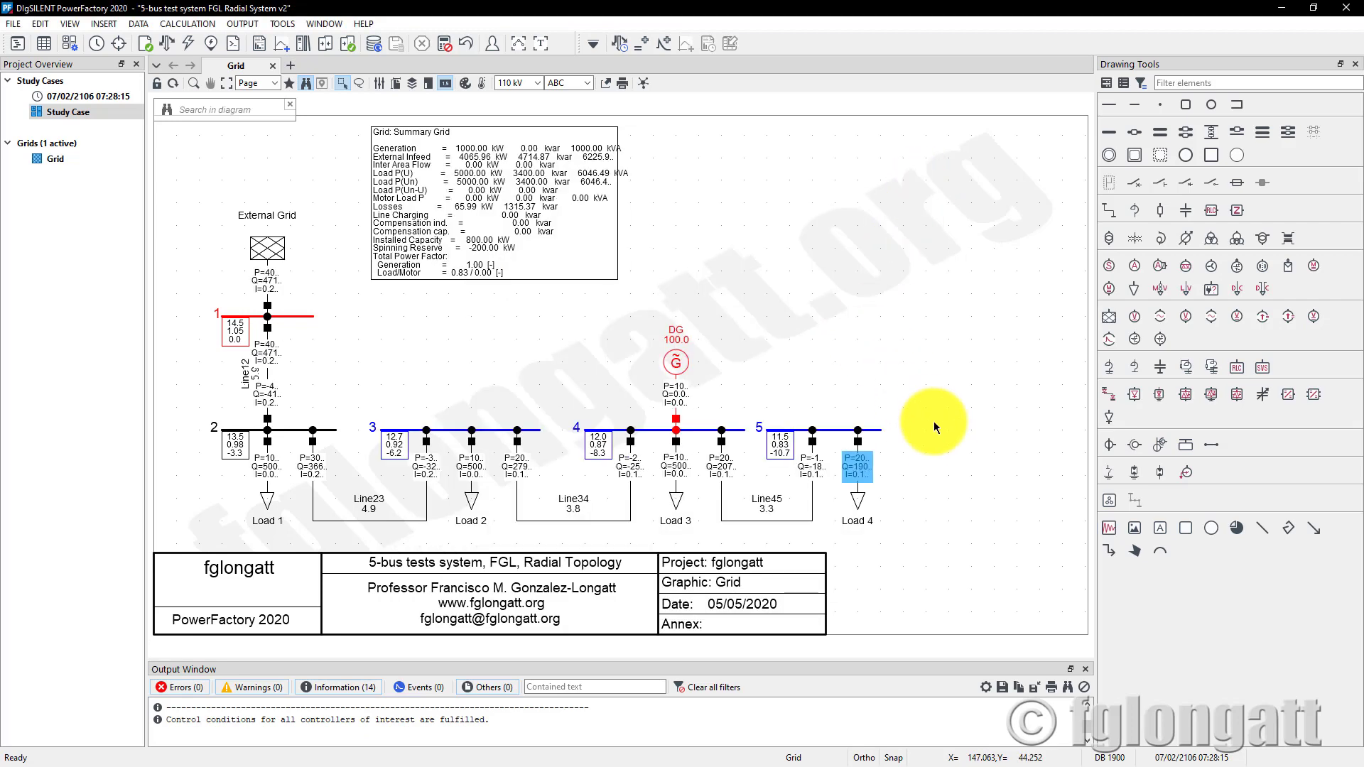
pyautogui.rightClick(856, 459)
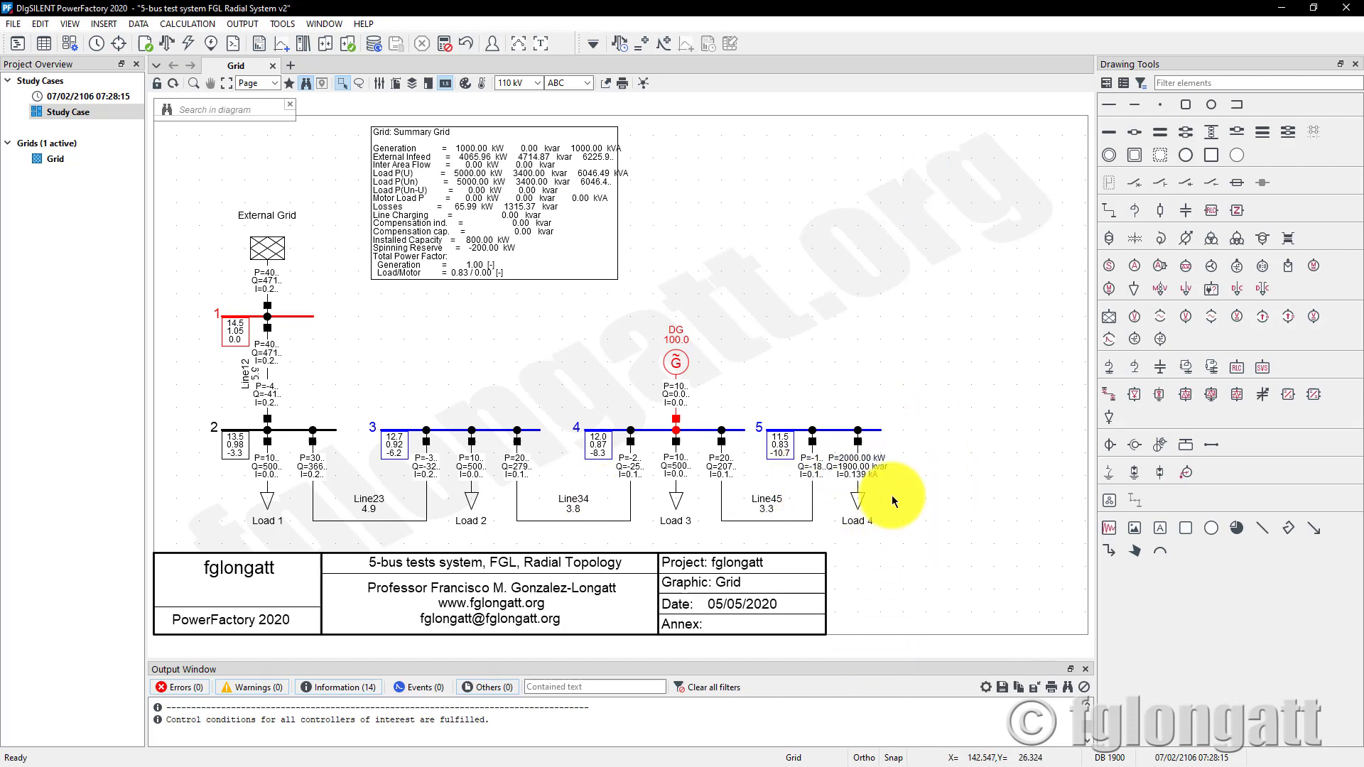
pyautogui.moveTo(867, 478)
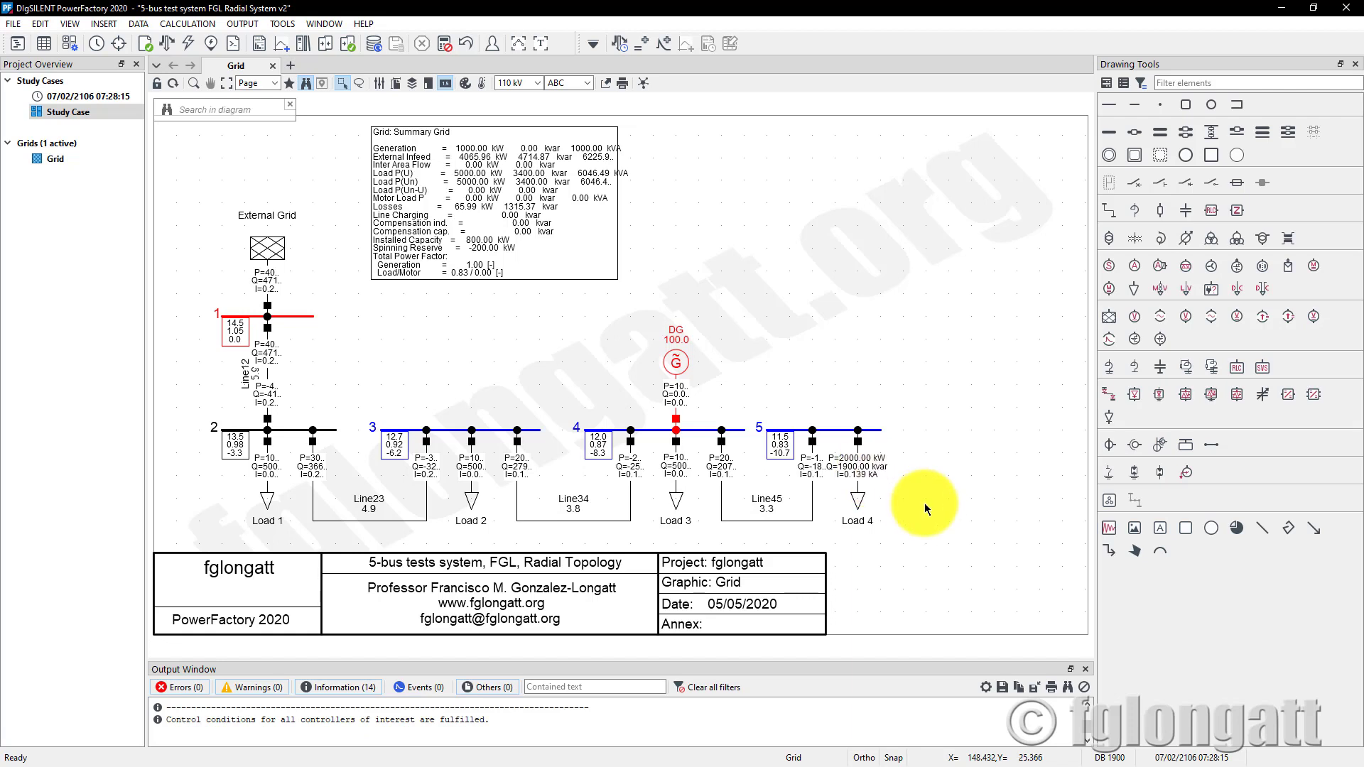
pyautogui.moveTo(693, 536)
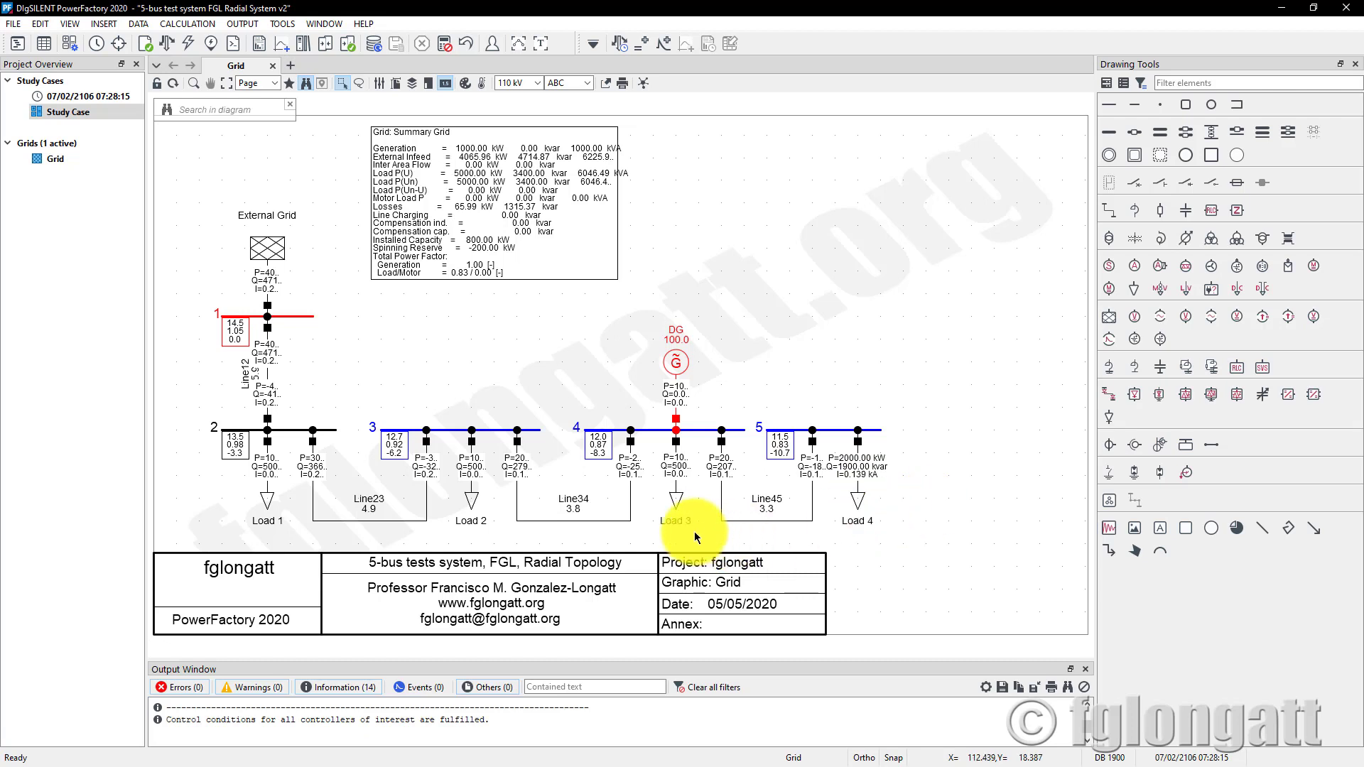
pyautogui.doubleClick(691, 530)
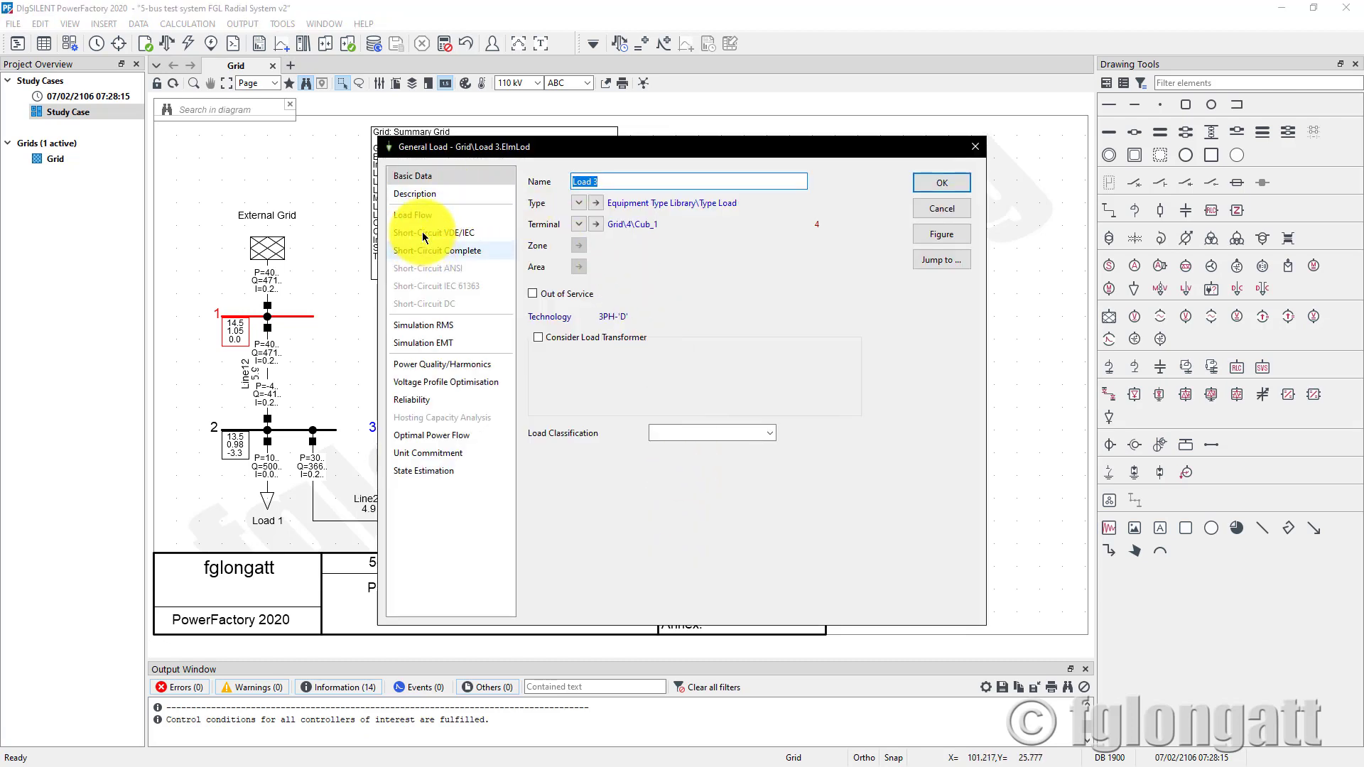
pyautogui.click(413, 215)
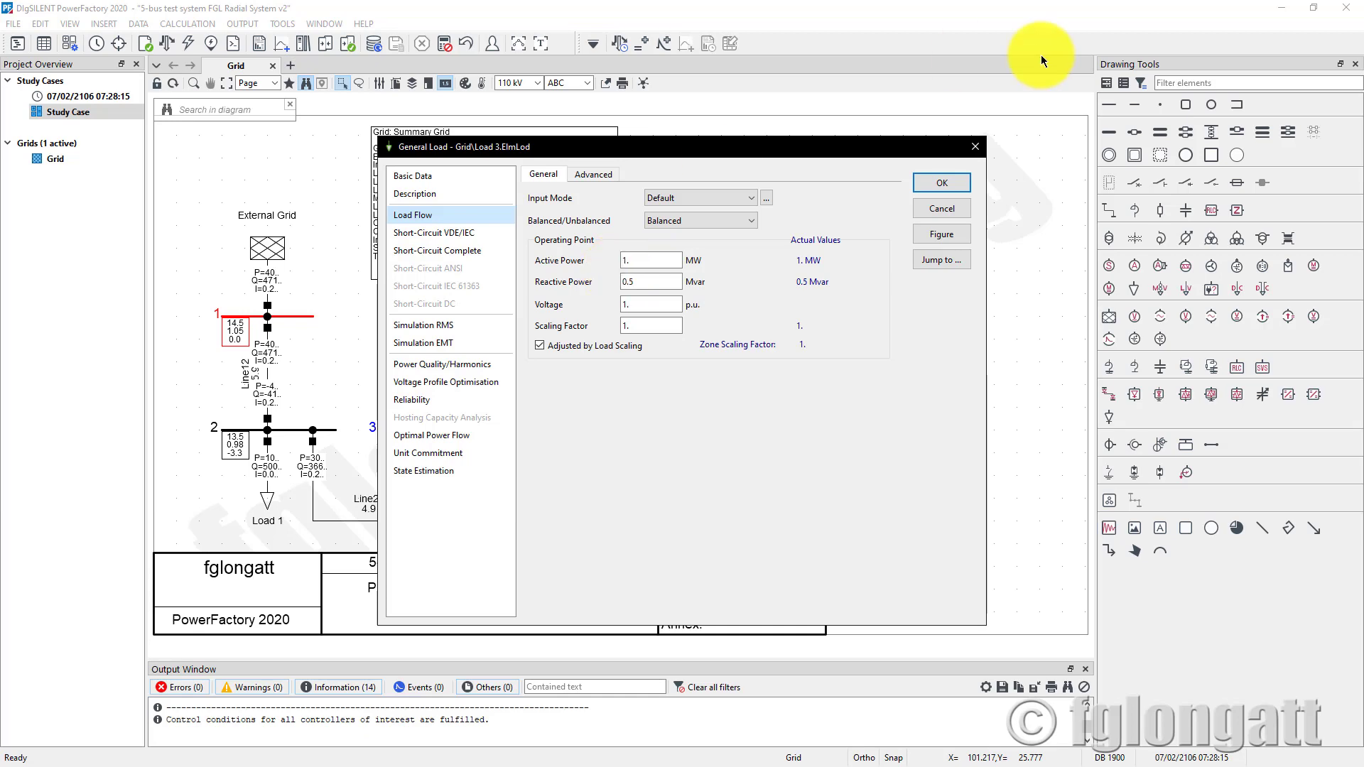
pyautogui.click(940, 183)
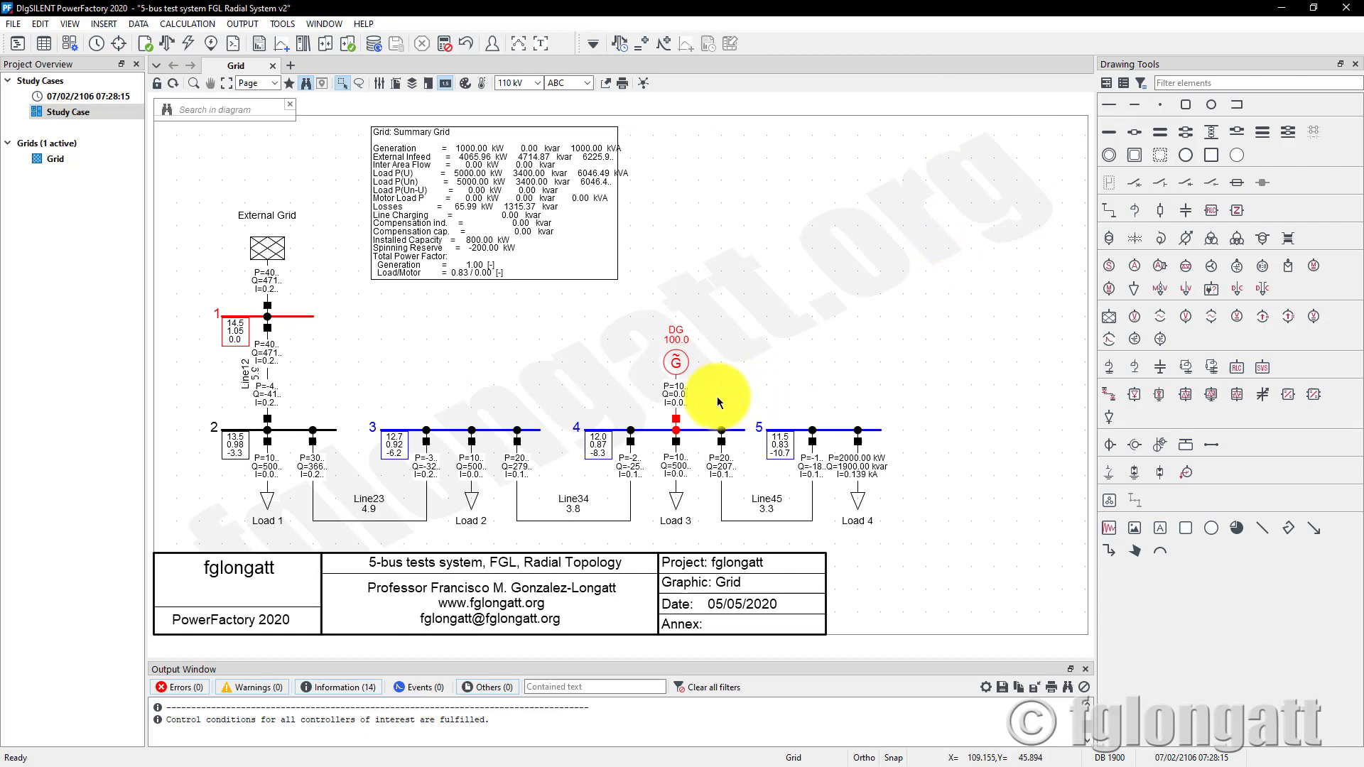
pyautogui.click(40, 25)
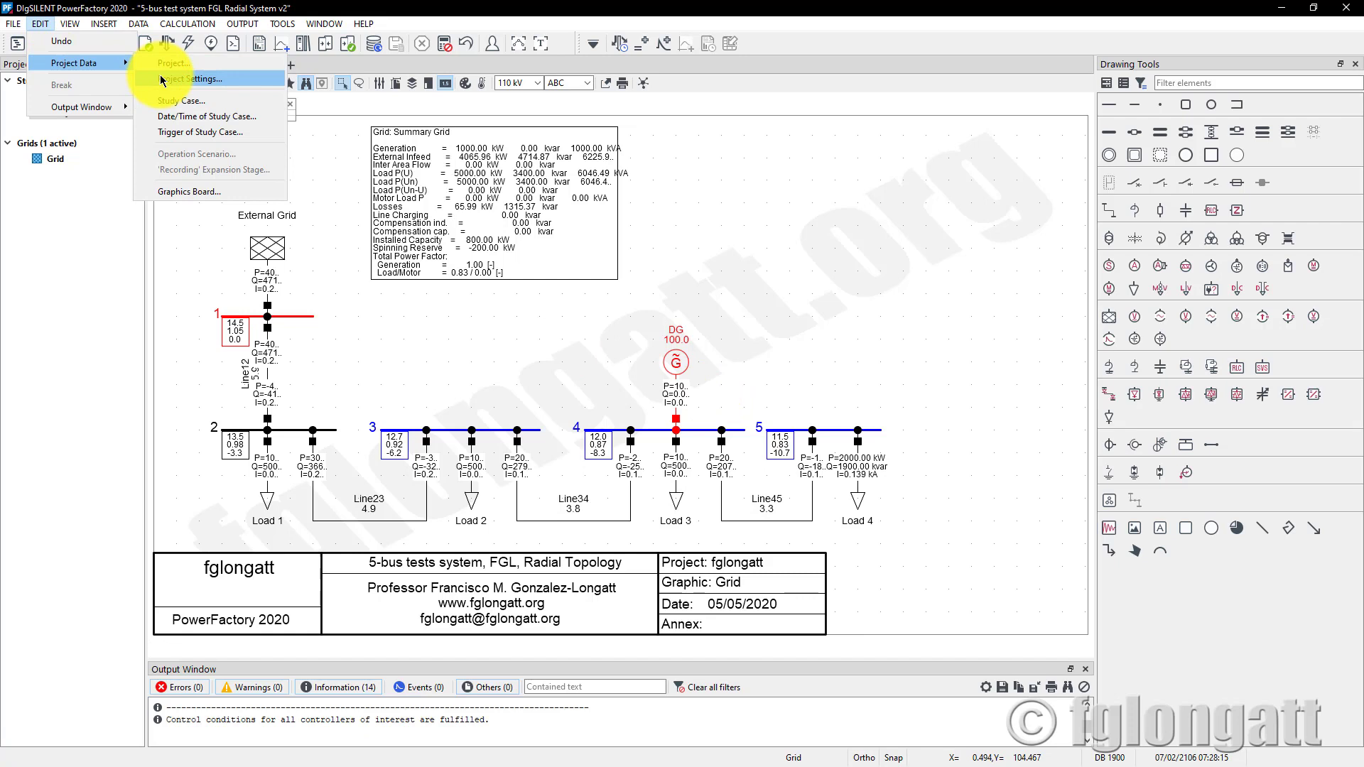
# Step: Set the project's input units to English-Transmission in Project Settings
pyautogui.click(194, 79)
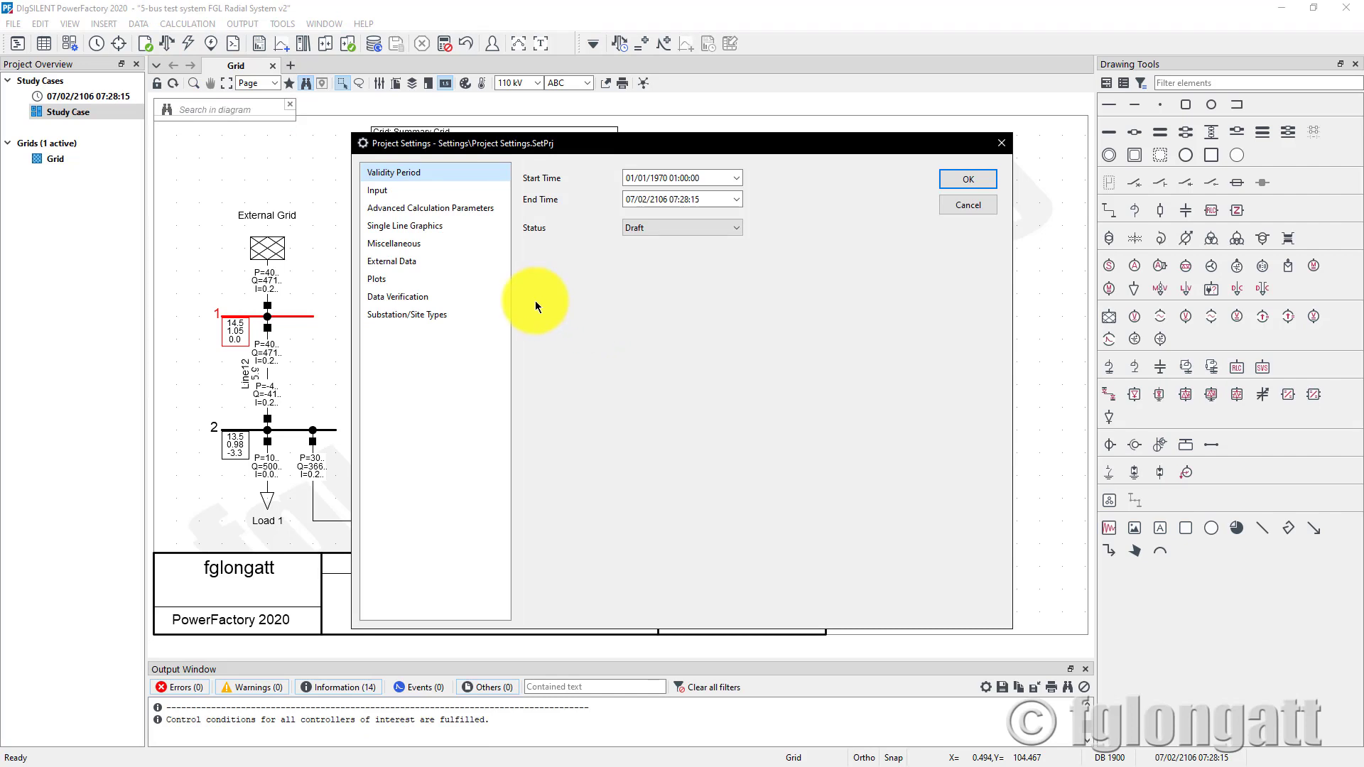
pyautogui.moveTo(535, 304)
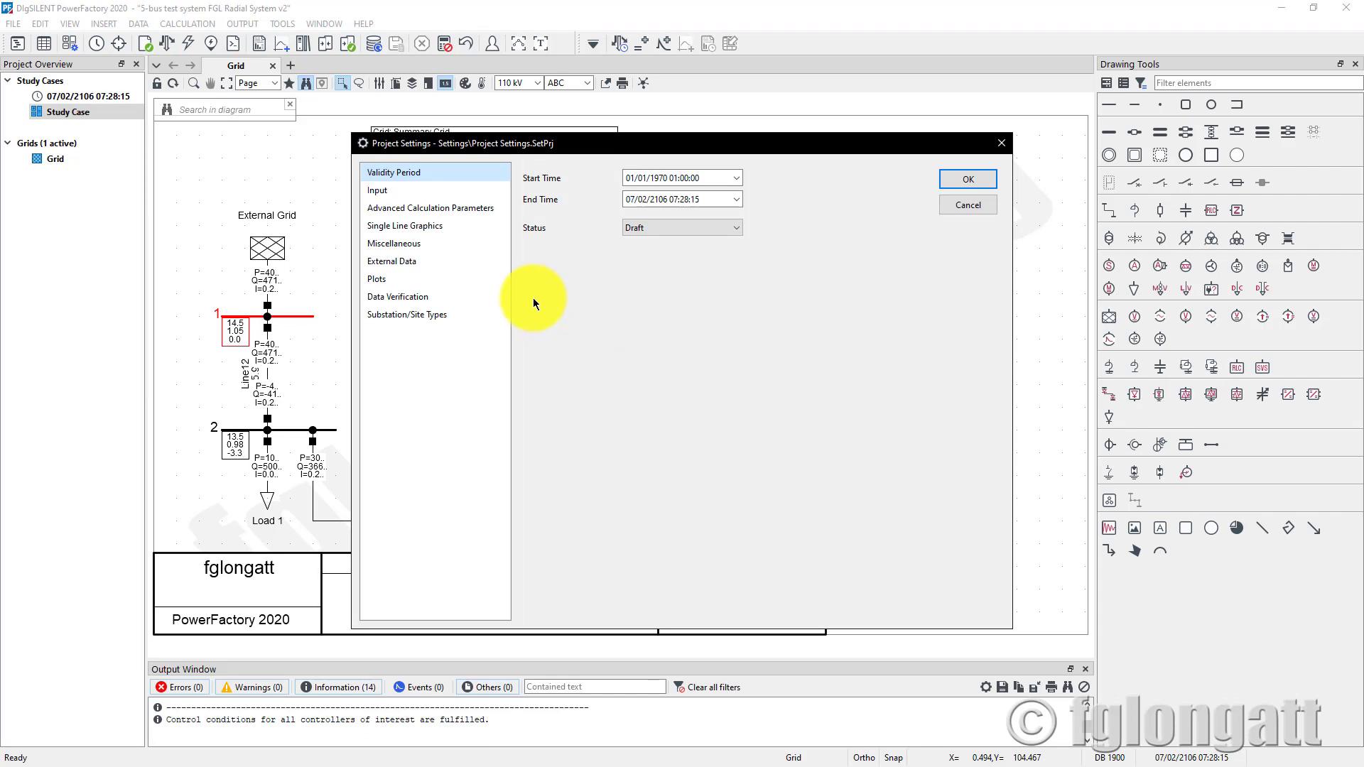
pyautogui.click(378, 189)
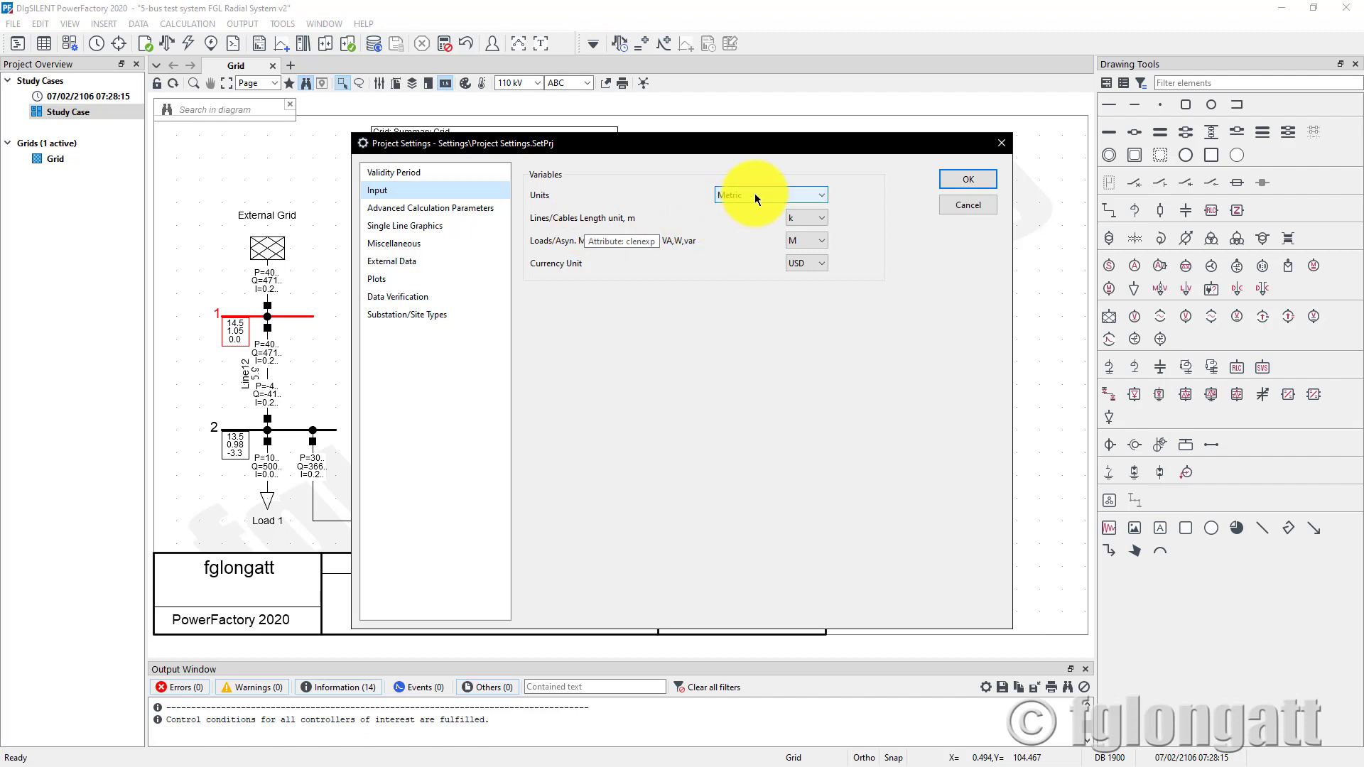
pyautogui.click(818, 195)
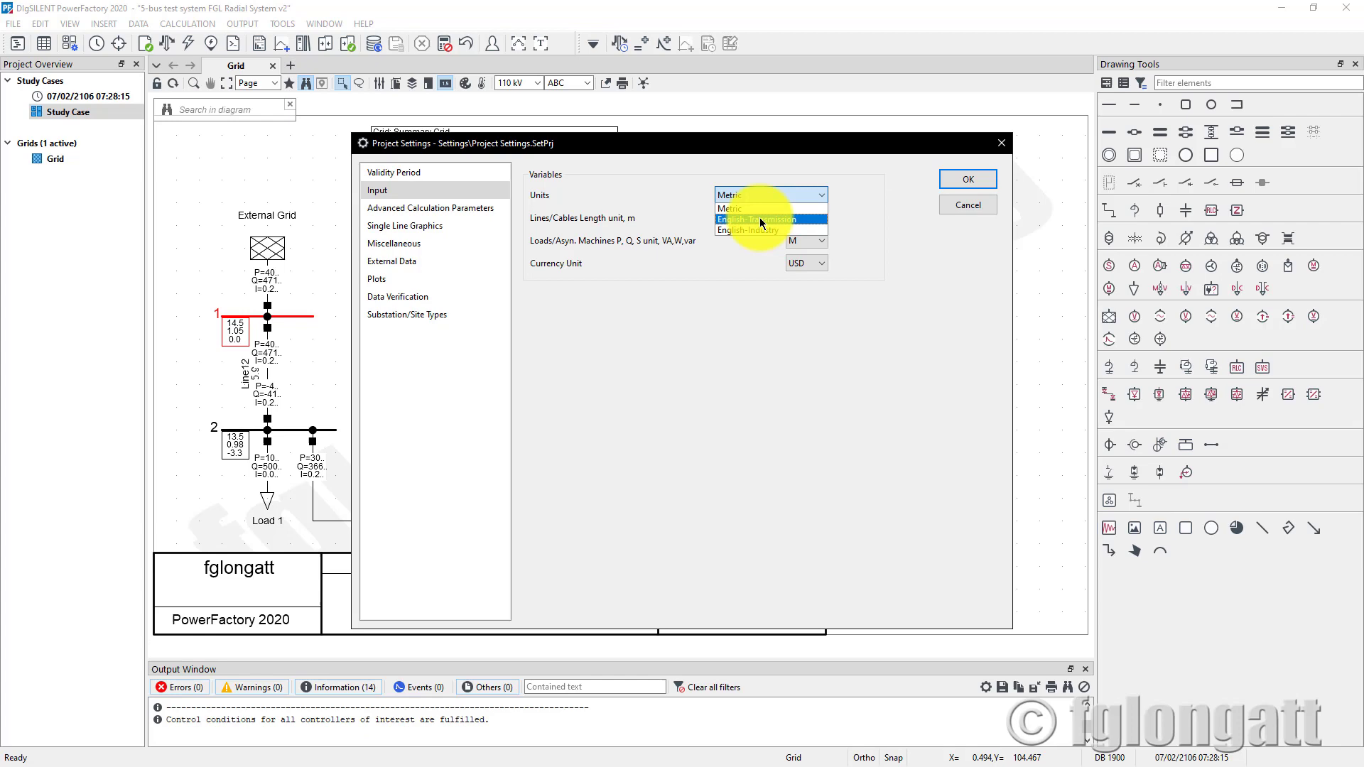
pyautogui.click(754, 219)
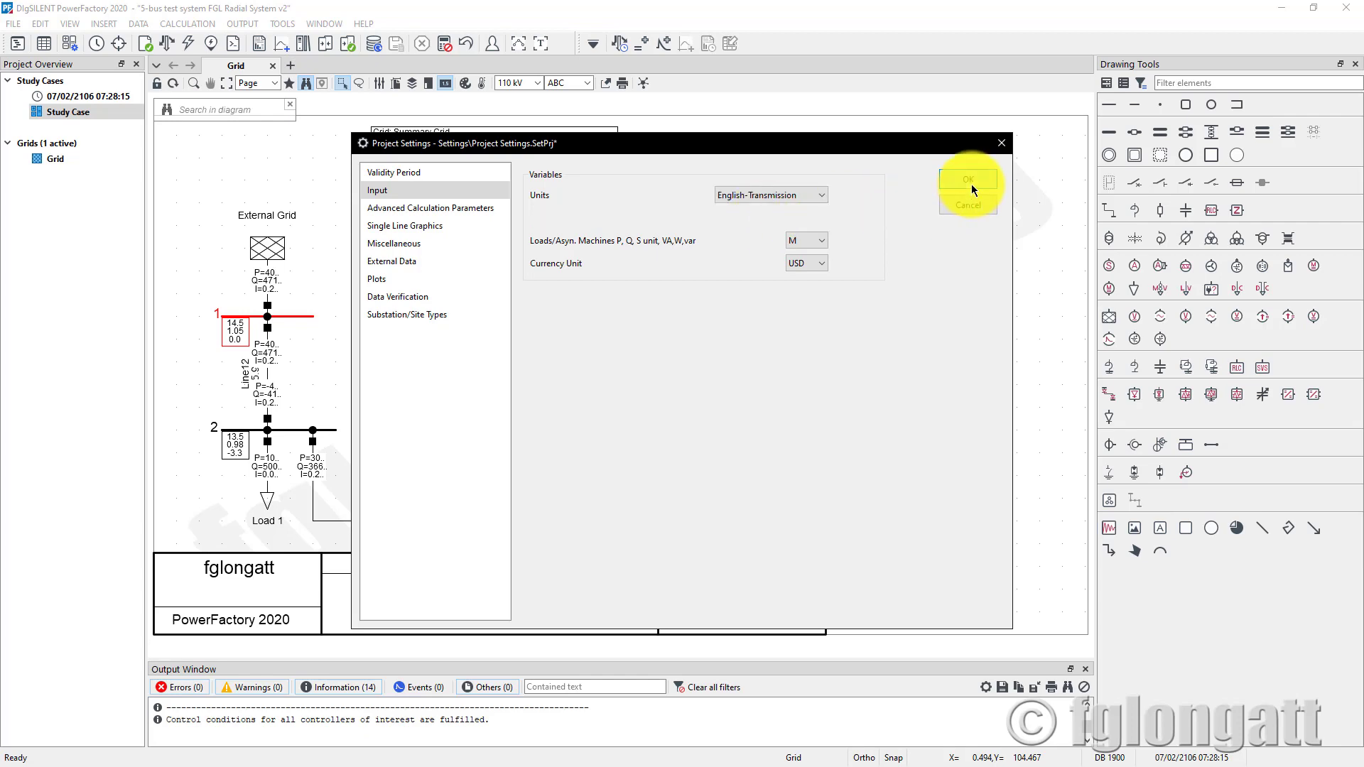
pyautogui.click(965, 179)
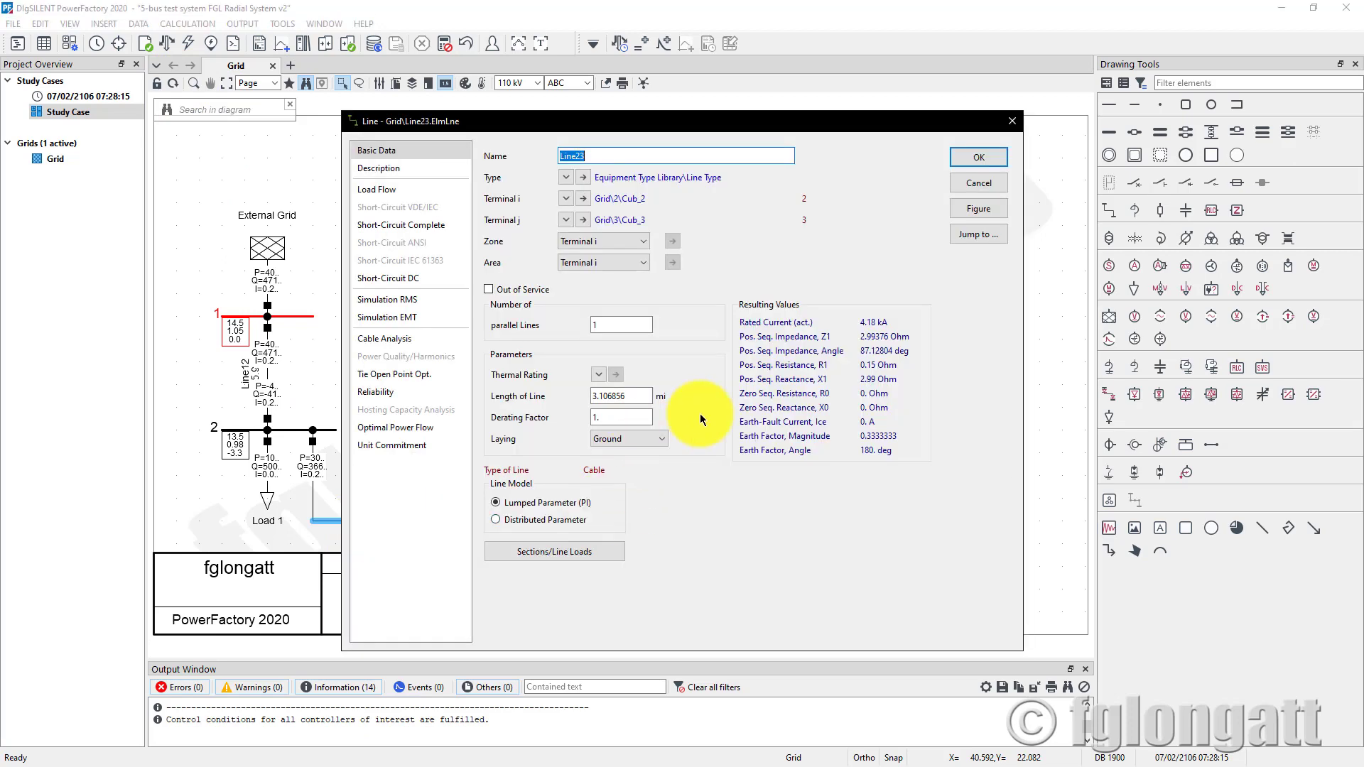
# Step: Verify Line23's length now reads 3.106856 mi and close its data
pyautogui.click(620, 396)
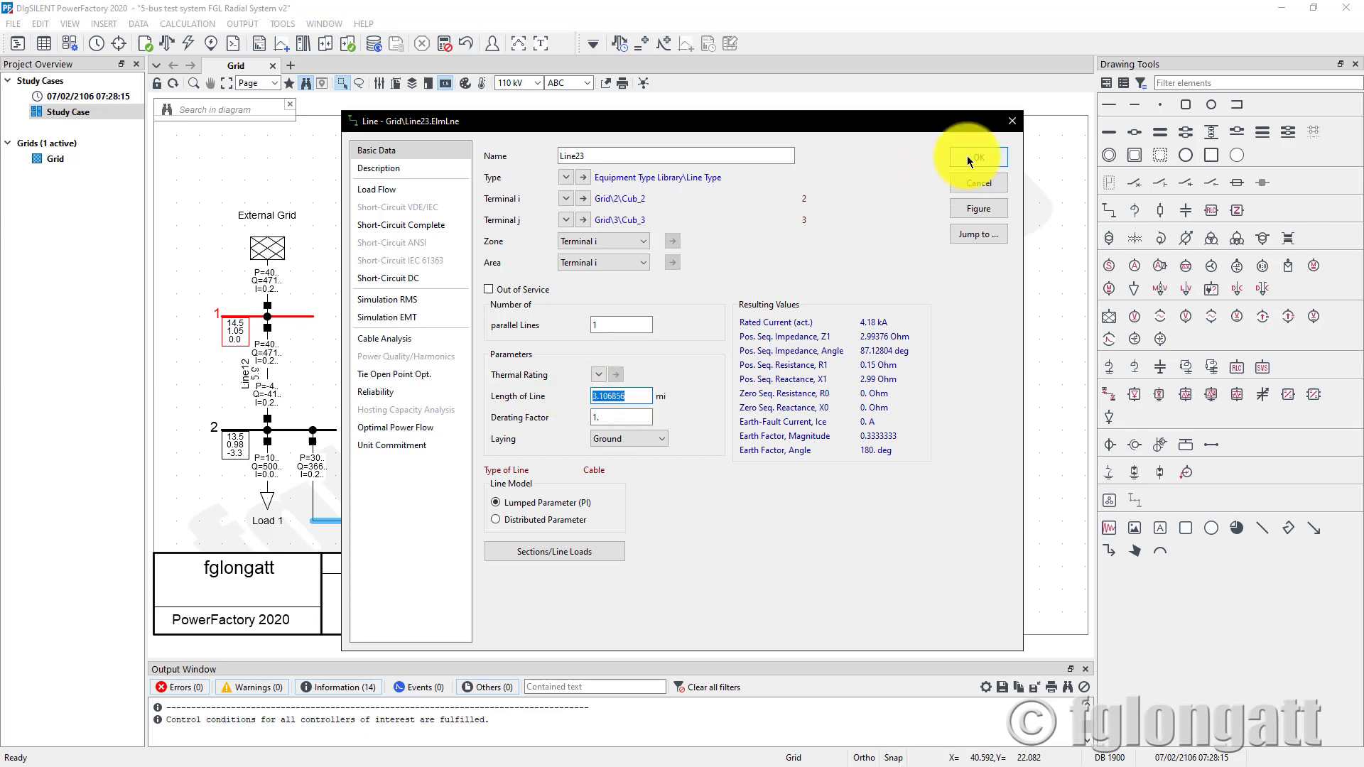
pyautogui.click(976, 158)
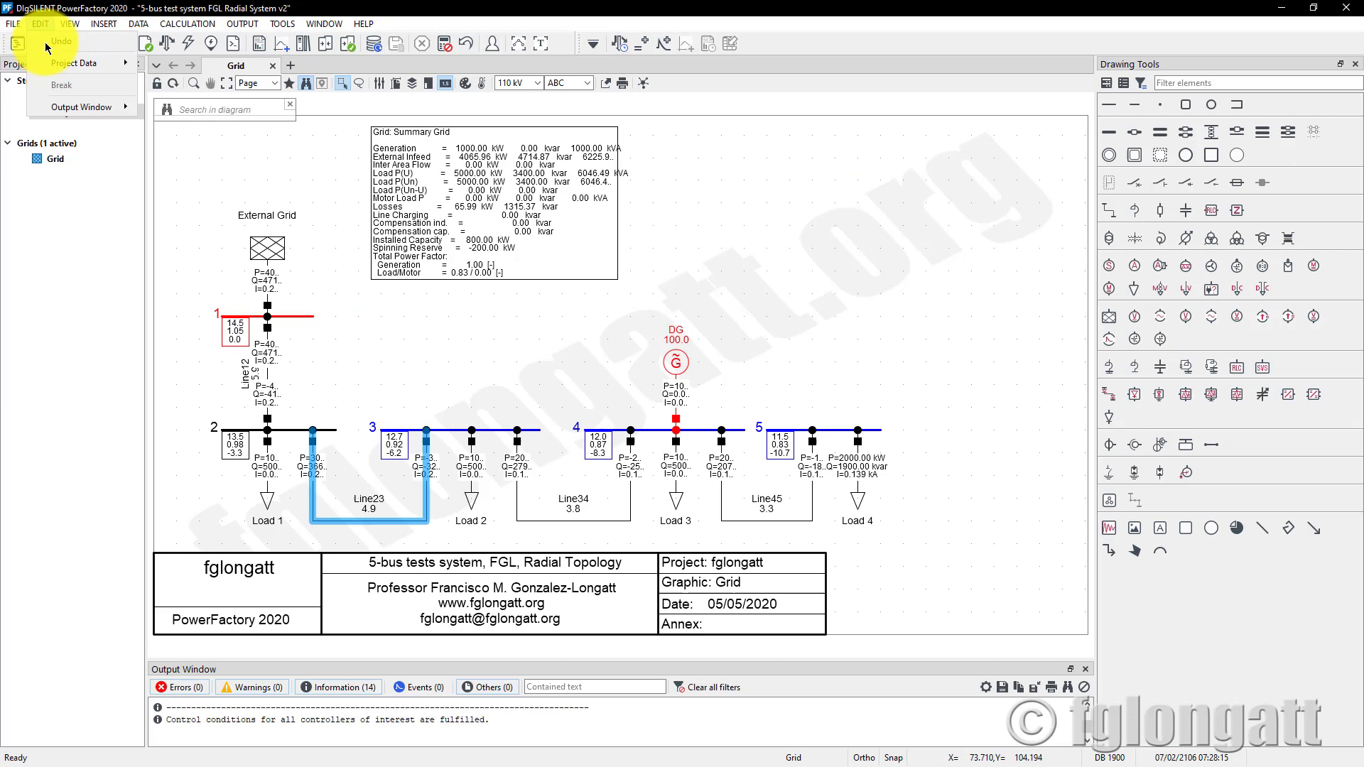
# Step: Set project input units back to Metric with kilo prefixes for line lengths and load powers
pyautogui.click(73, 62)
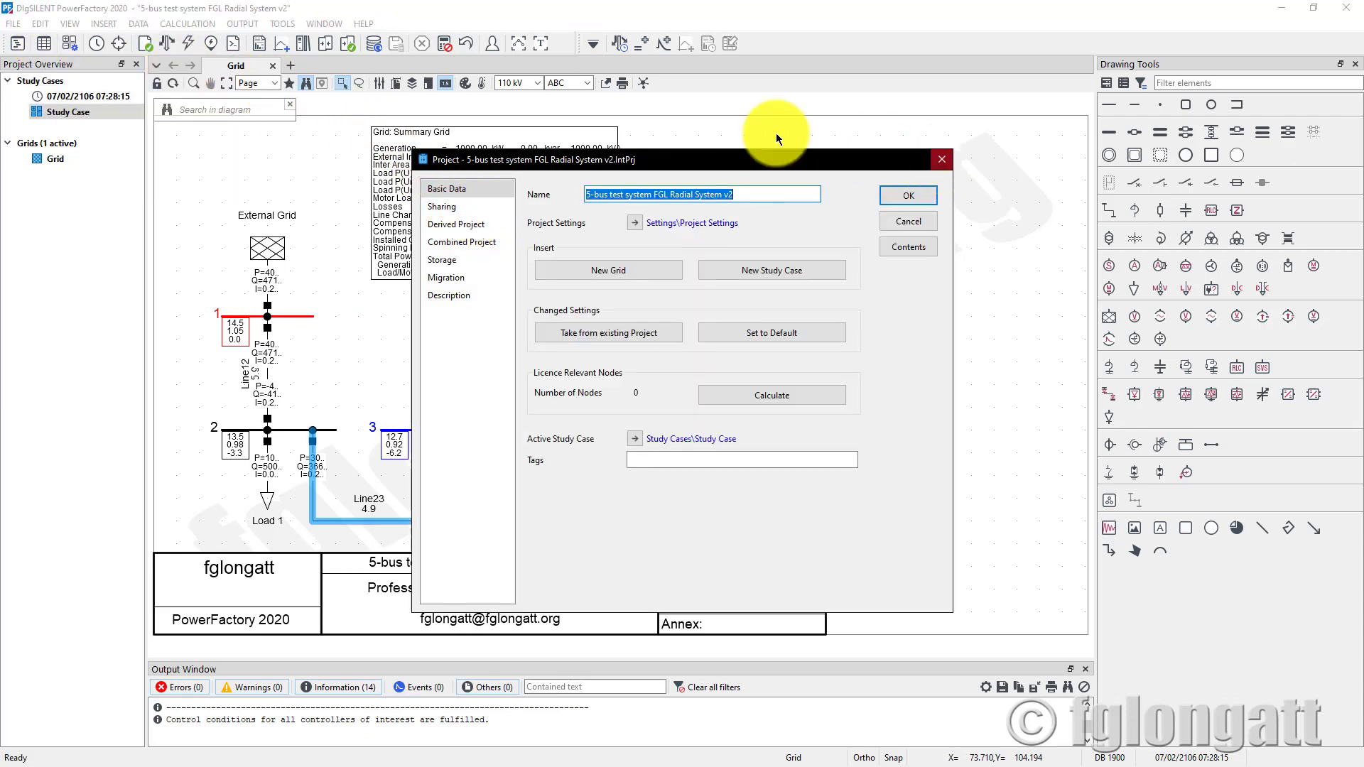
pyautogui.click(689, 223)
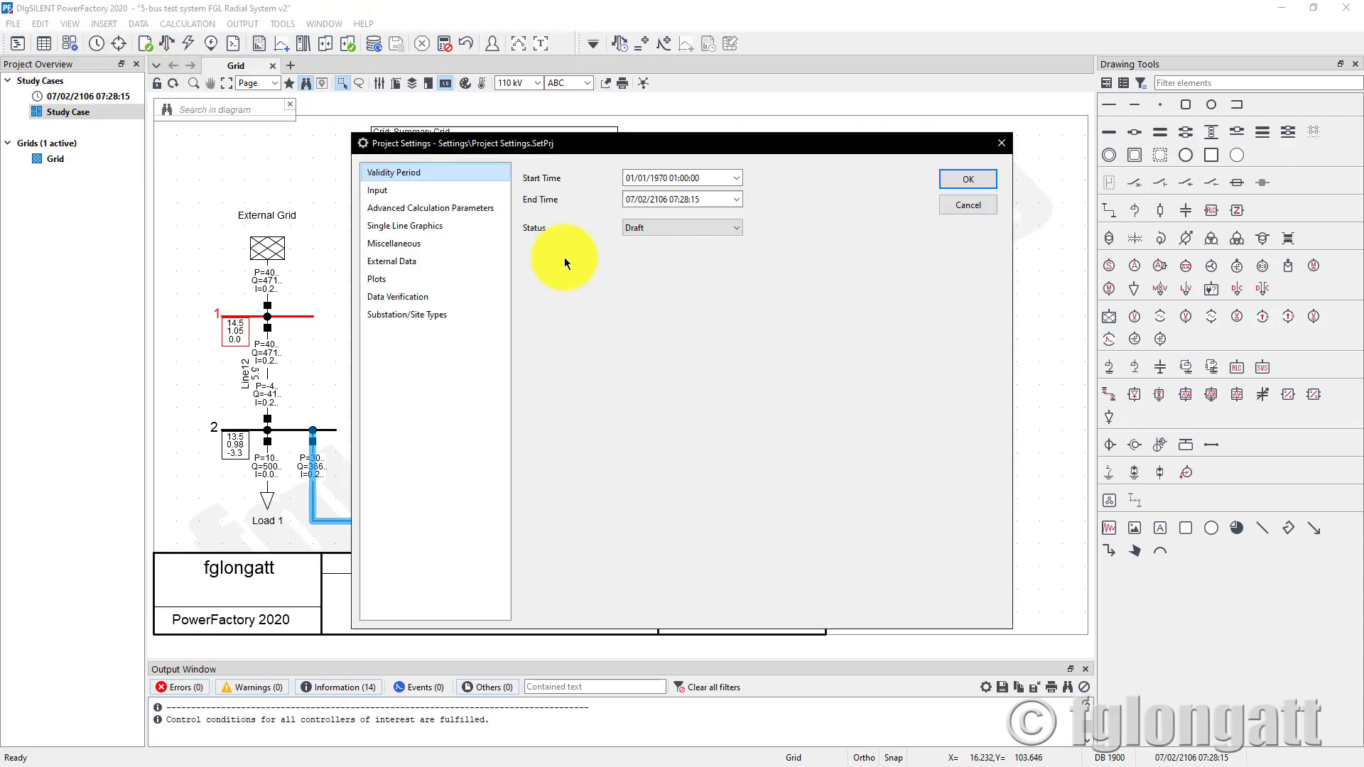
pyautogui.click(378, 189)
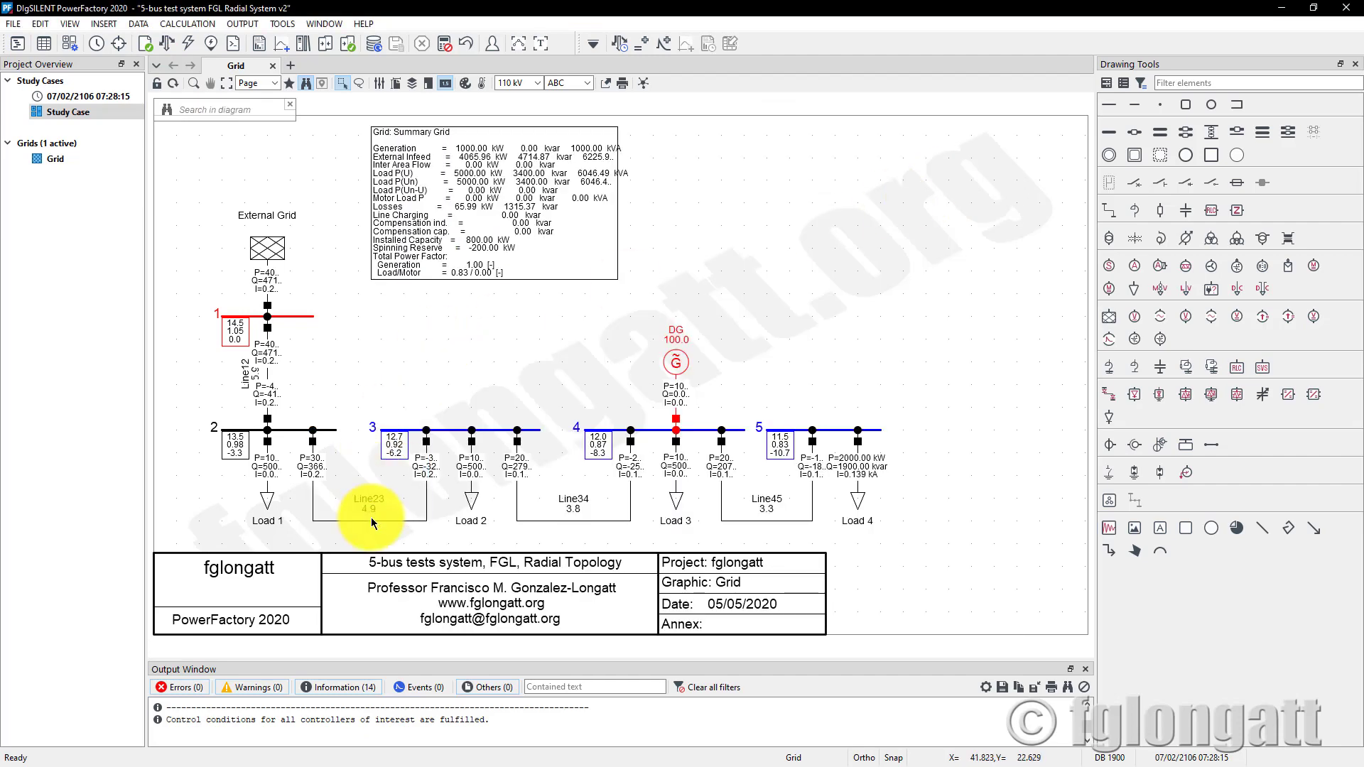
pyautogui.doubleClick(371, 512)
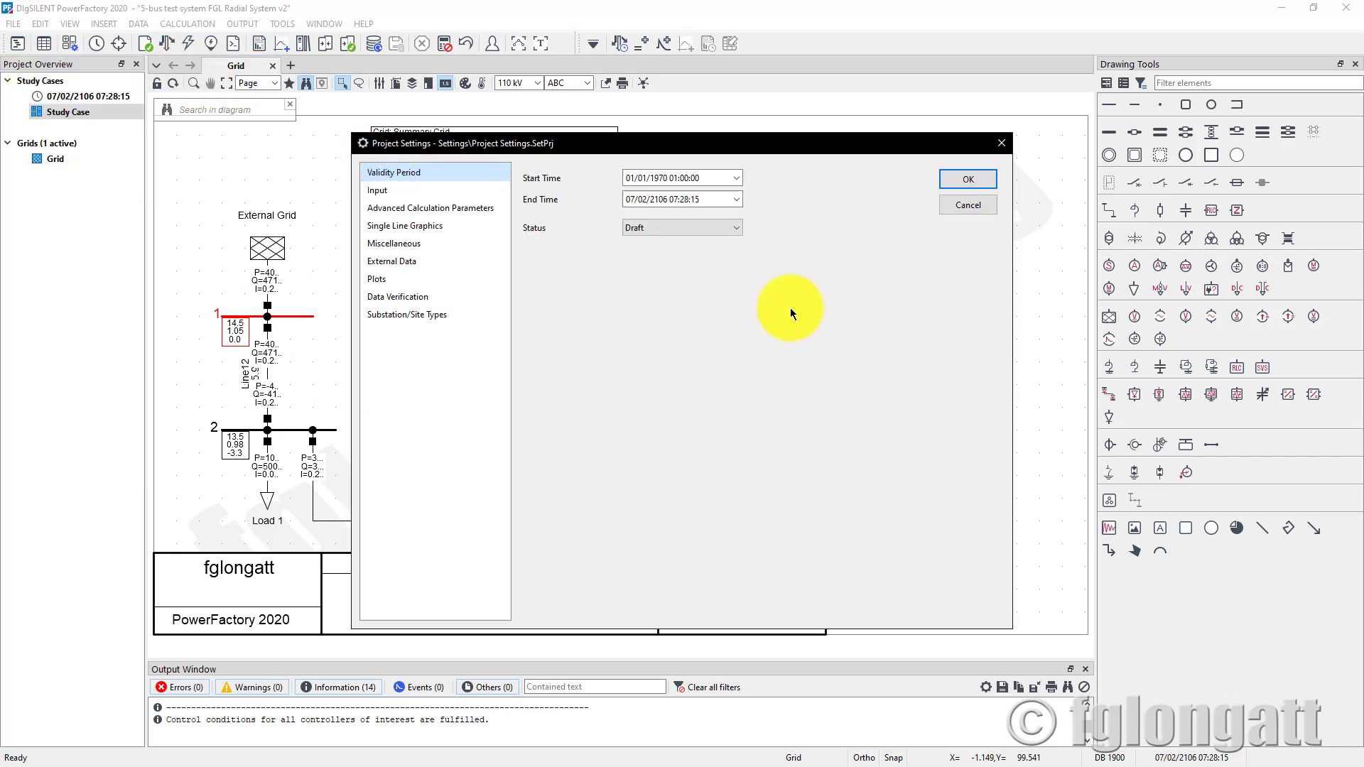
pyautogui.click(378, 191)
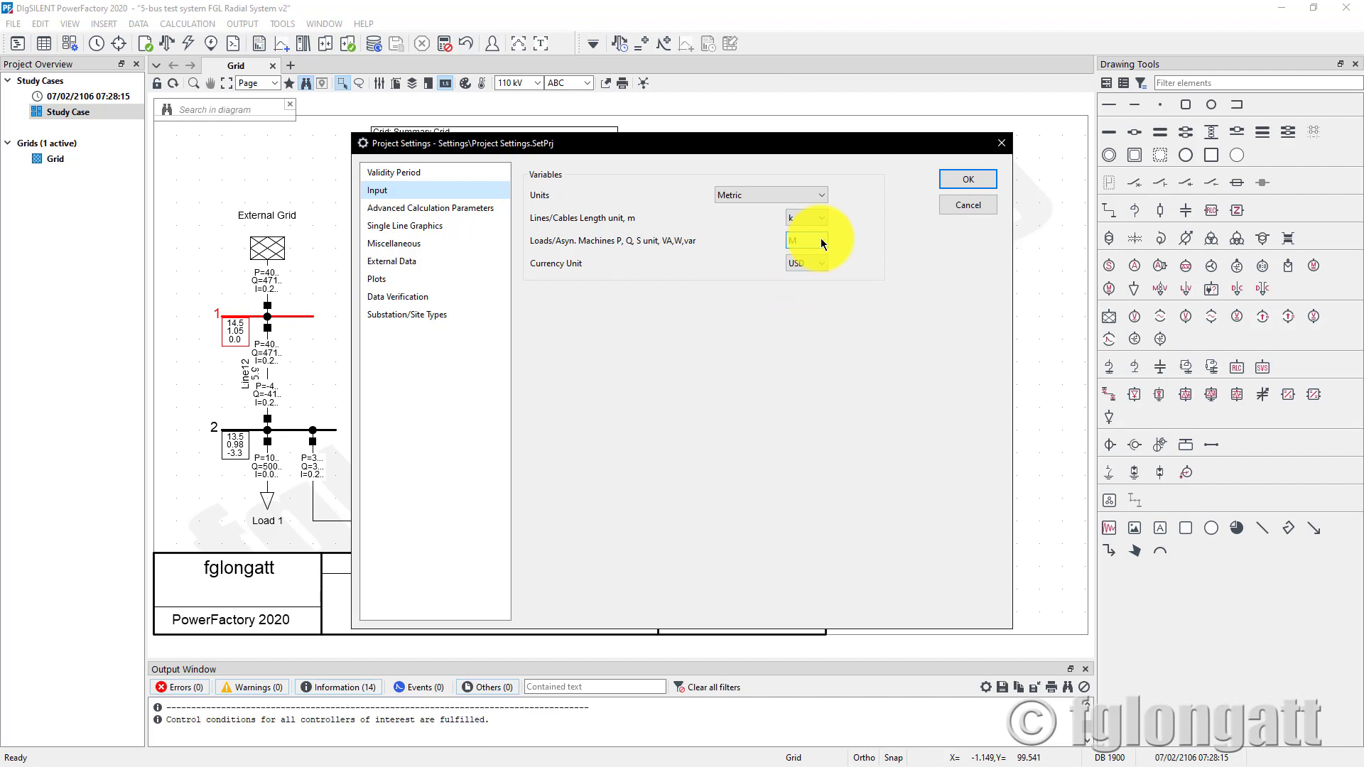
pyautogui.click(818, 241)
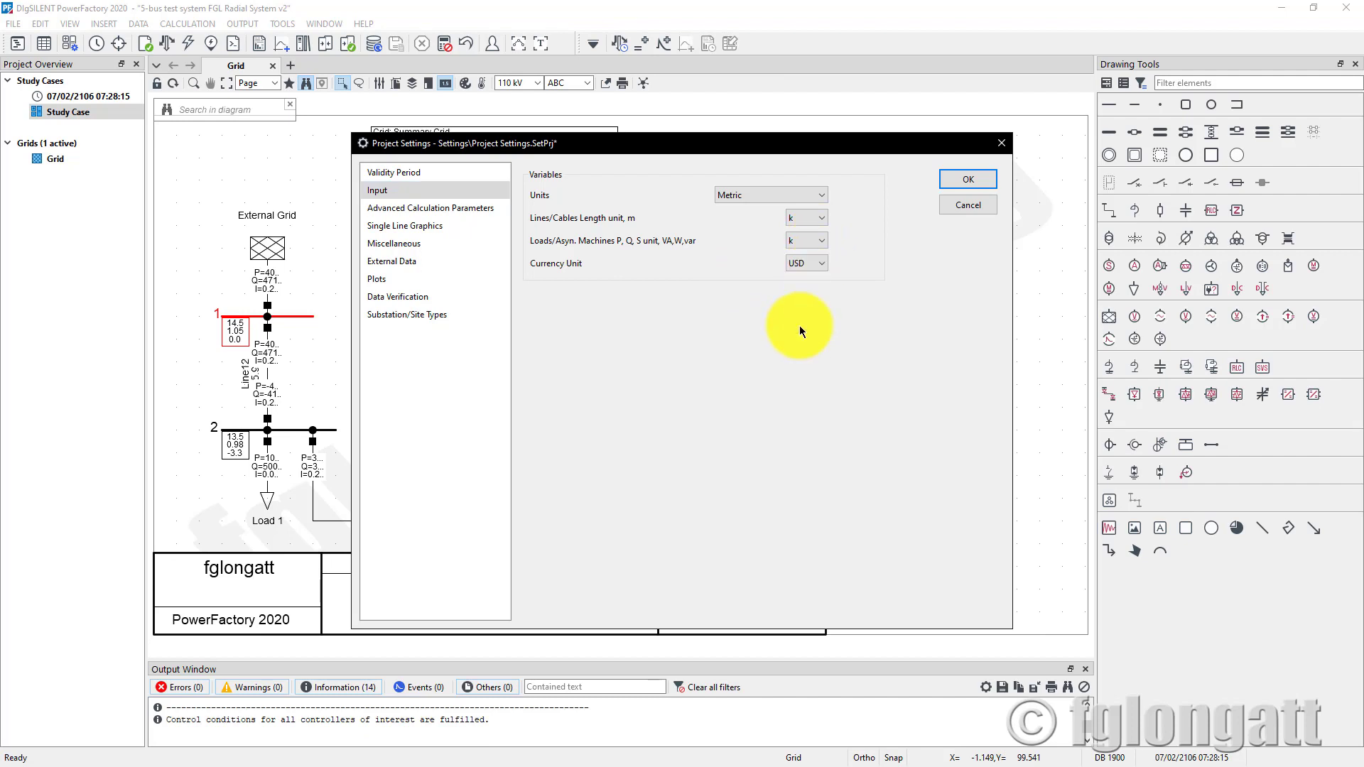
pyautogui.moveTo(966, 223)
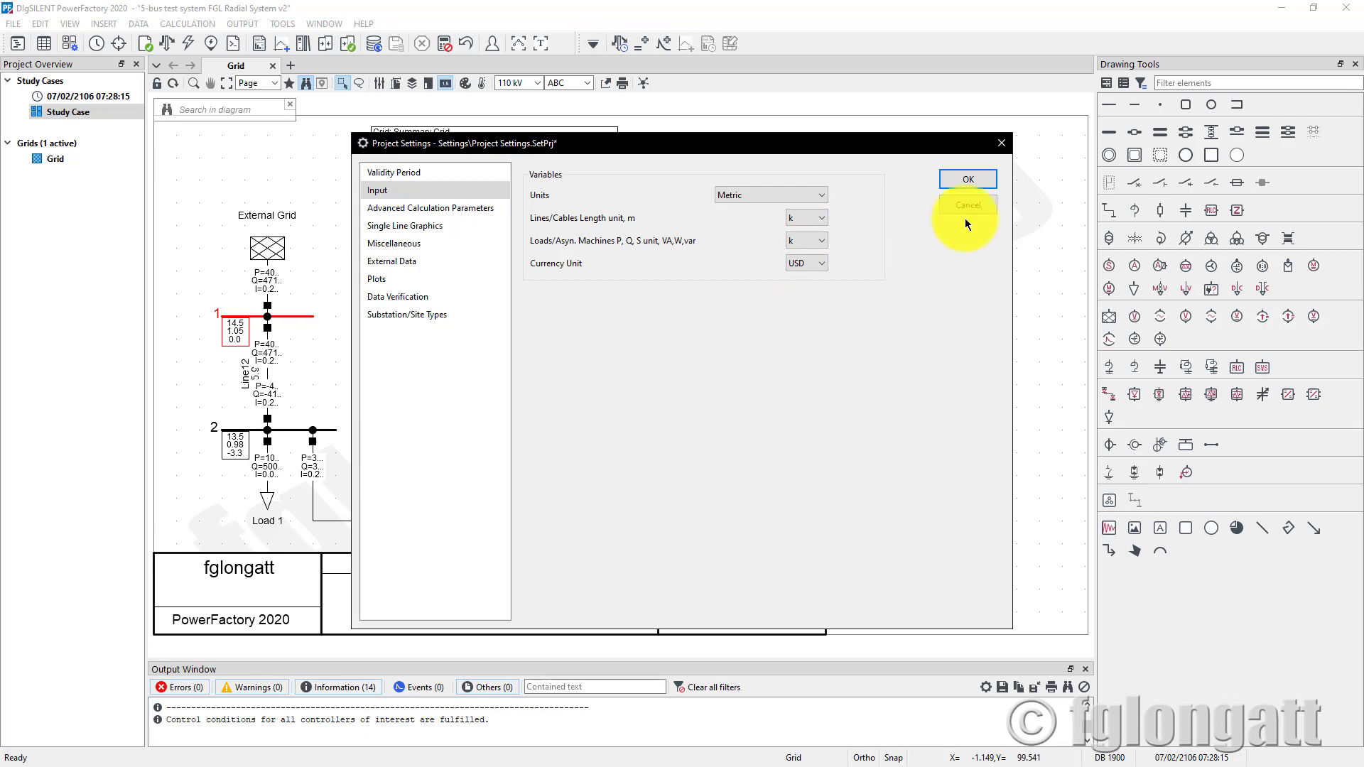
pyautogui.click(966, 179)
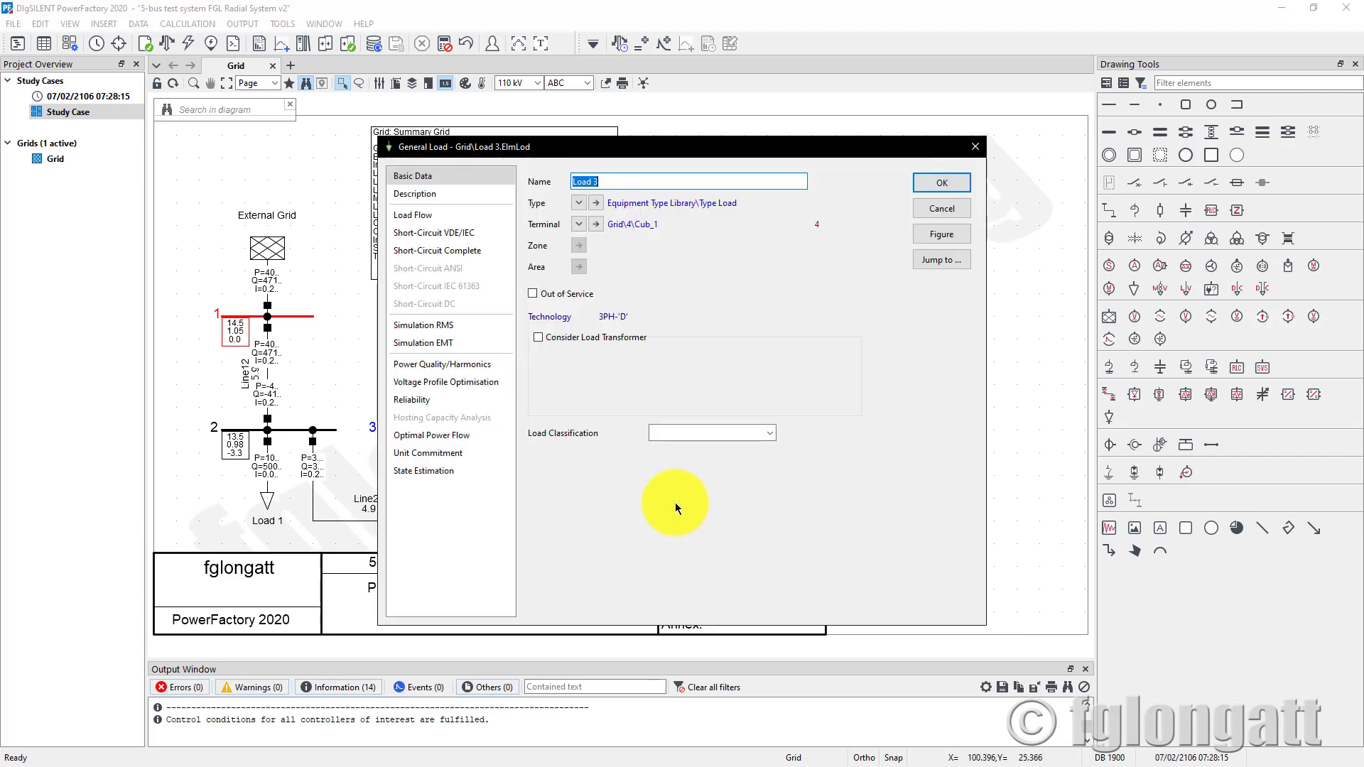
# Step: Review Load 3 (1000 kW/500 kvar) and Load 4 (2000 kW/1900 kvar) load flow pages
pyautogui.click(413, 214)
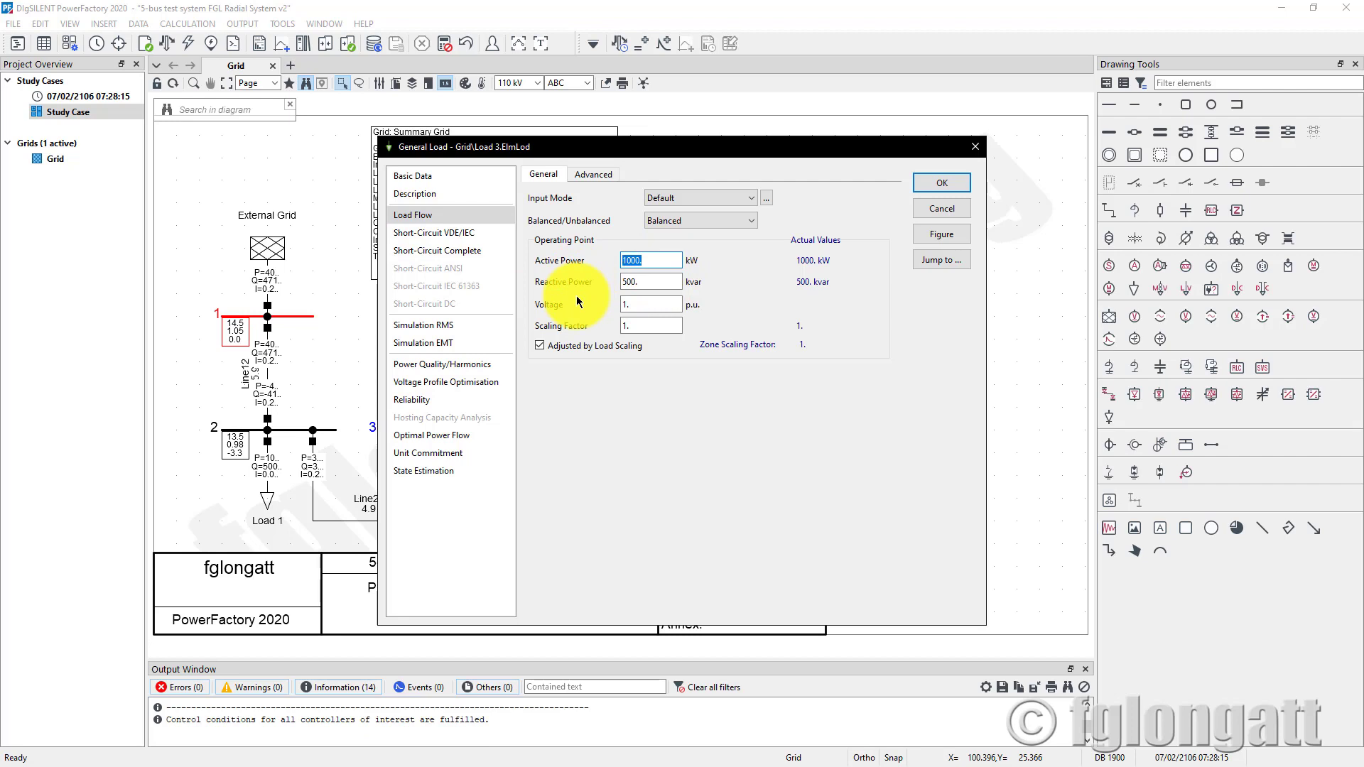
pyautogui.click(940, 183)
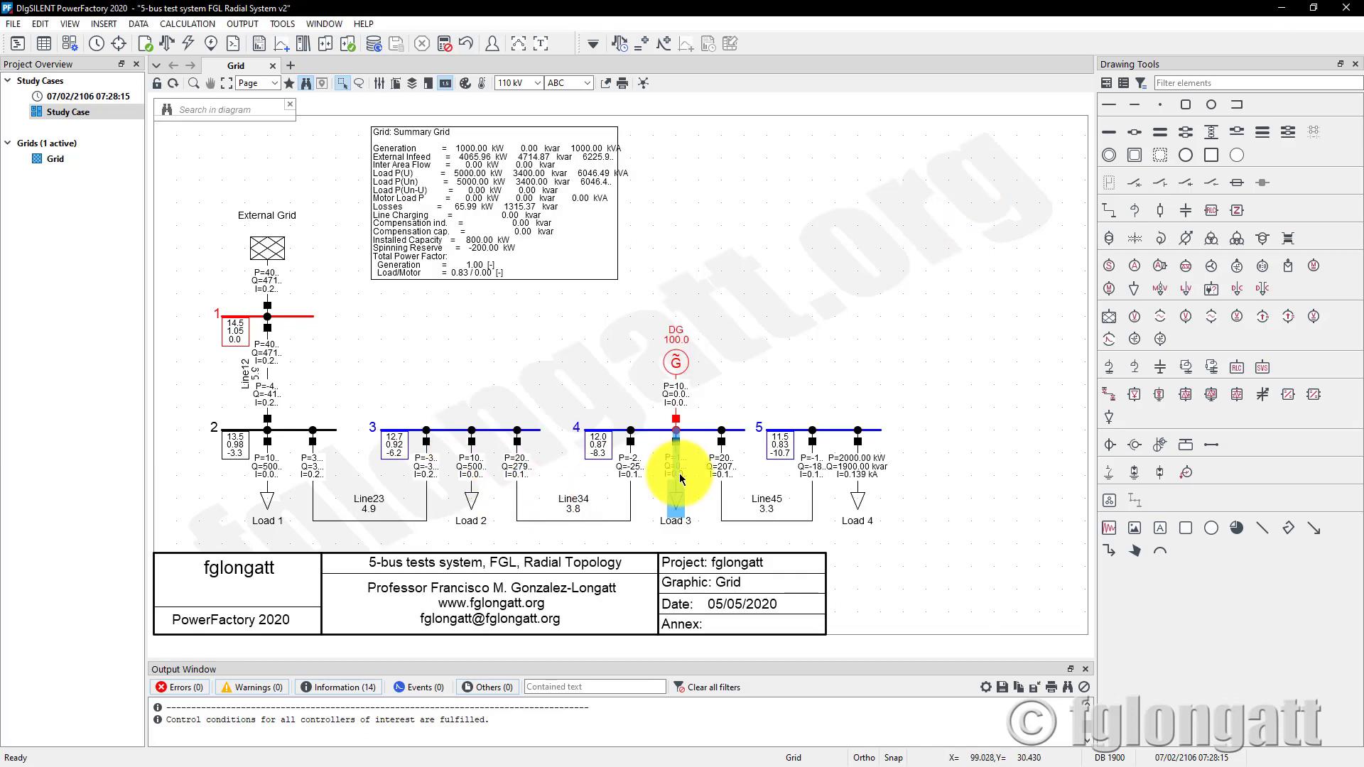
pyautogui.moveTo(857, 470)
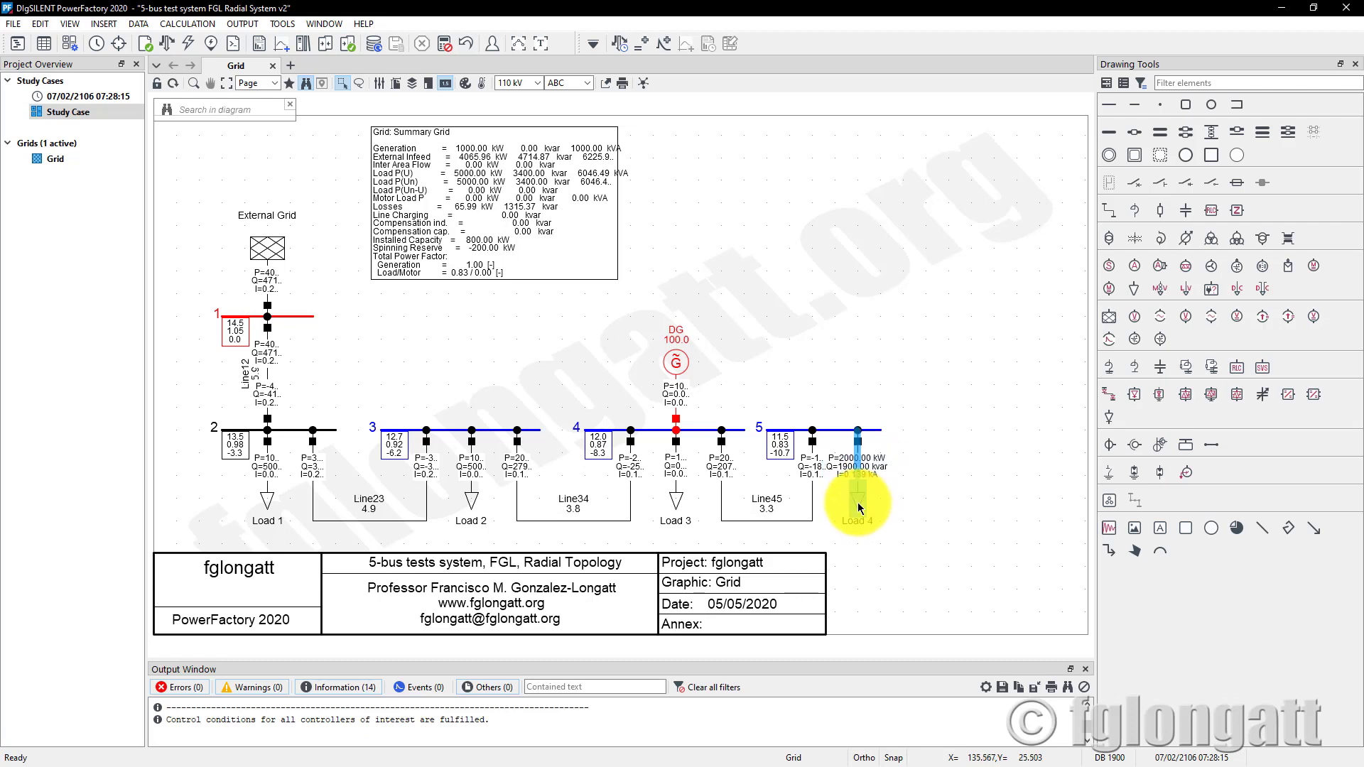
pyautogui.doubleClick(856, 504)
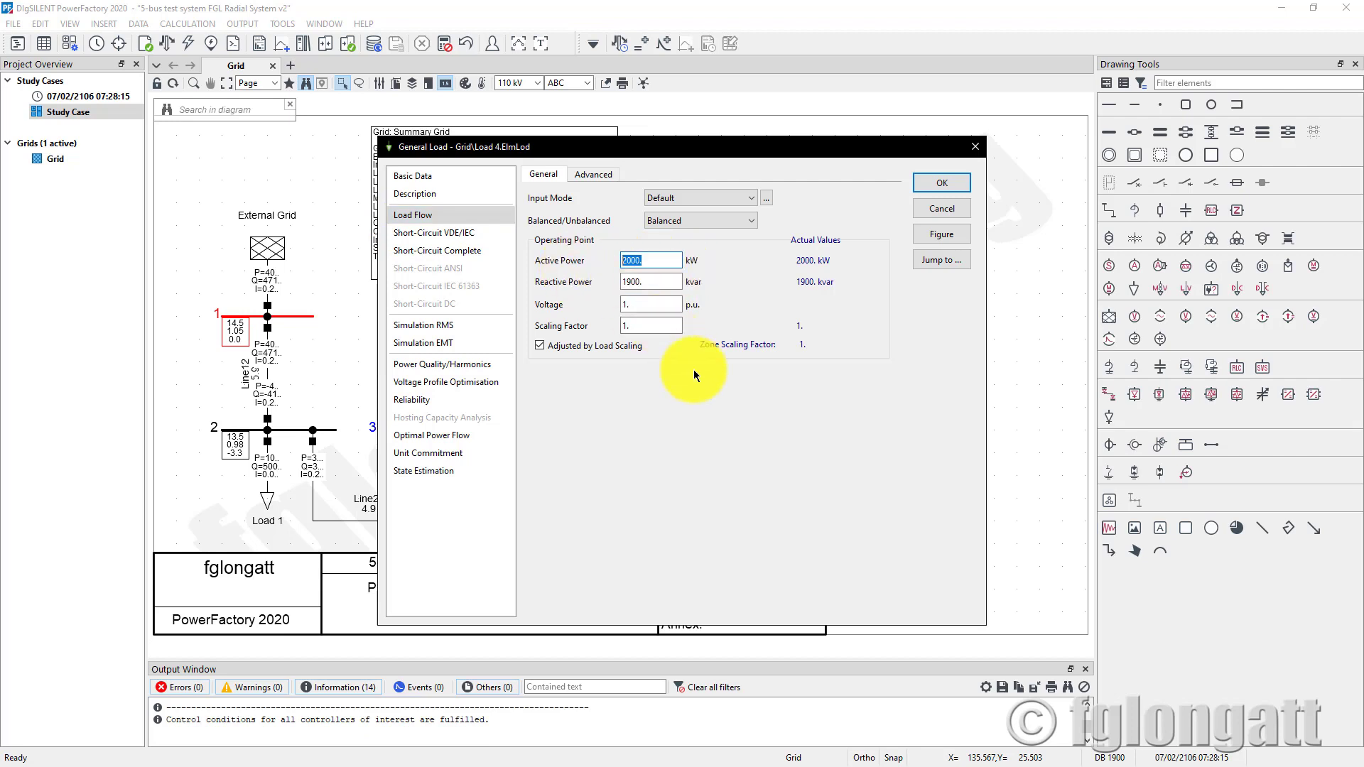
pyautogui.moveTo(690, 363)
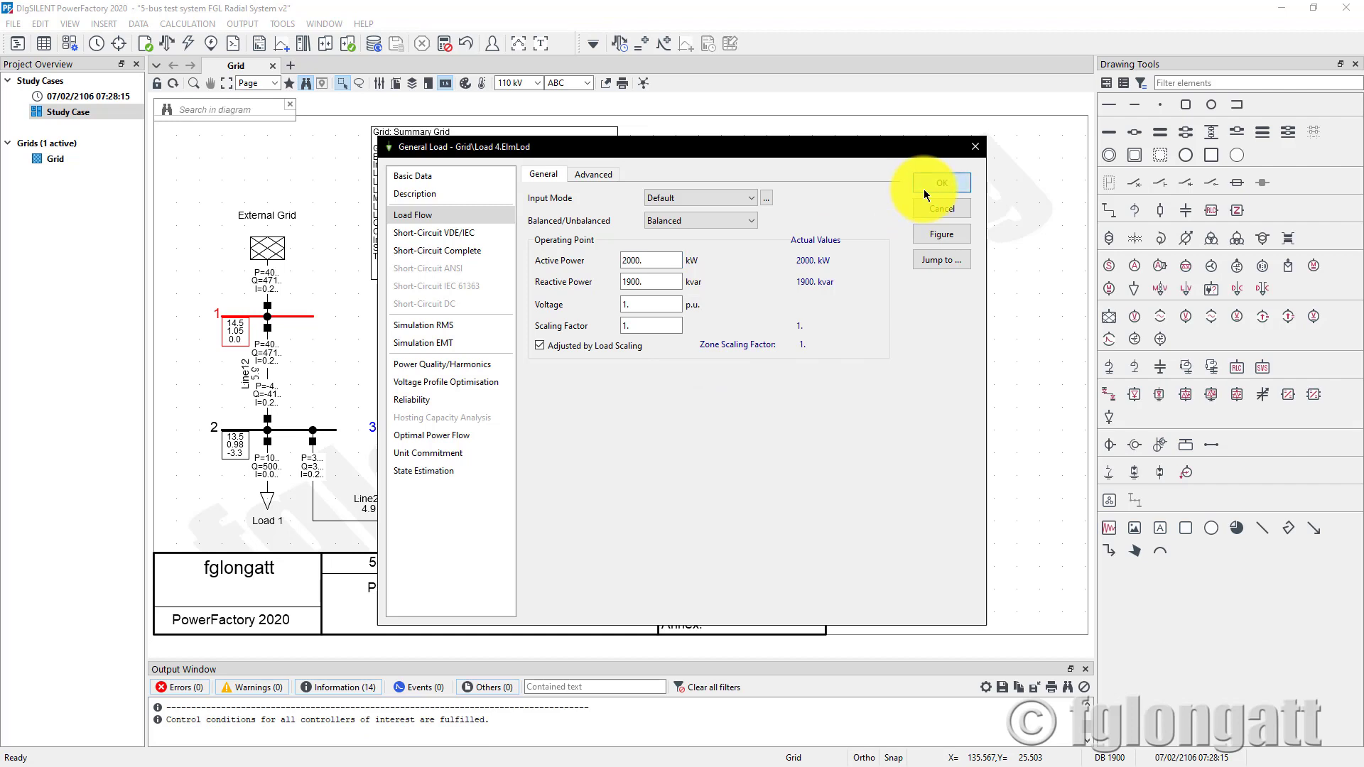
pyautogui.click(940, 183)
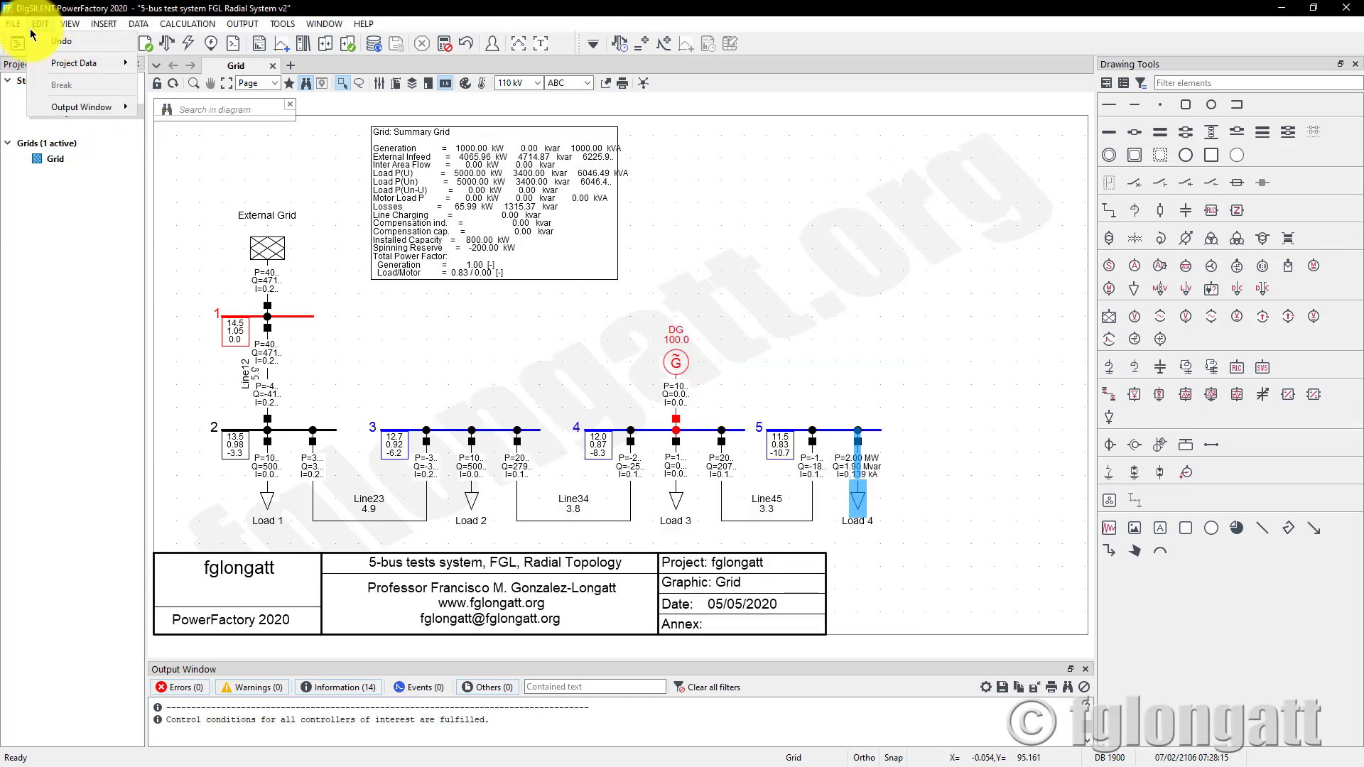
# Step: Reopen Project Settings Input page, keep the k load power prefix, and show advanced calculation parameters
pyautogui.click(74, 61)
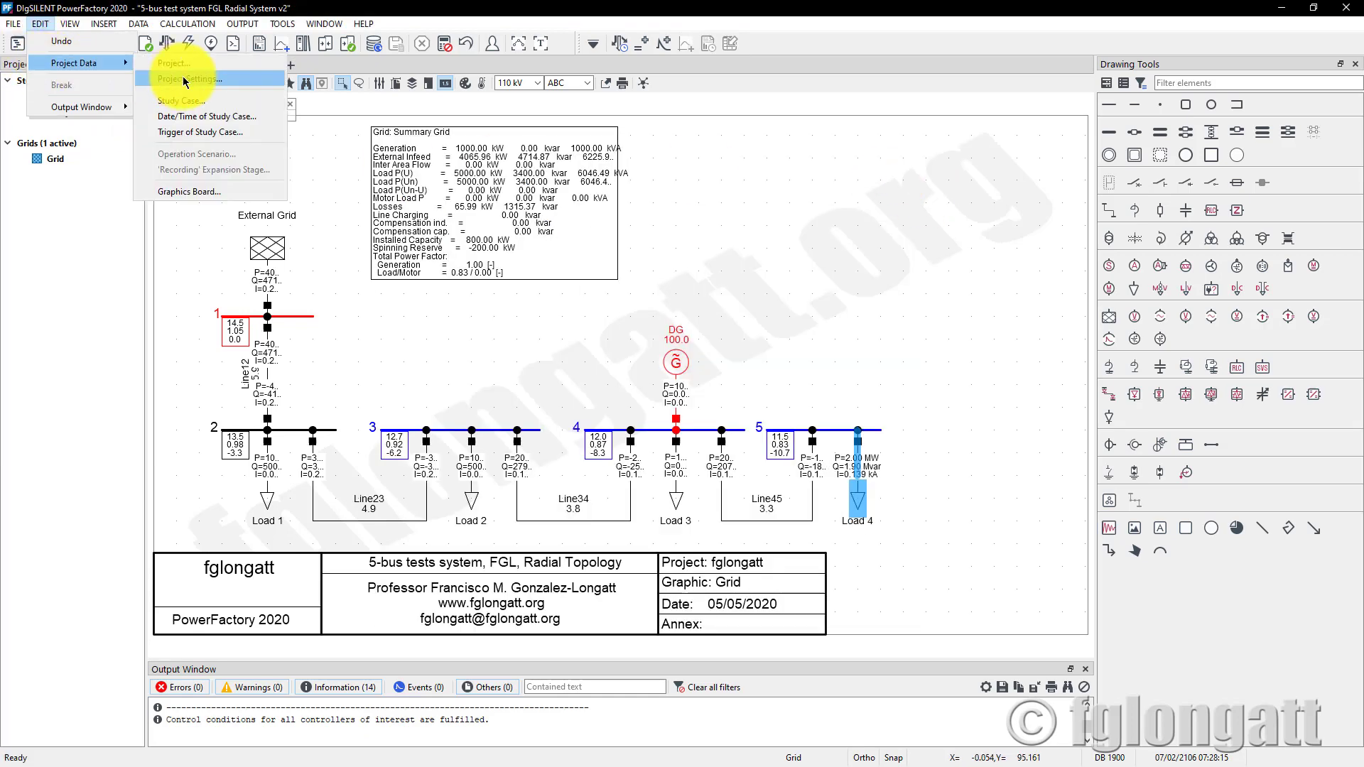
pyautogui.click(186, 78)
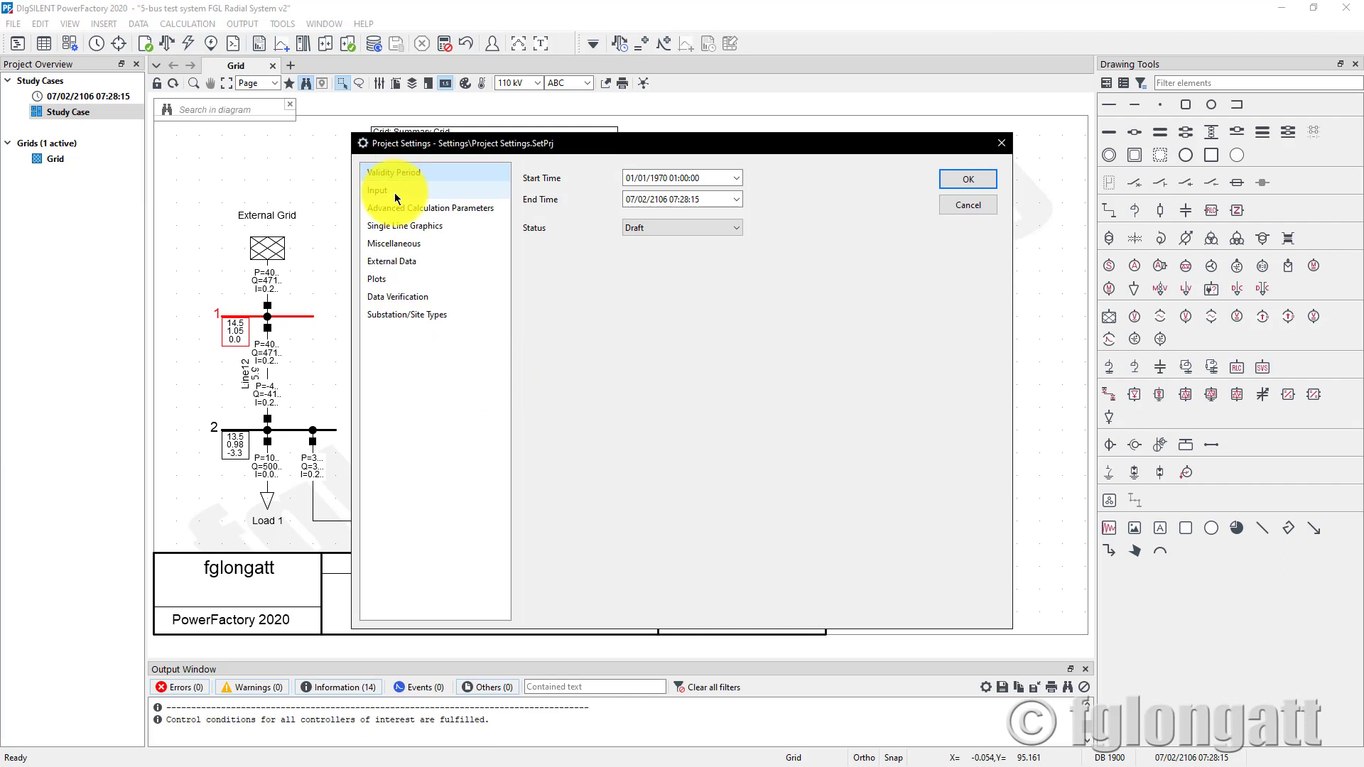
pyautogui.click(378, 189)
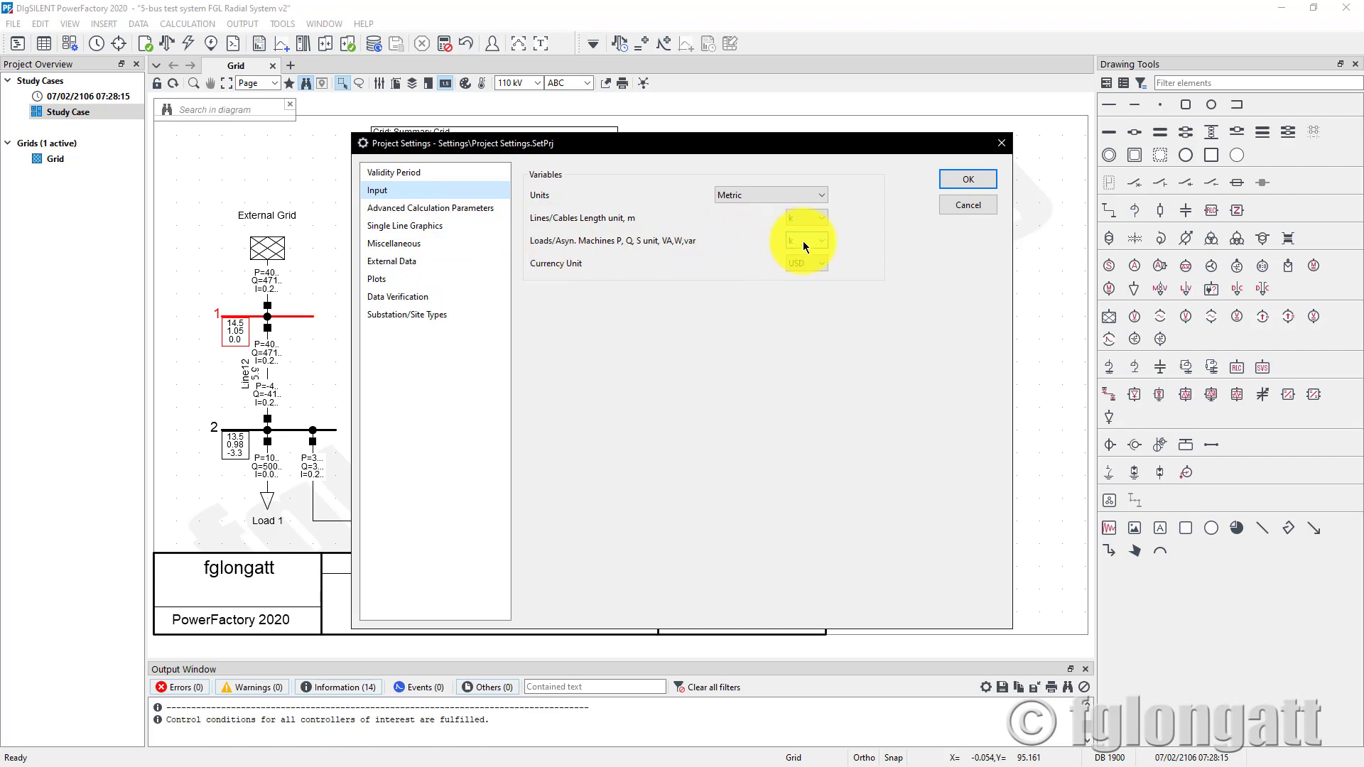
pyautogui.click(816, 241)
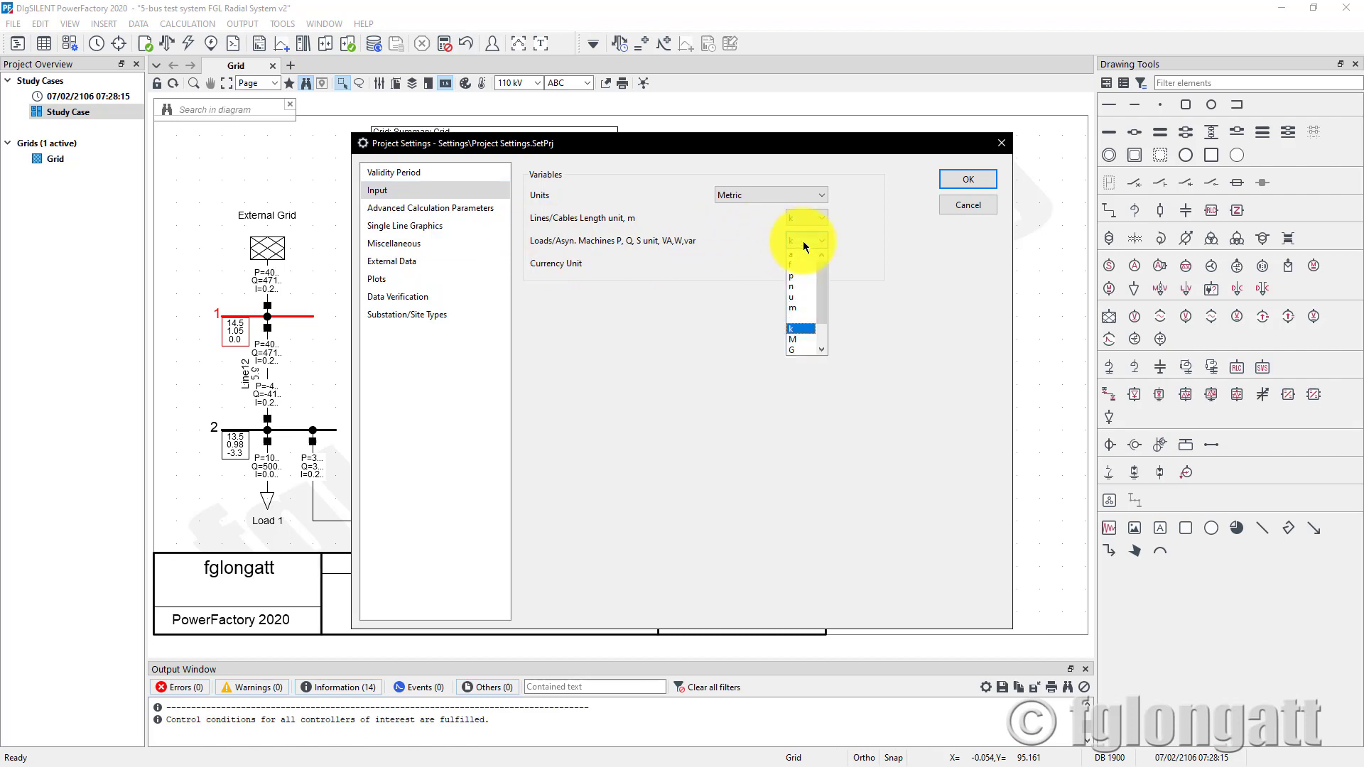
pyautogui.click(791, 329)
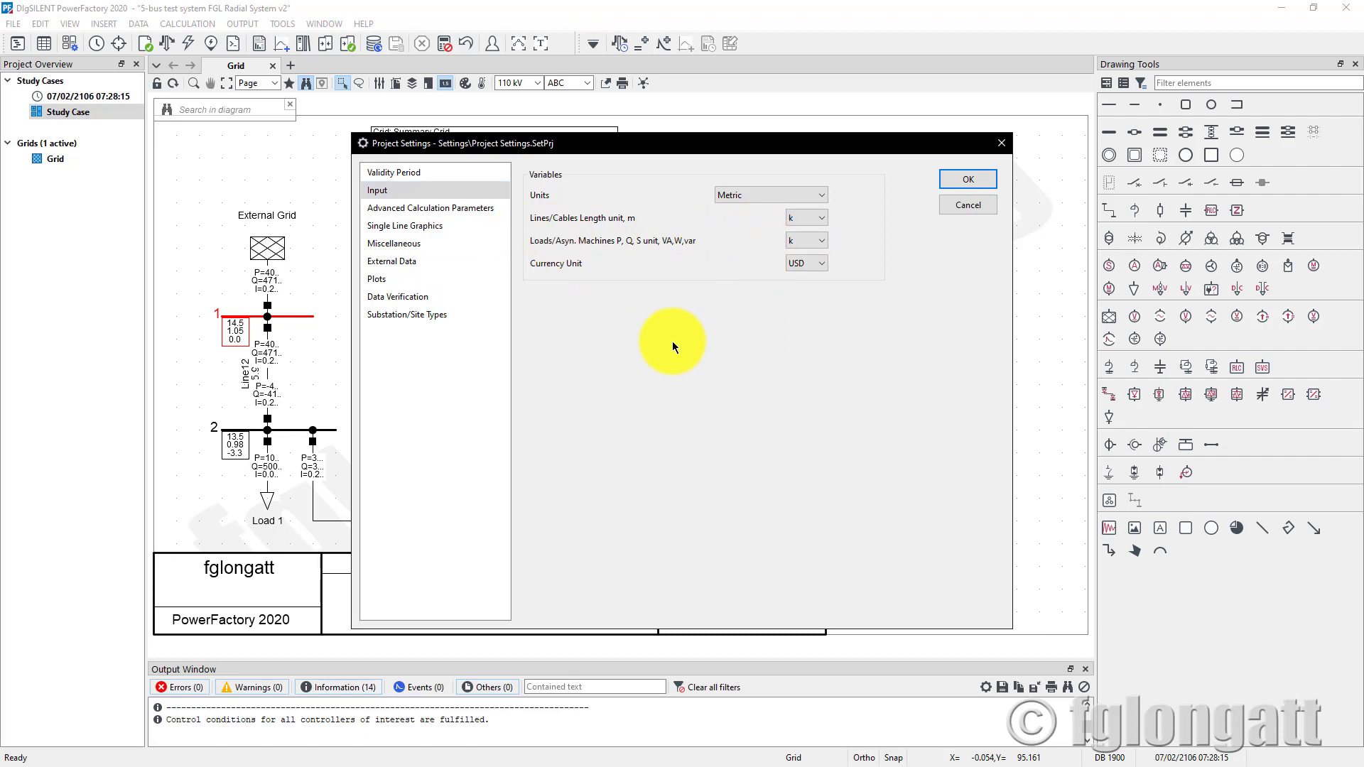
pyautogui.click(429, 207)
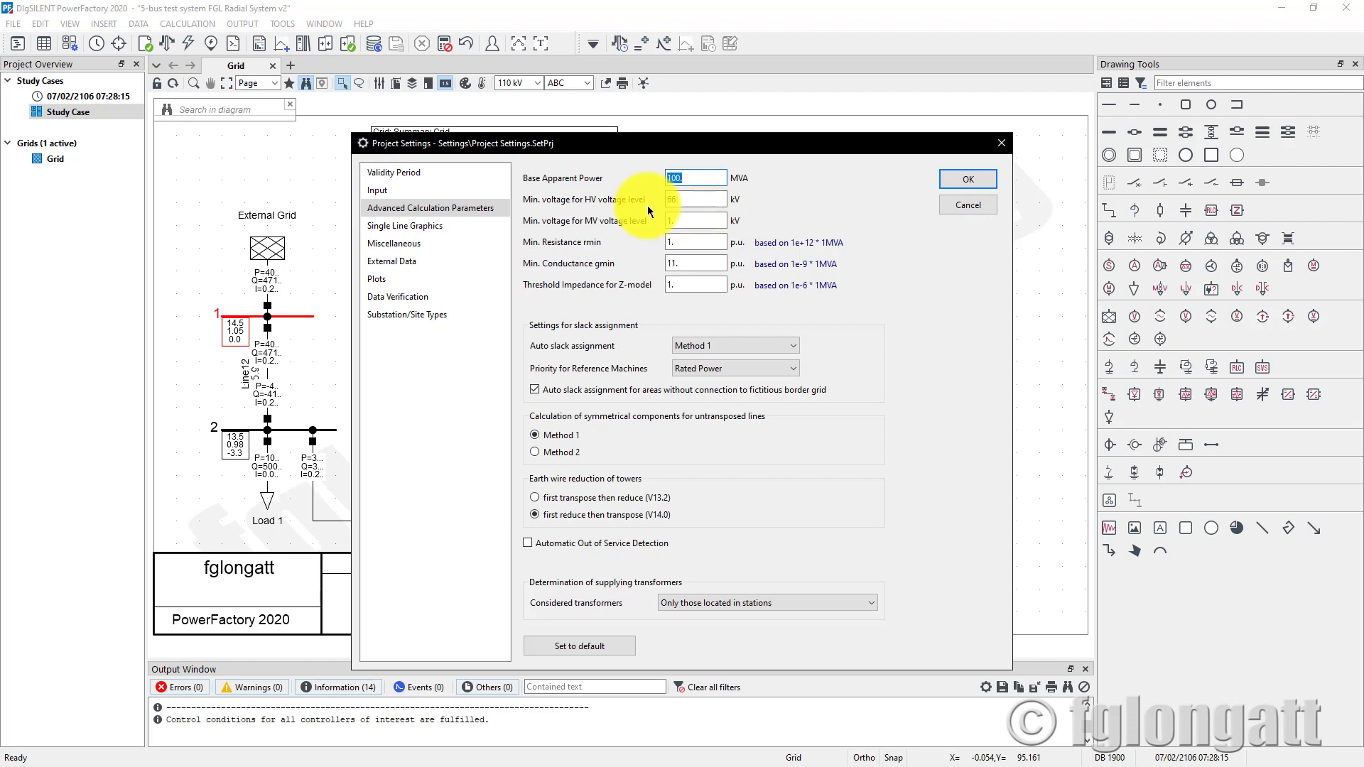
# Step: Confirm the base apparent power is 100 MVA and close the project settings
pyautogui.click(695, 178)
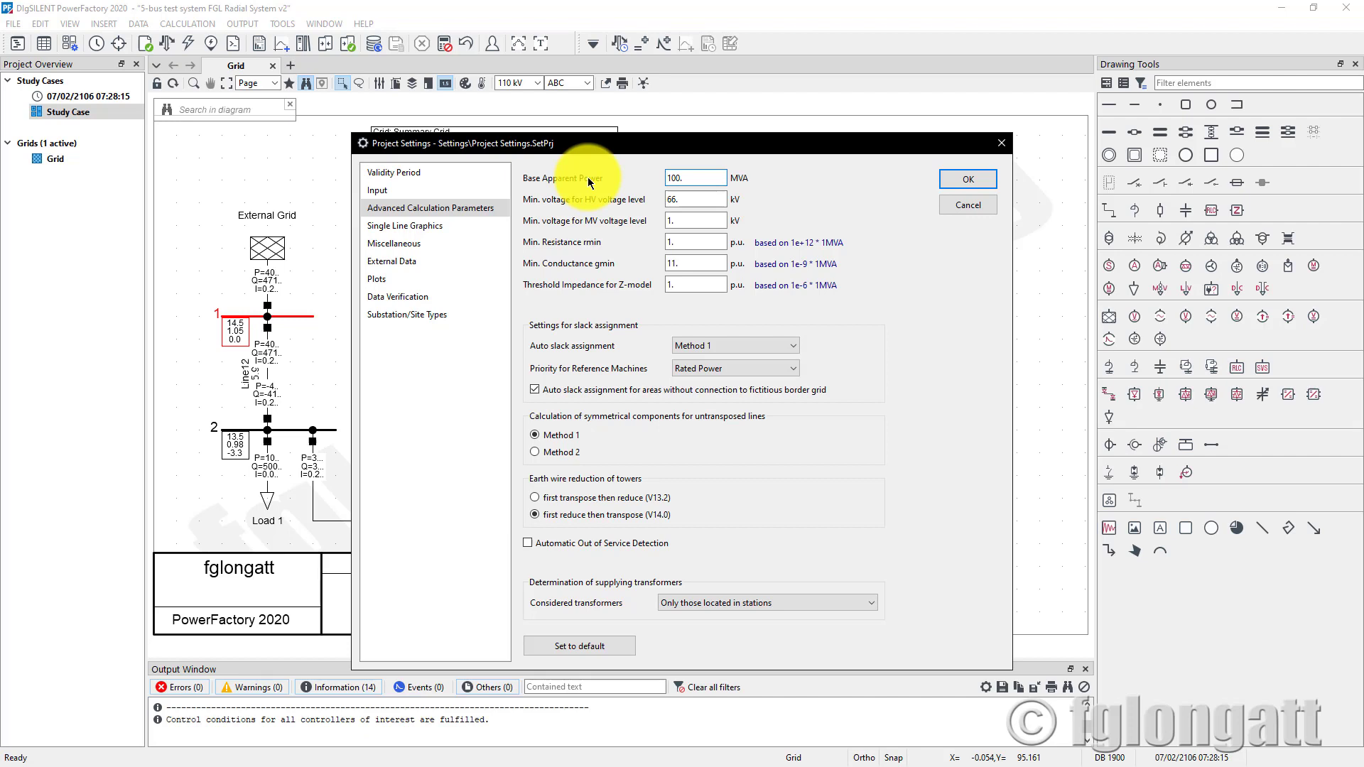
pyautogui.click(695, 178)
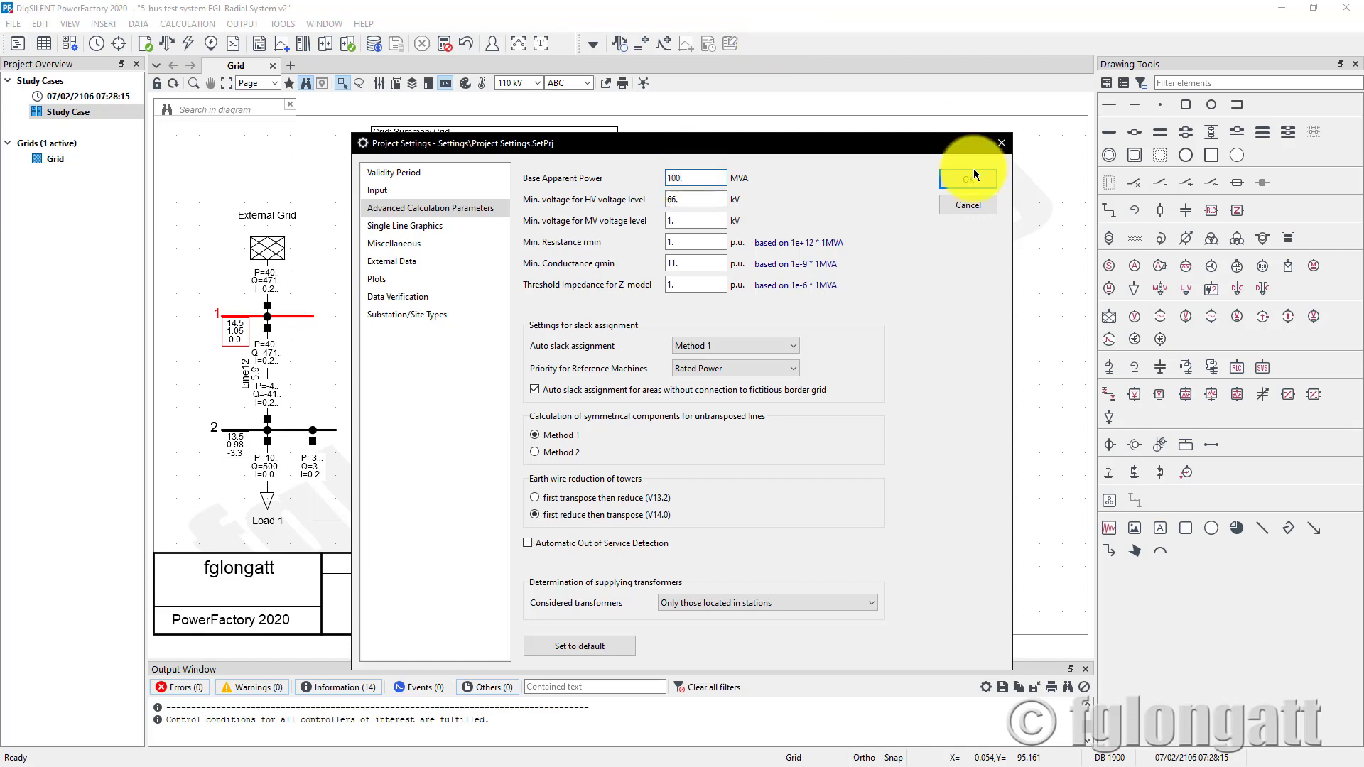
pyautogui.click(965, 179)
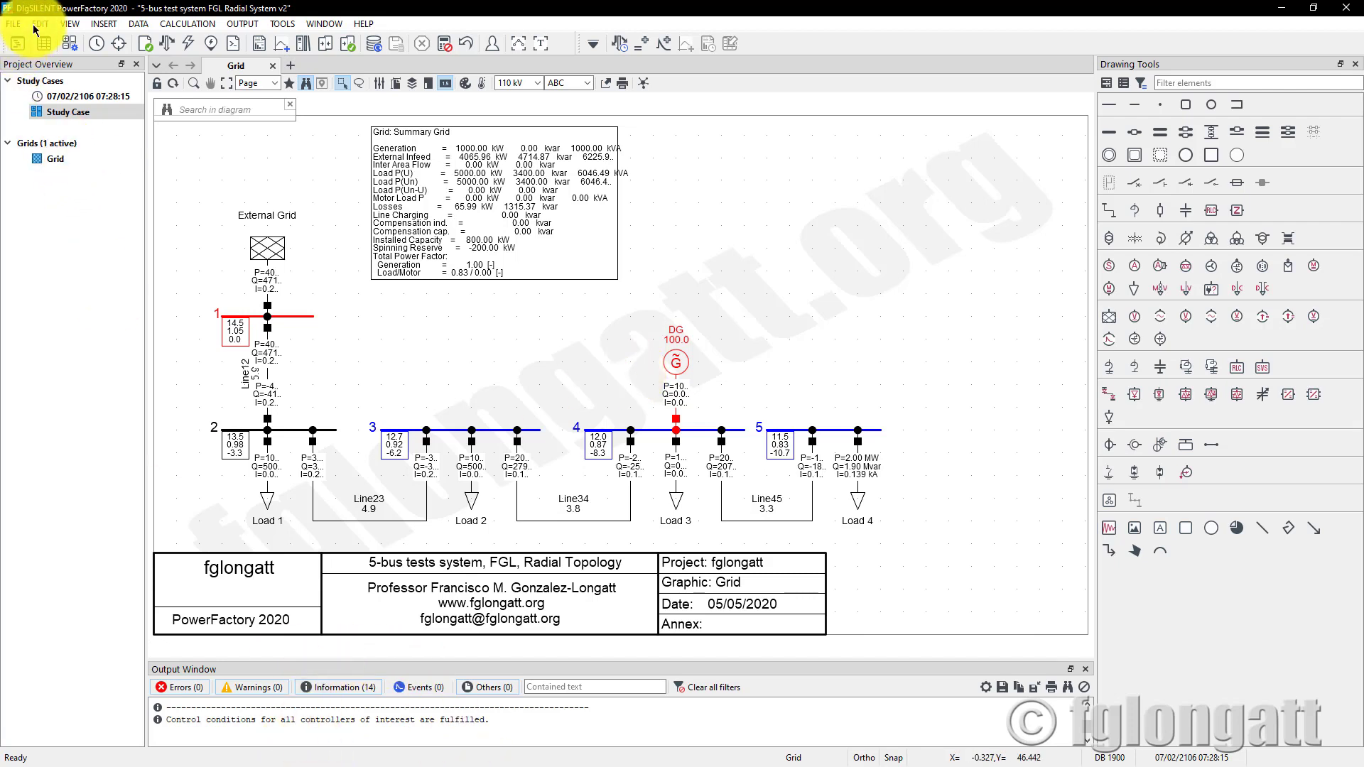
pyautogui.click(40, 24)
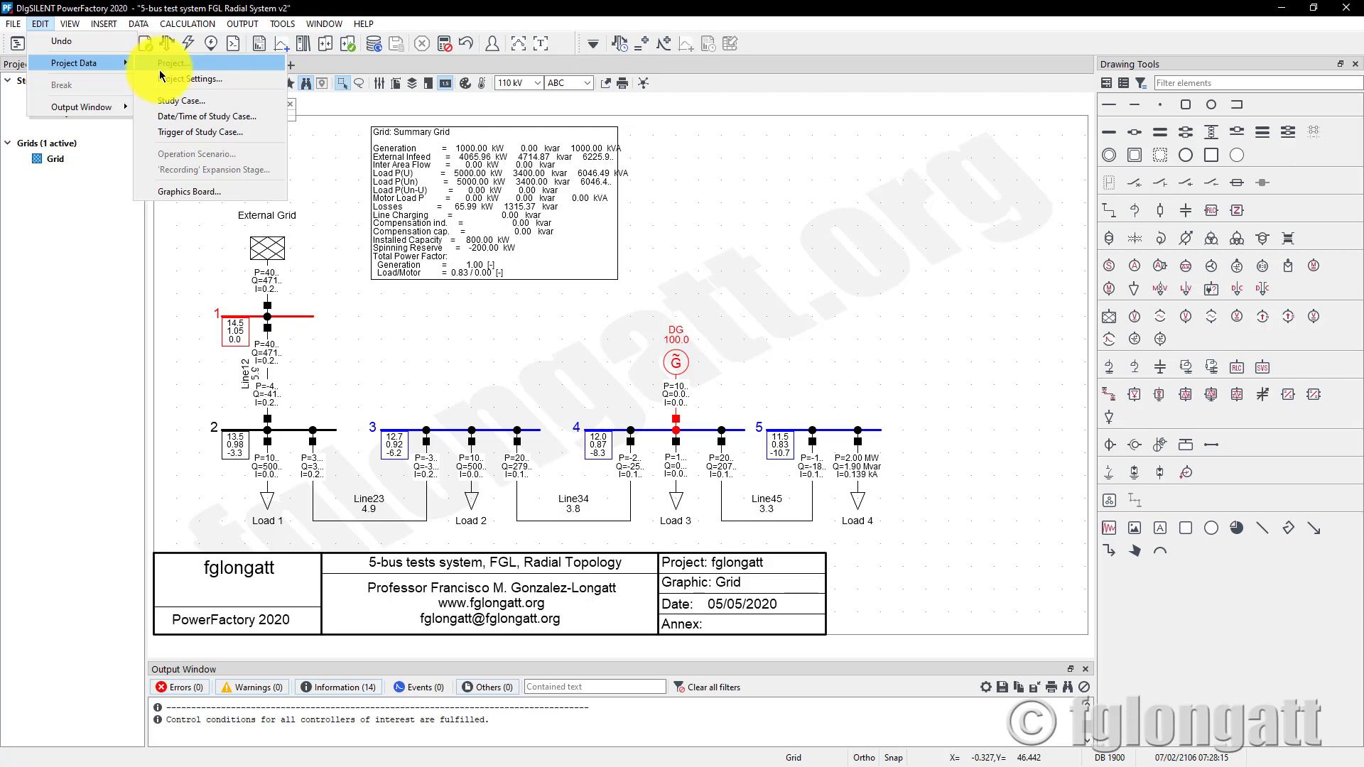
pyautogui.click(195, 79)
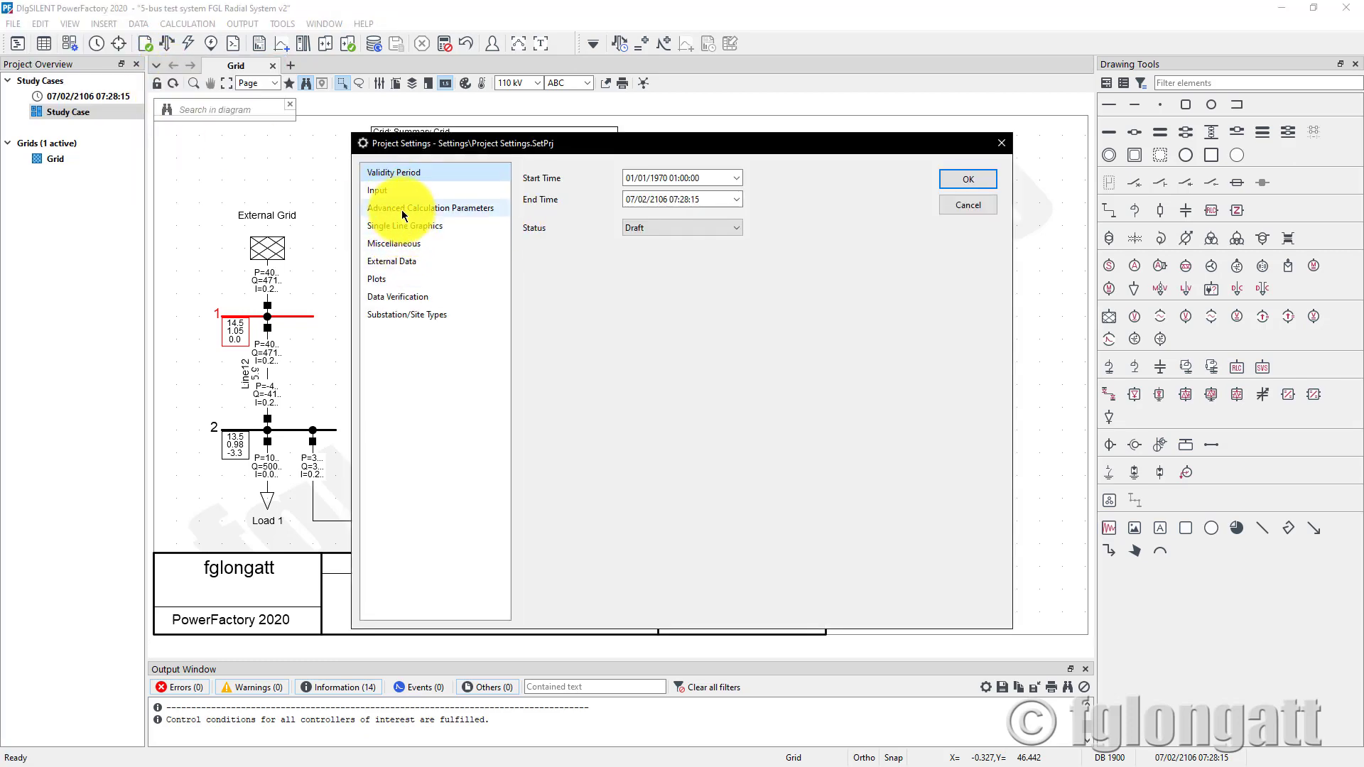
pyautogui.click(430, 208)
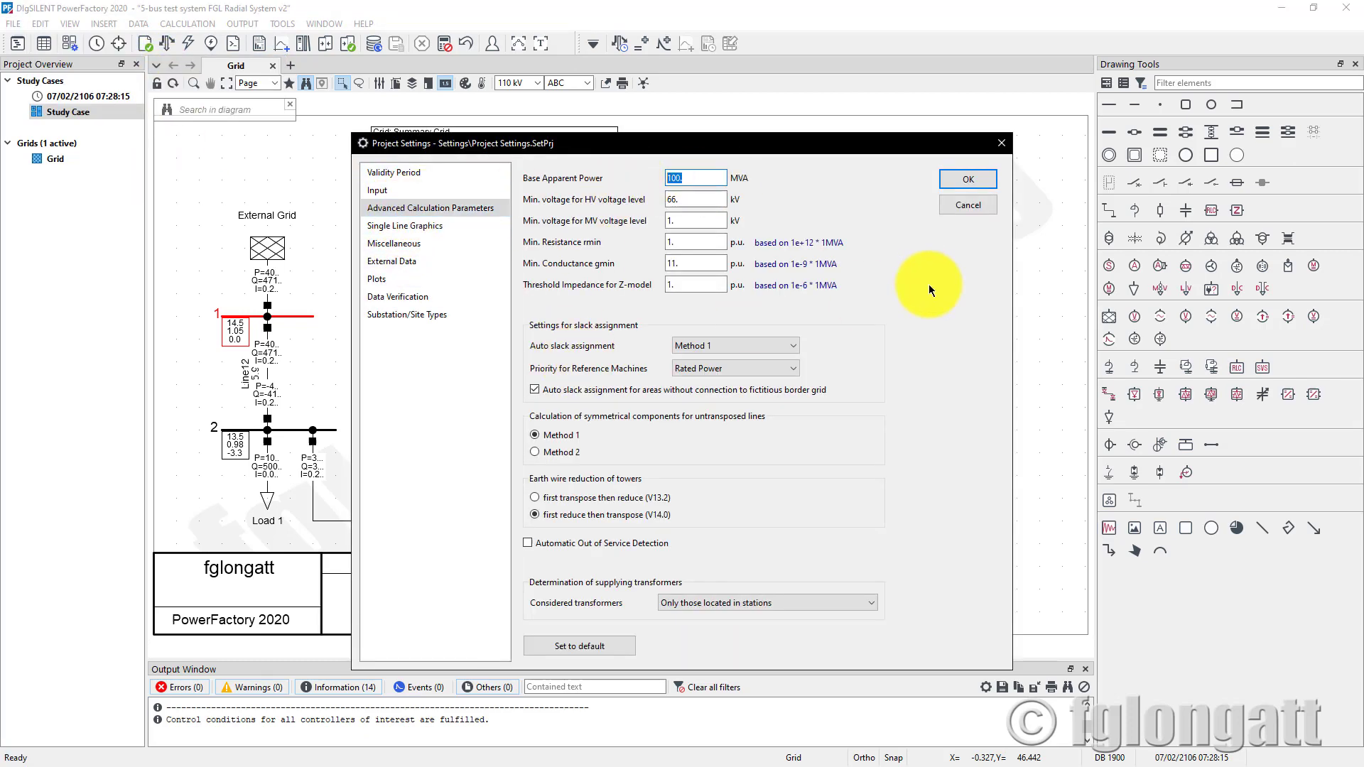
pyautogui.click(966, 179)
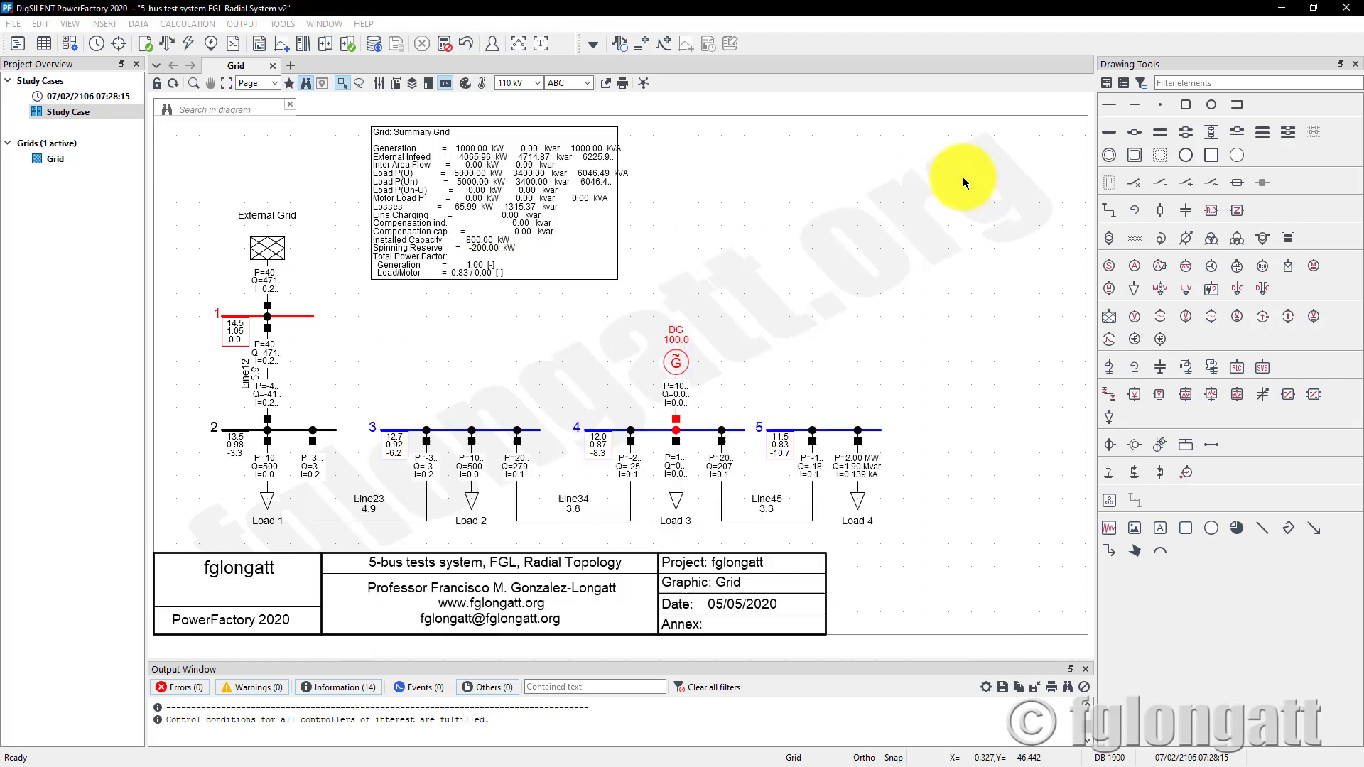
pyautogui.moveTo(859, 288)
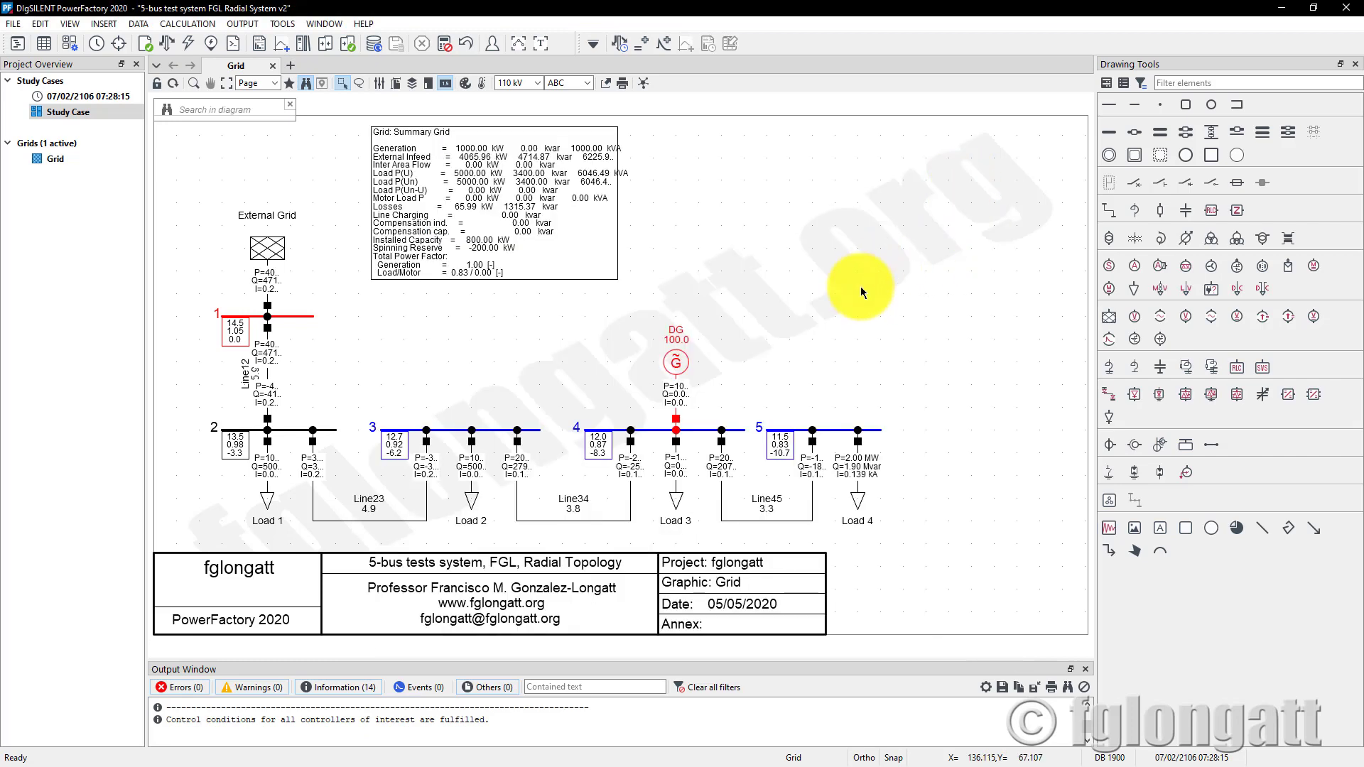
pyautogui.moveTo(896, 557)
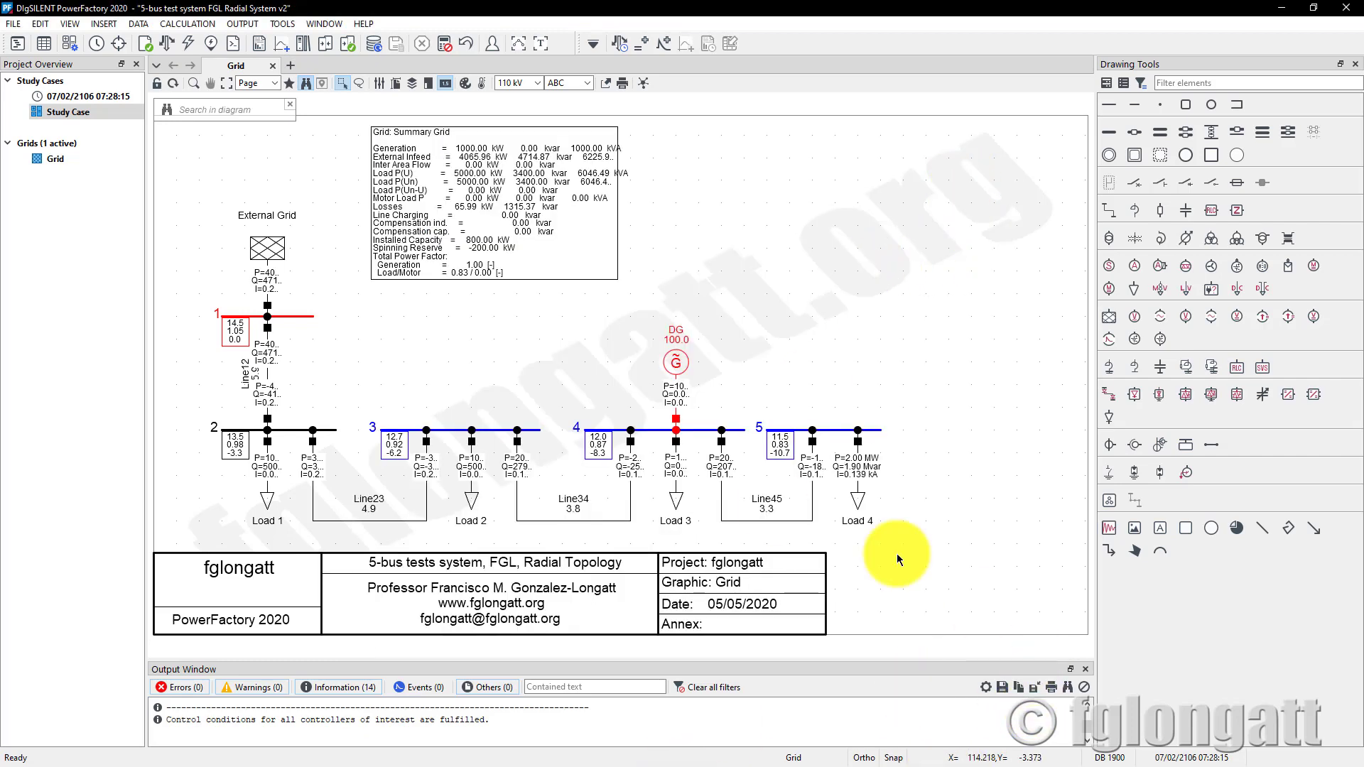